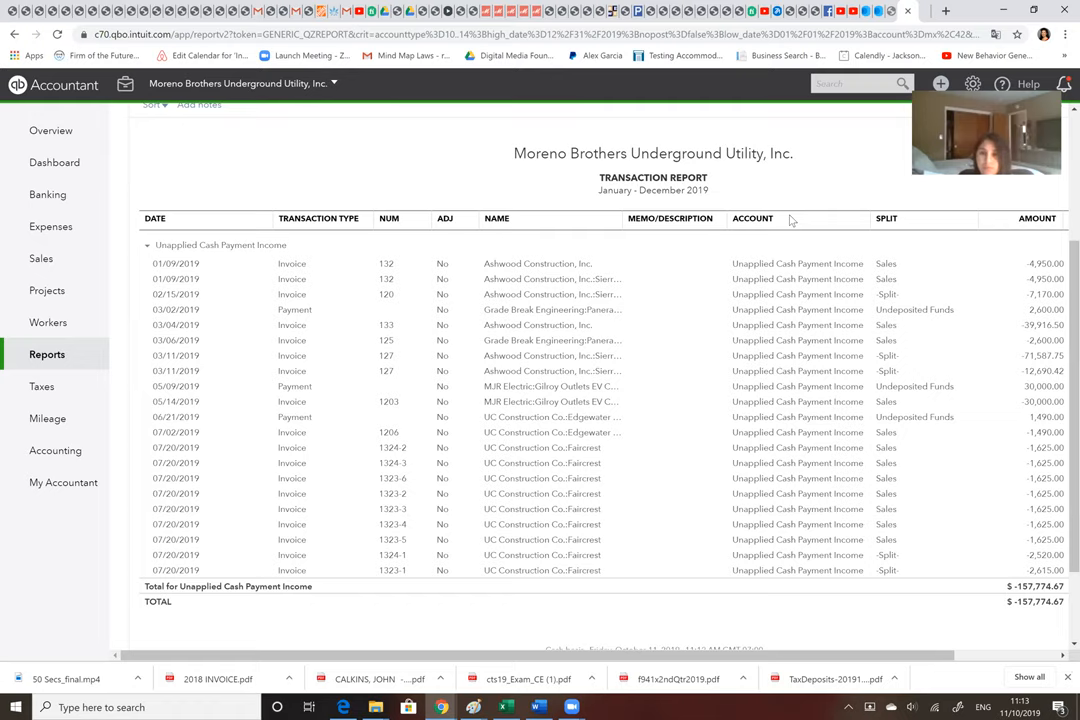
pyautogui.moveTo(908, 172)
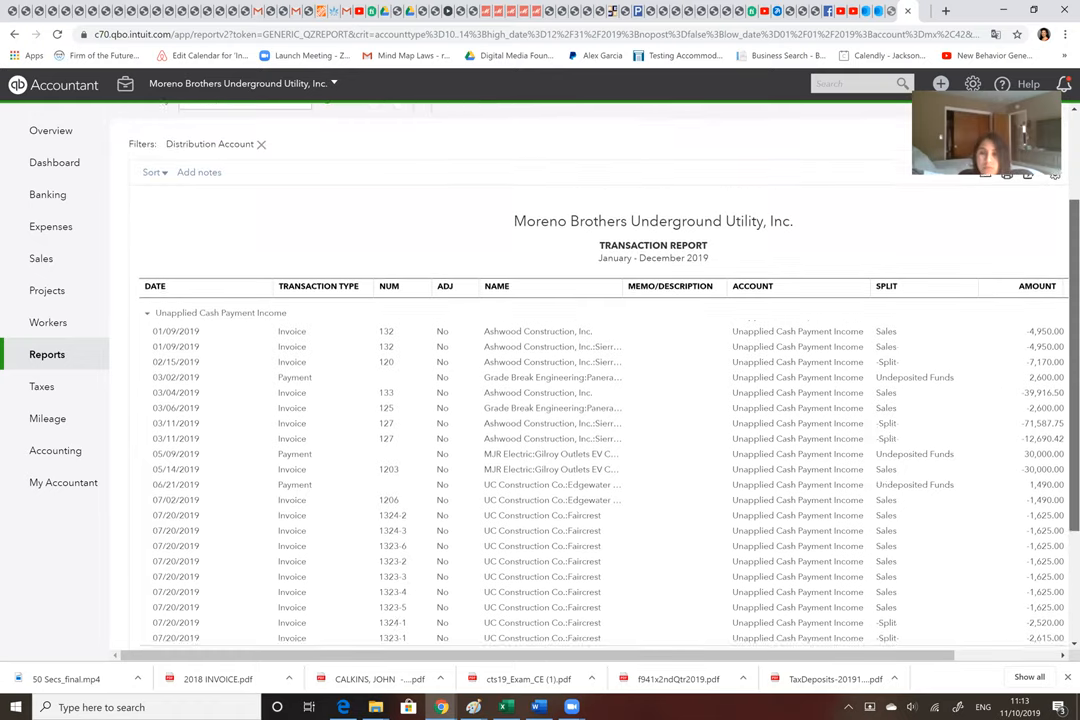
# Step: Review the Unapplied Cash Payment Income transaction report before returning to the 2019 Profit and Loss
pyautogui.scroll(-3)
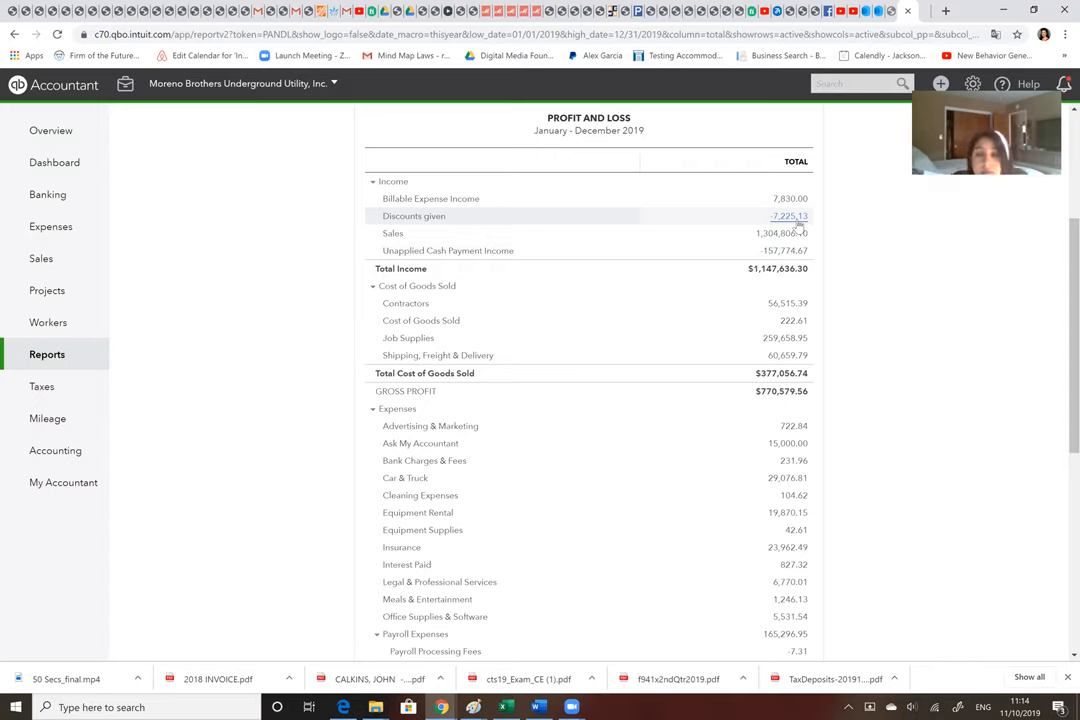
pyautogui.moveTo(792, 198)
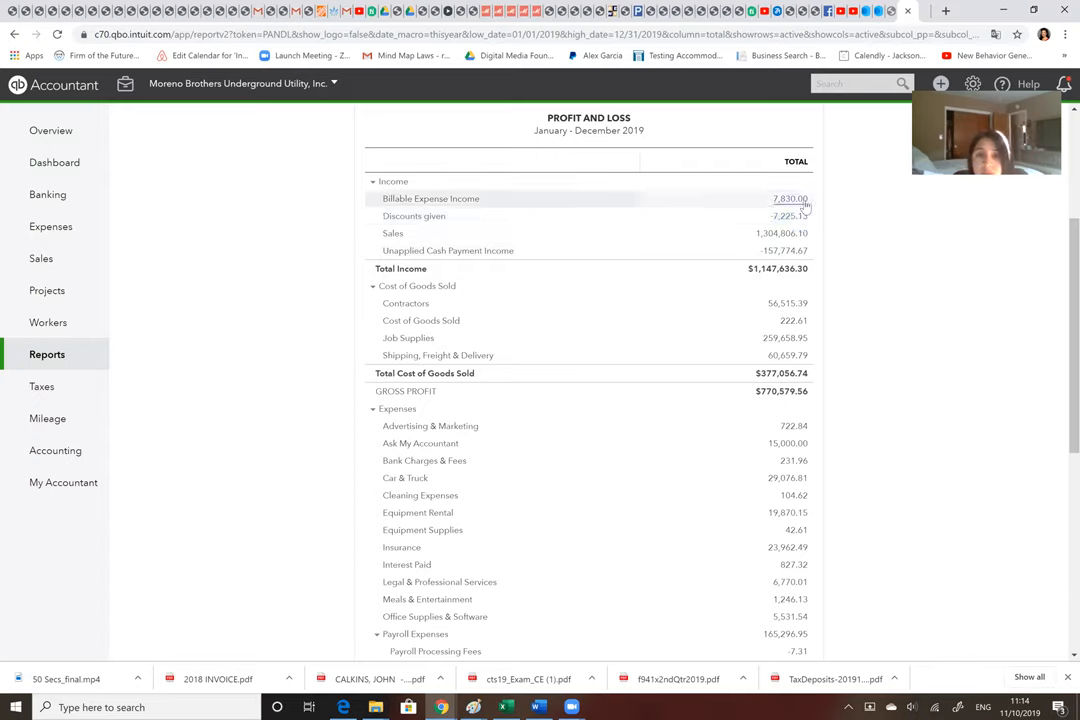
pyautogui.moveTo(780, 212)
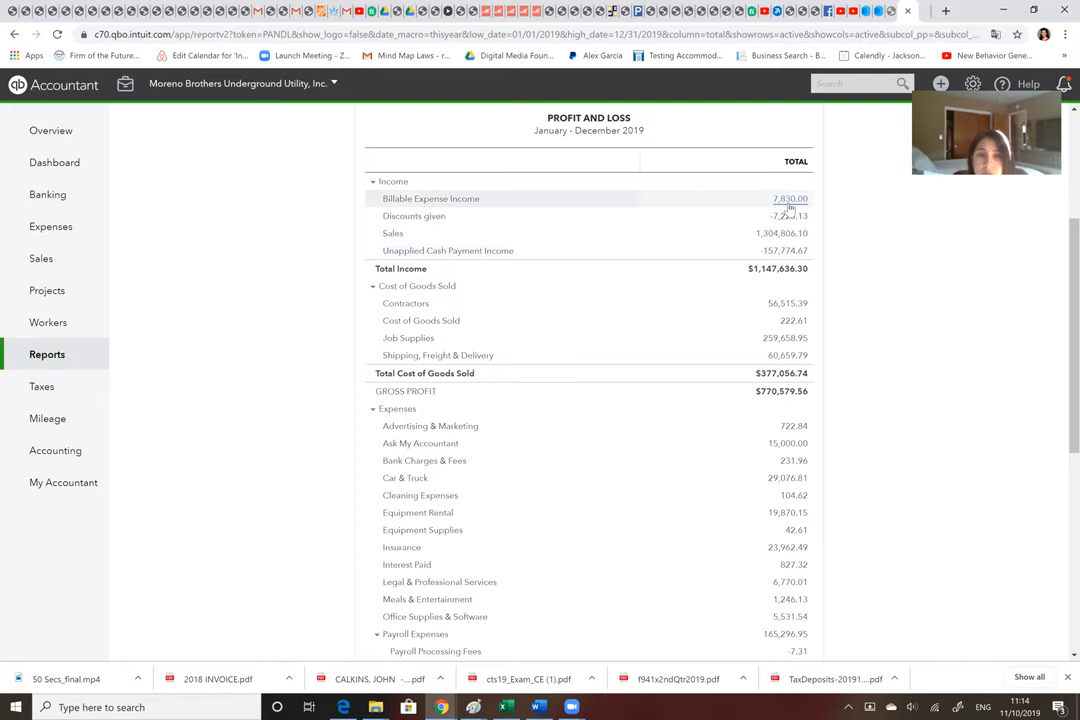
# Step: Drill into the $7,830.00 Billable Expense Income to list its two invoices
pyautogui.click(790, 198)
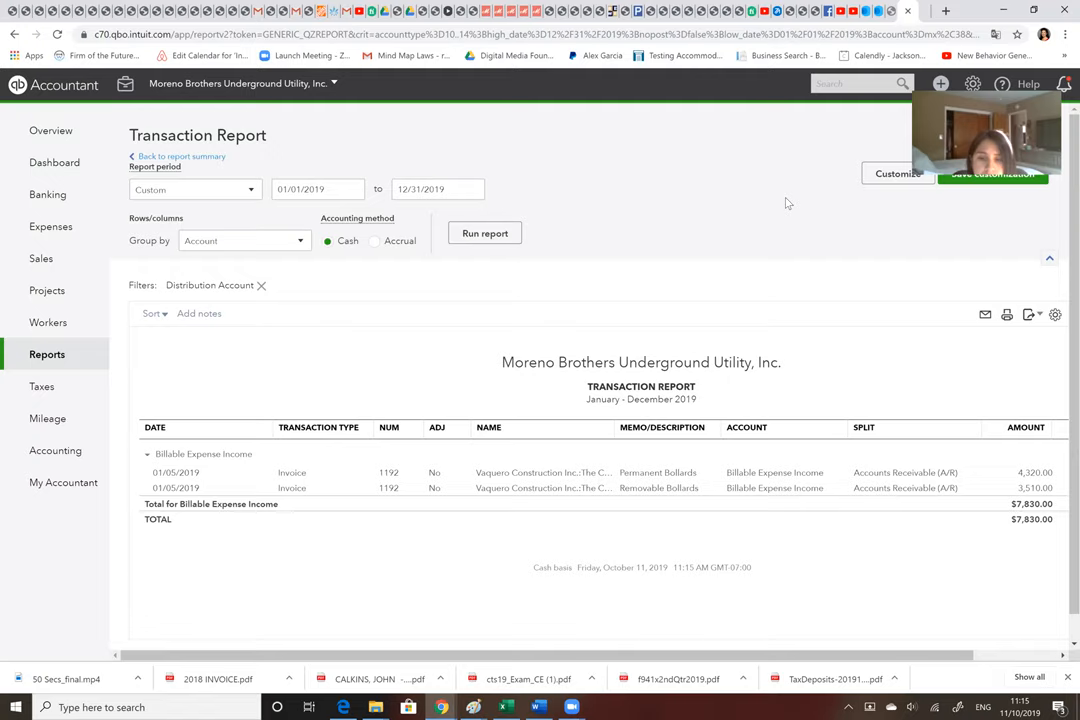
pyautogui.moveTo(656, 280)
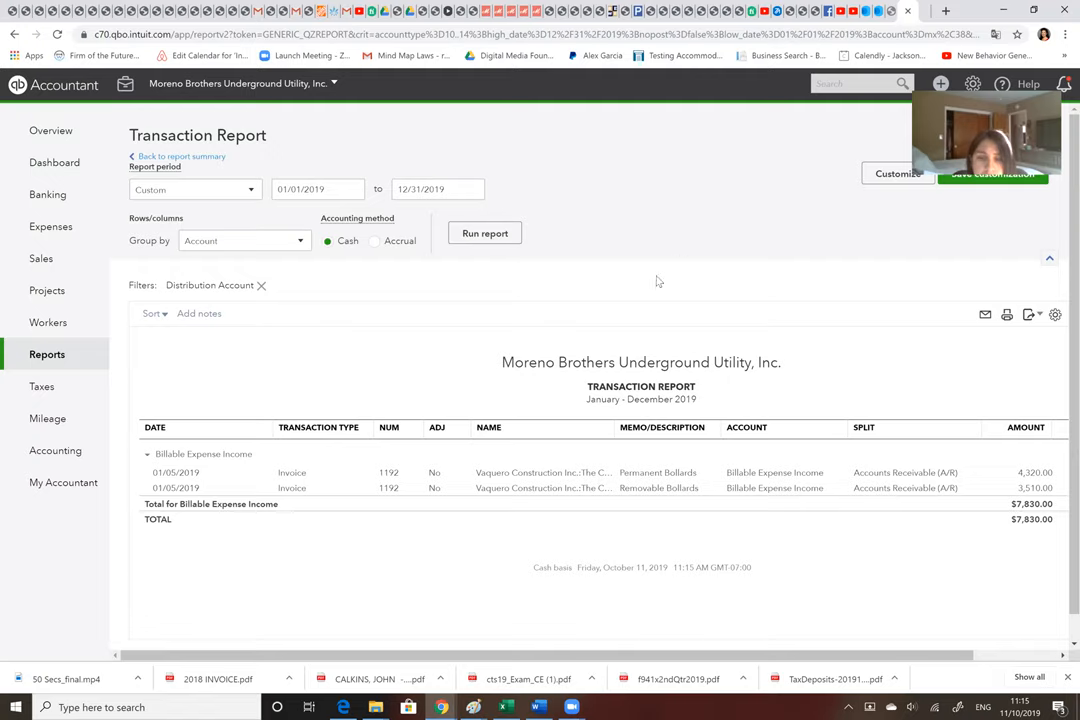
pyautogui.moveTo(496, 448)
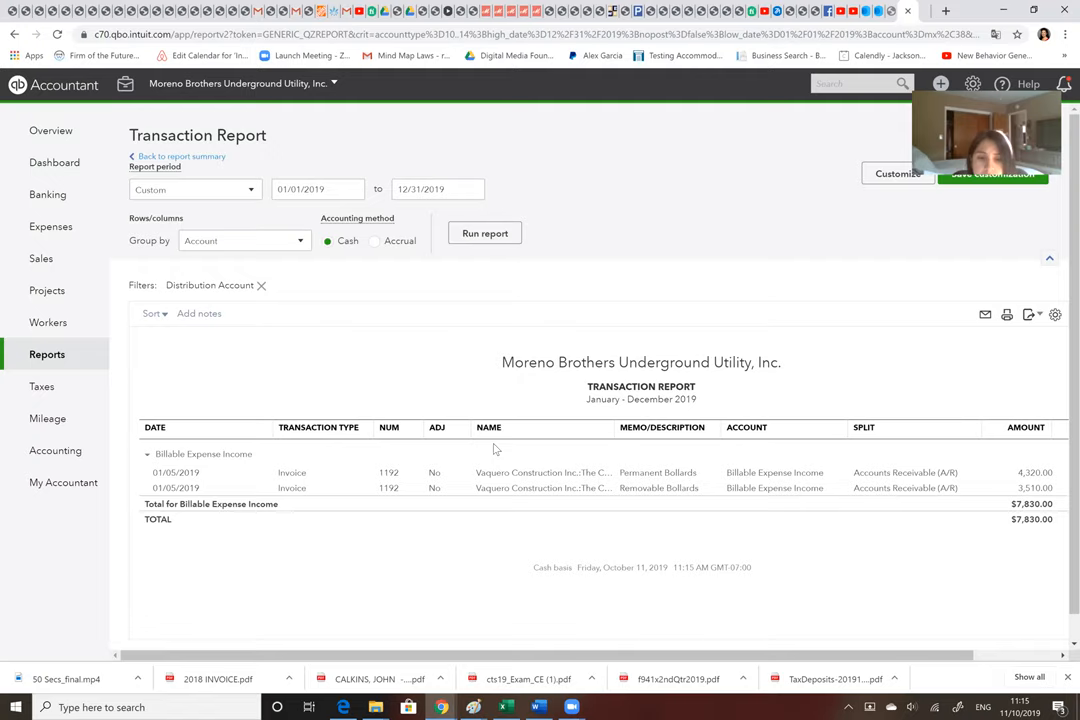
pyautogui.moveTo(878, 502)
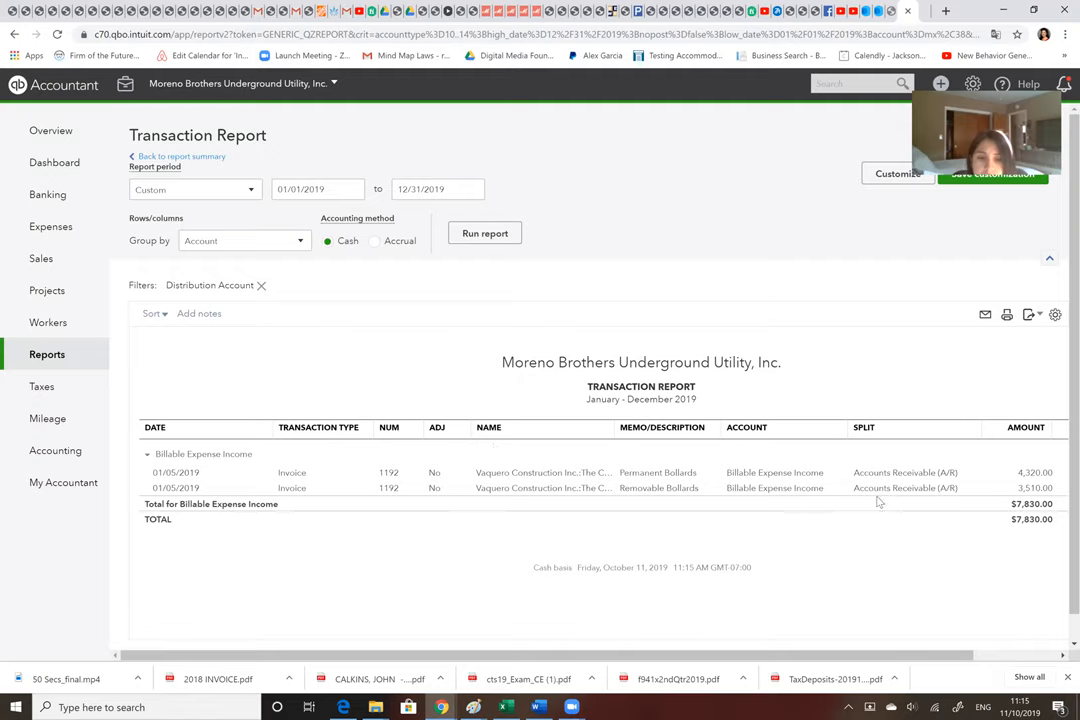
pyautogui.moveTo(592, 502)
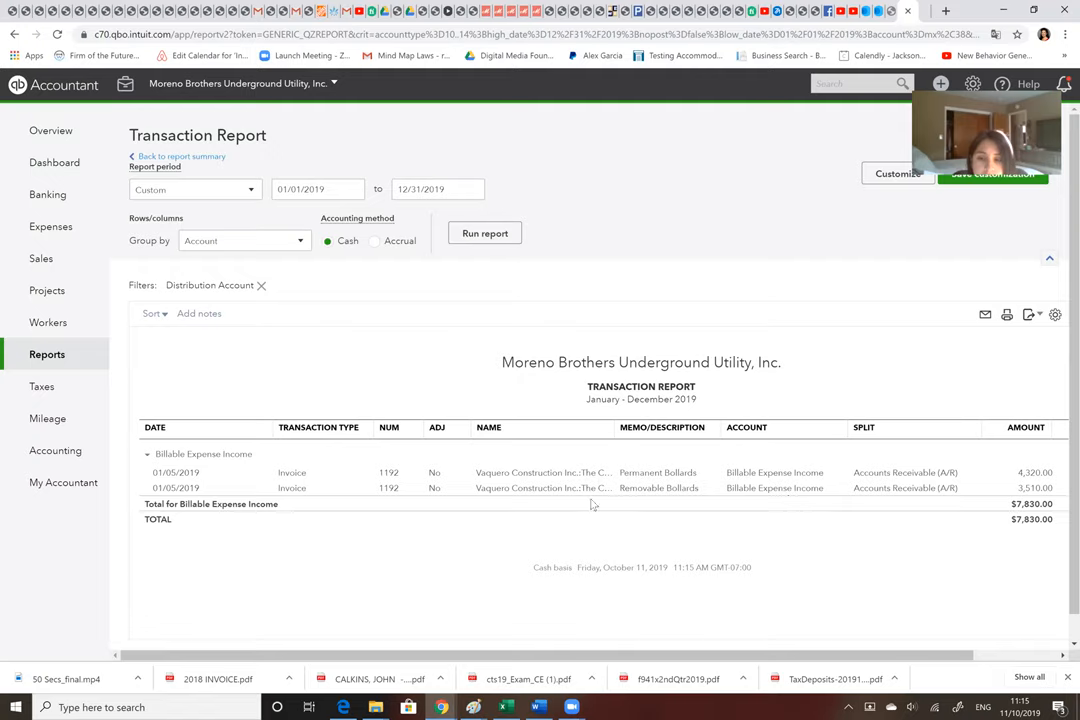
pyautogui.moveTo(984, 480)
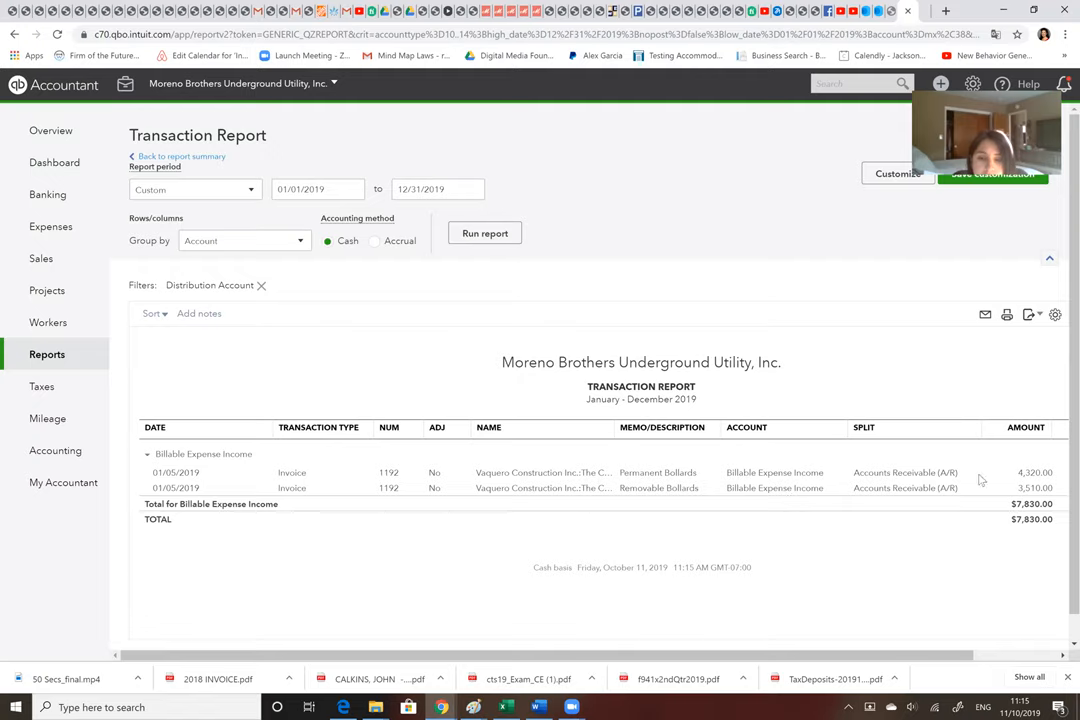
pyautogui.moveTo(1022, 472)
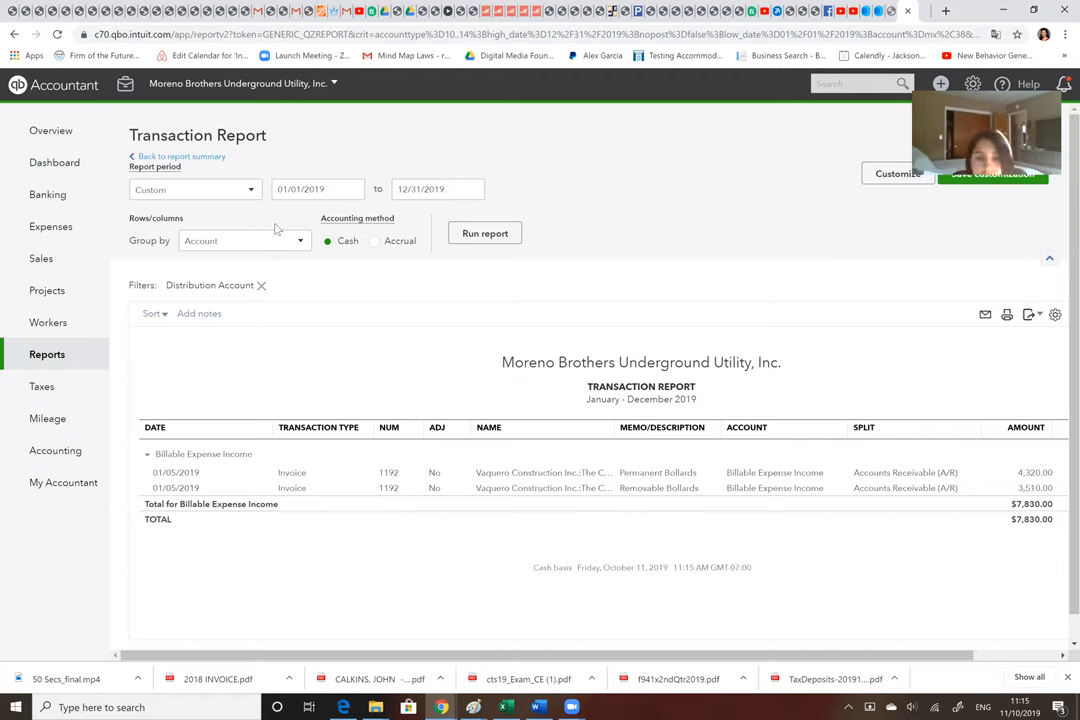
pyautogui.moveTo(180, 156)
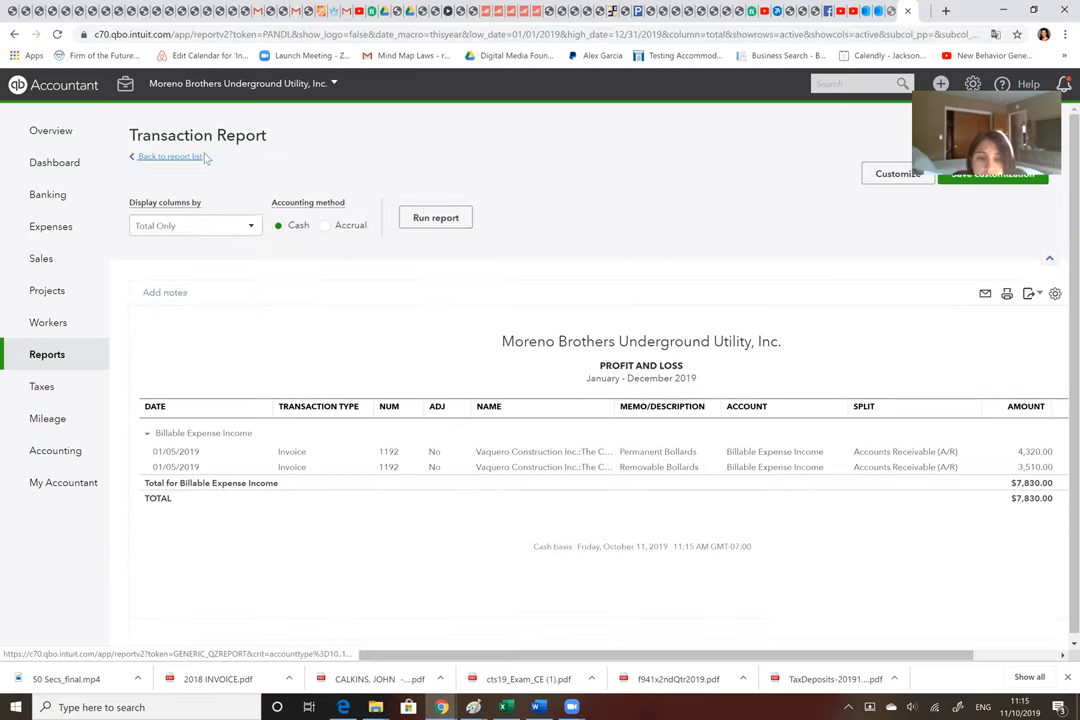
# Step: Return to the Profit and Loss summary and drill into Discounts given (-7,225.13) to list its four invoice discounts
pyautogui.click(168, 156)
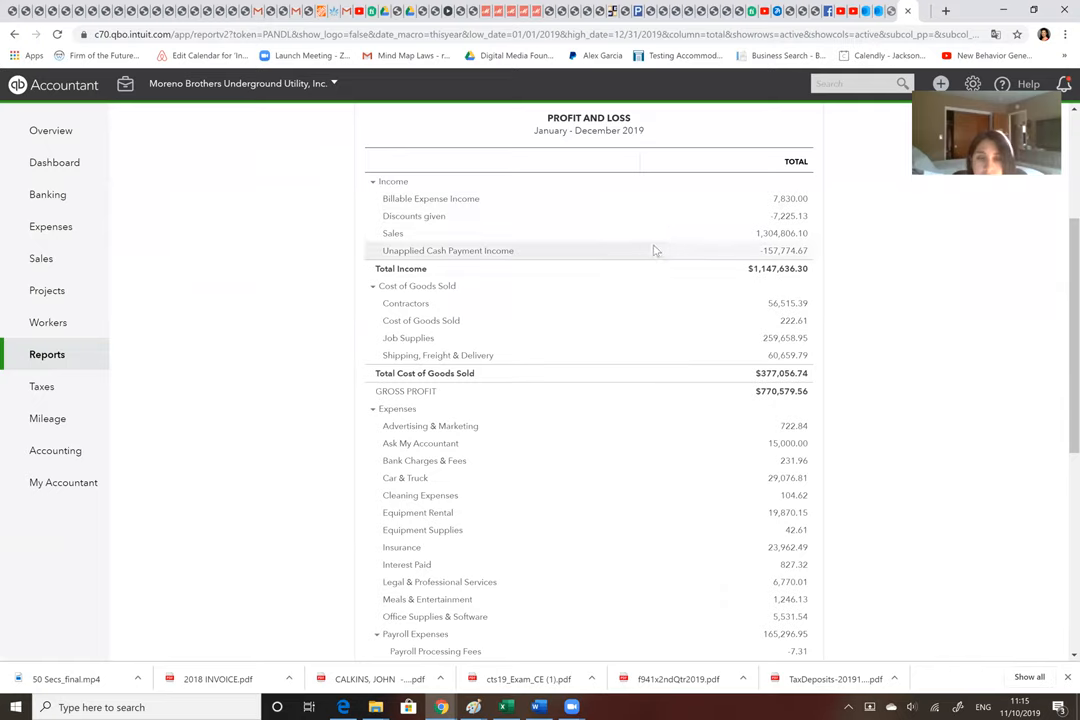
pyautogui.moveTo(792, 202)
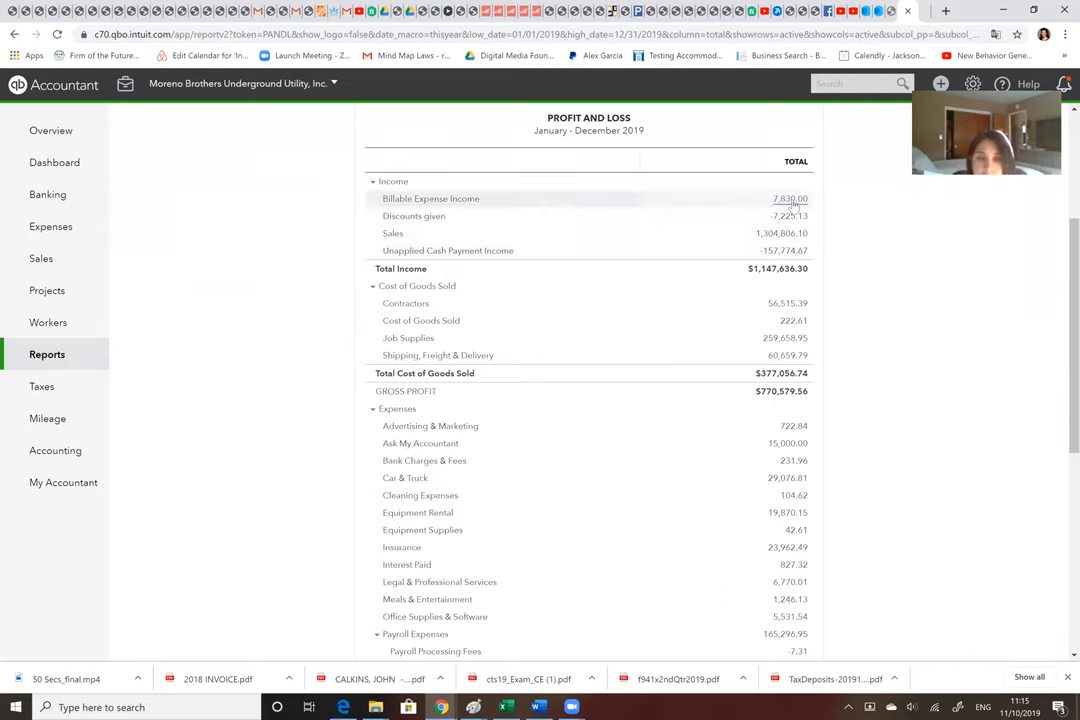
pyautogui.moveTo(780, 232)
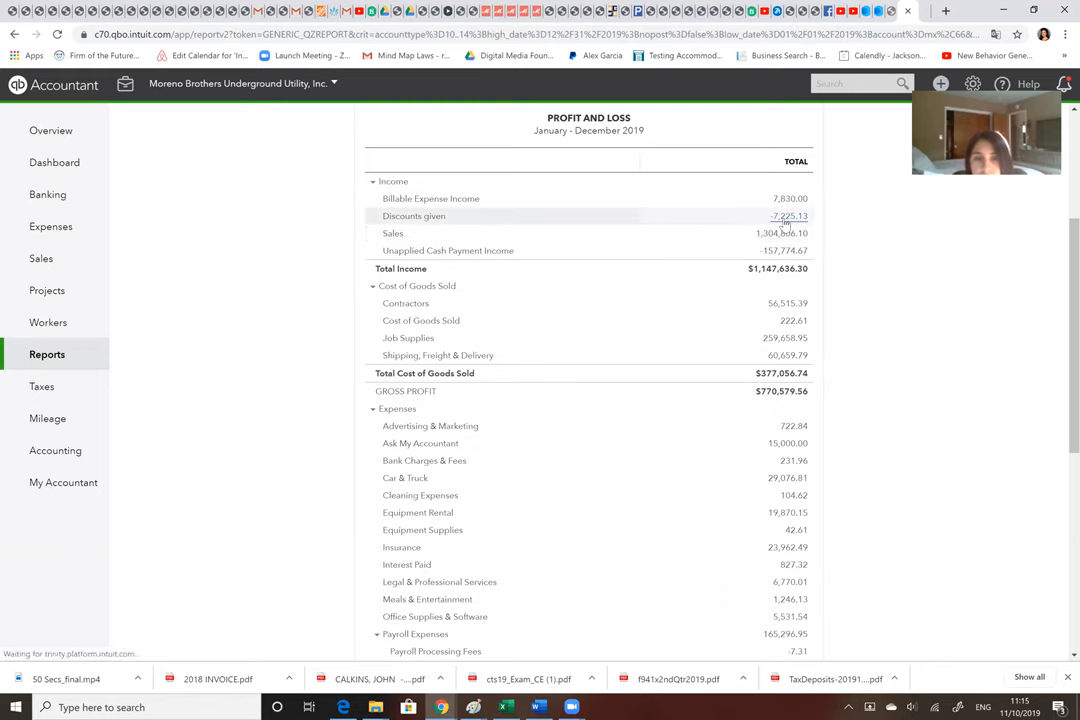
pyautogui.click(788, 216)
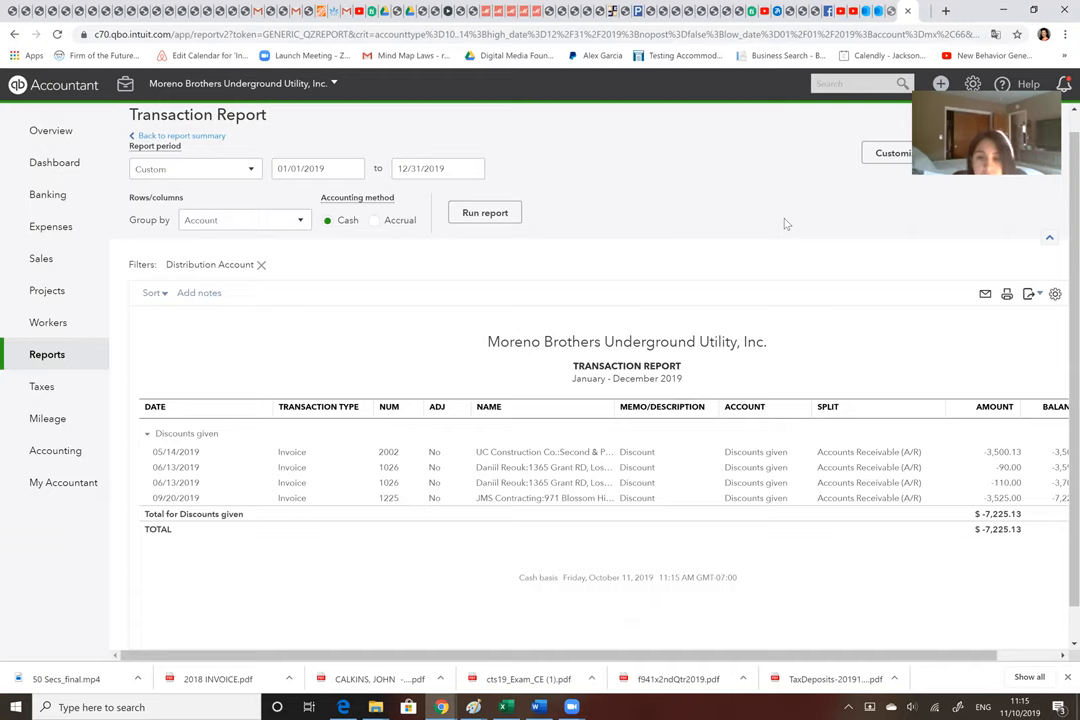
pyautogui.moveTo(624, 444)
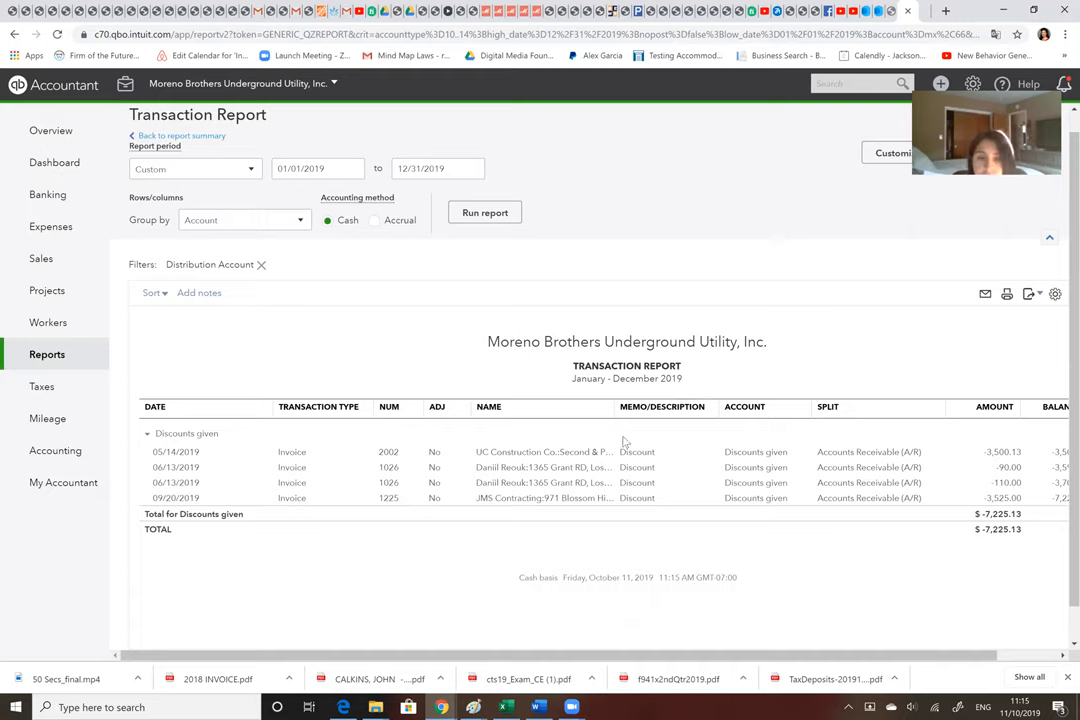
pyautogui.moveTo(616, 498)
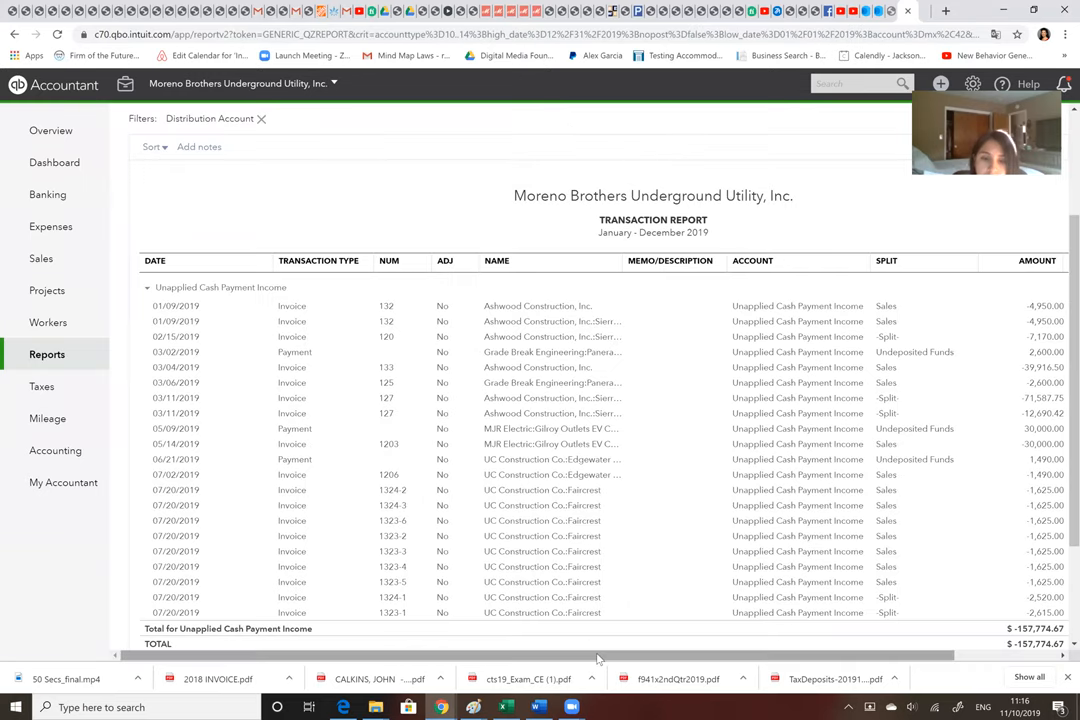
# Step: Scan across the Unapplied Cash Payment Income transaction columns before going back to the Profit and Loss
pyautogui.hscroll(3)
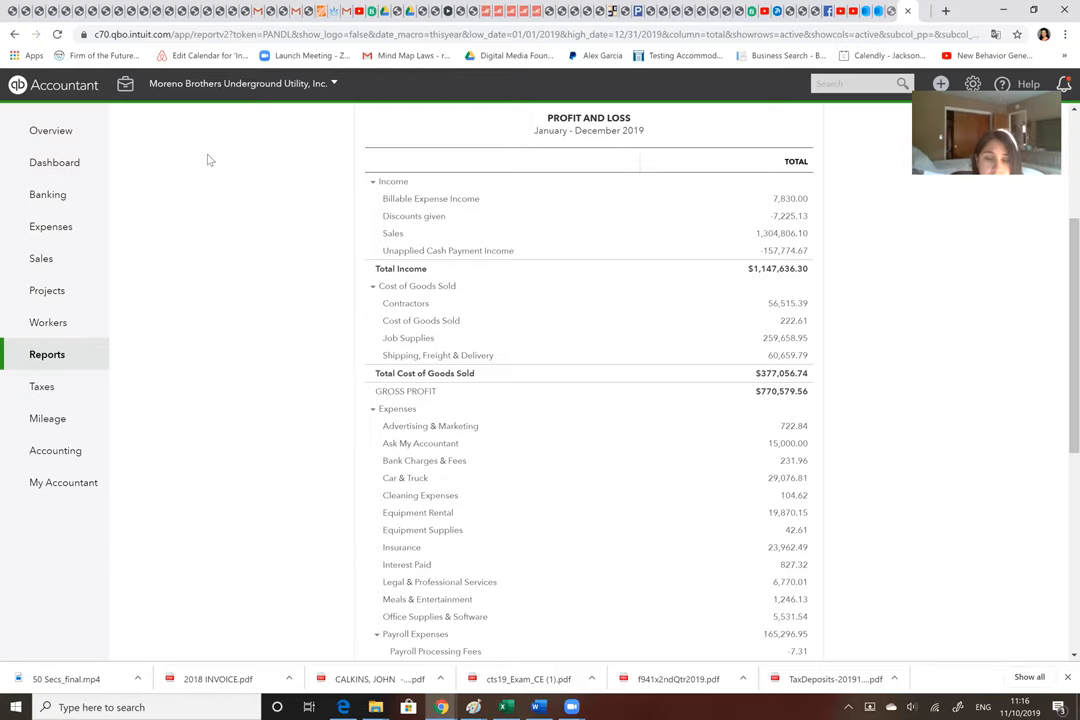
pyautogui.moveTo(652, 314)
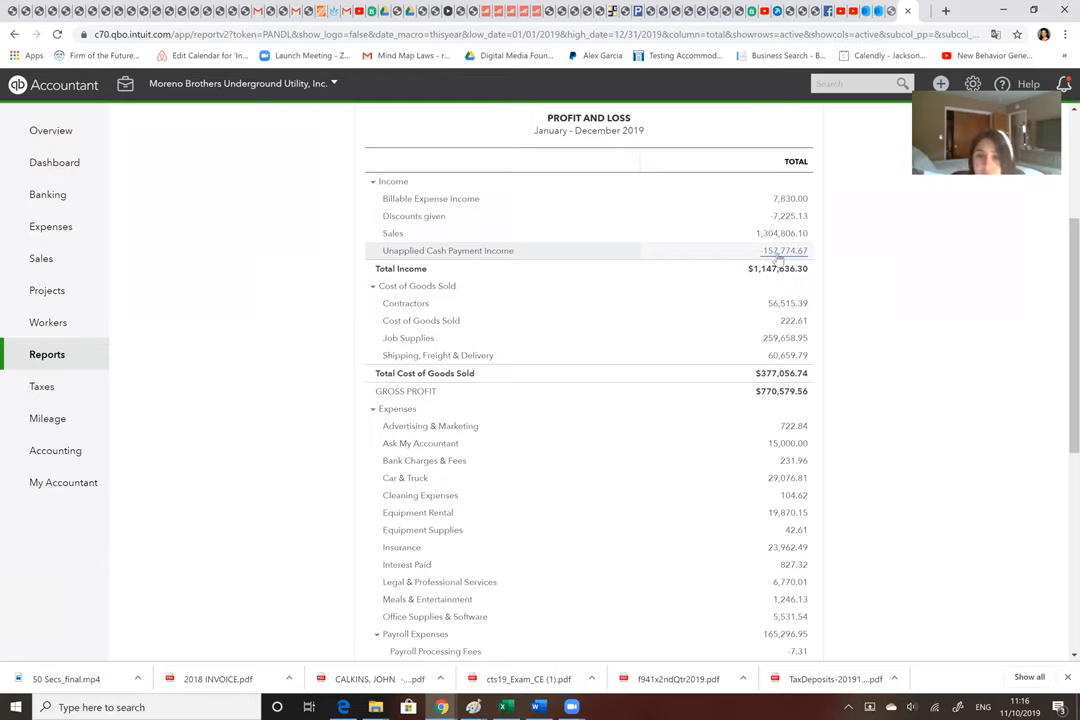
pyautogui.moveTo(788, 304)
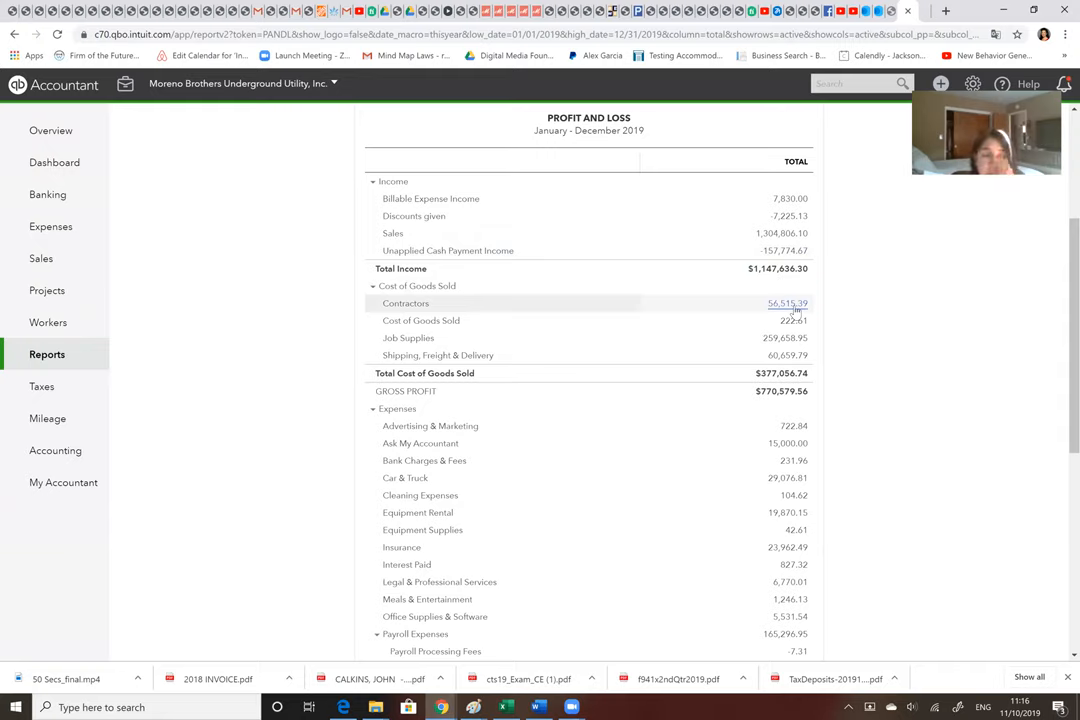
pyautogui.moveTo(792, 320)
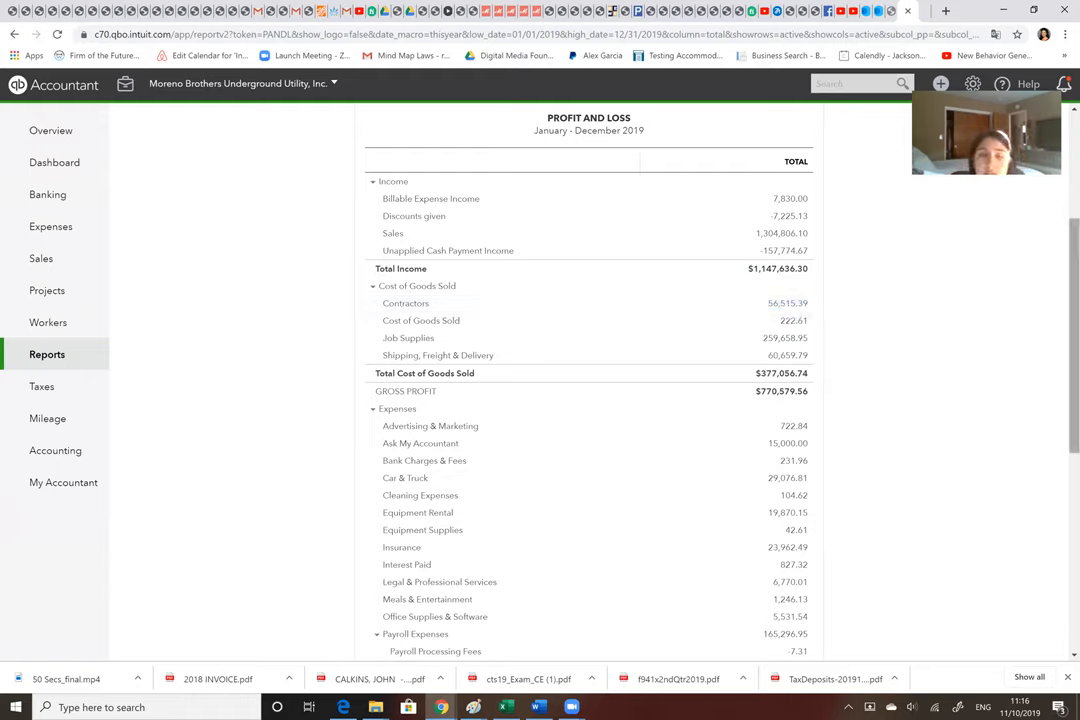
pyautogui.scroll(-3)
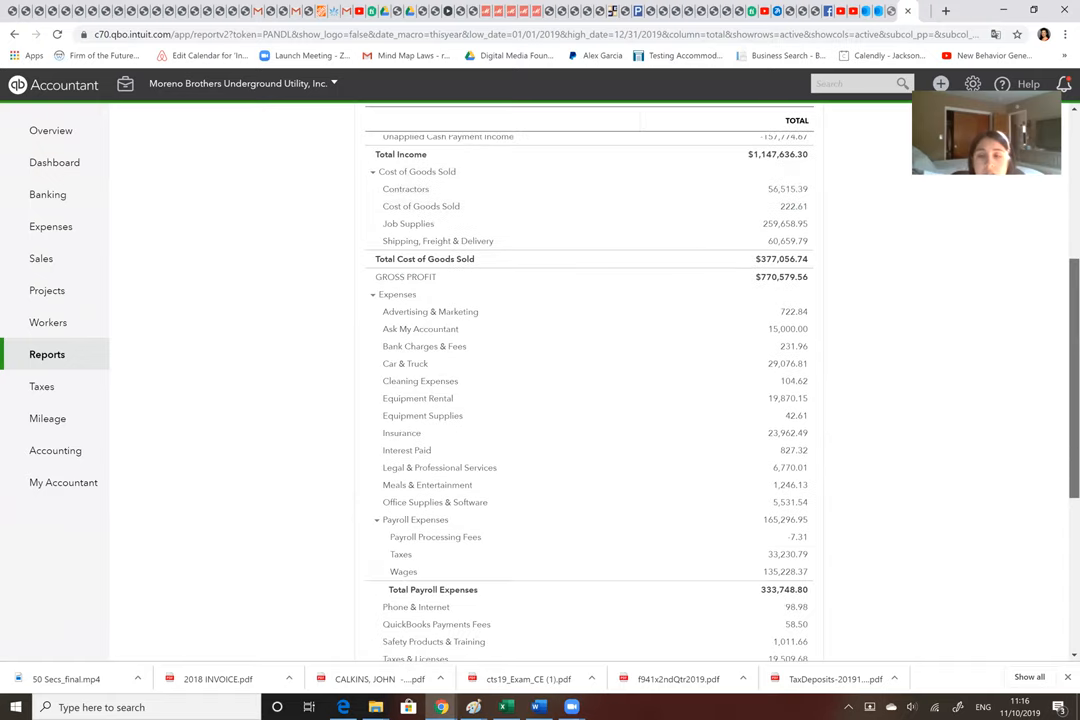
pyautogui.scroll(-3)
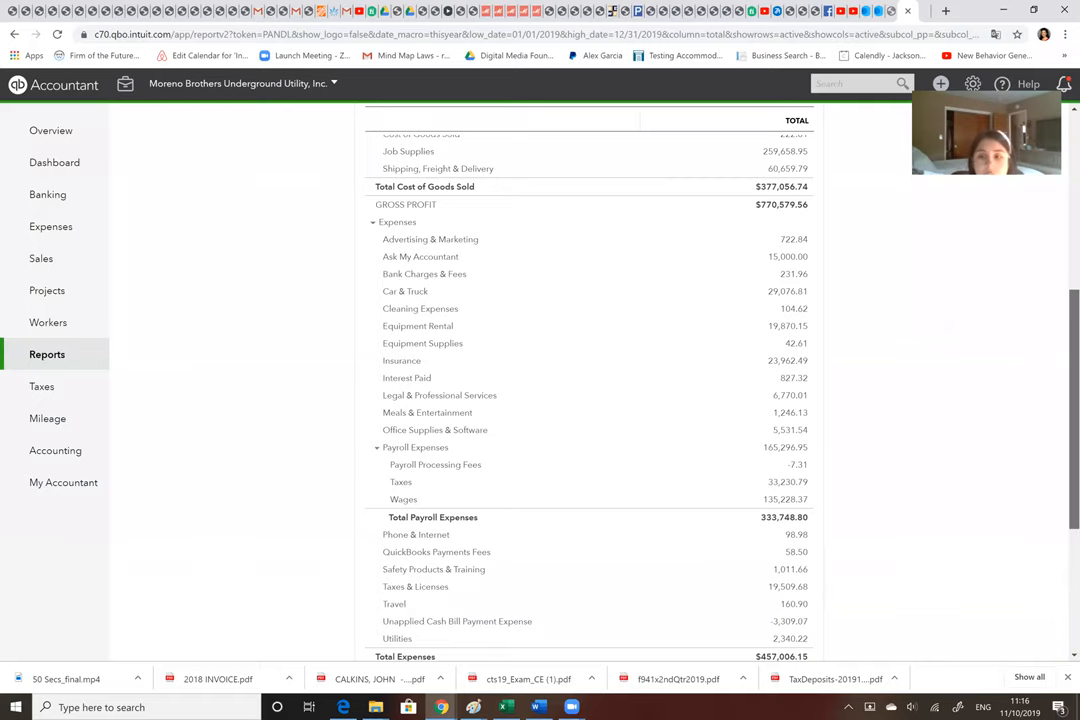
pyautogui.scroll(-3)
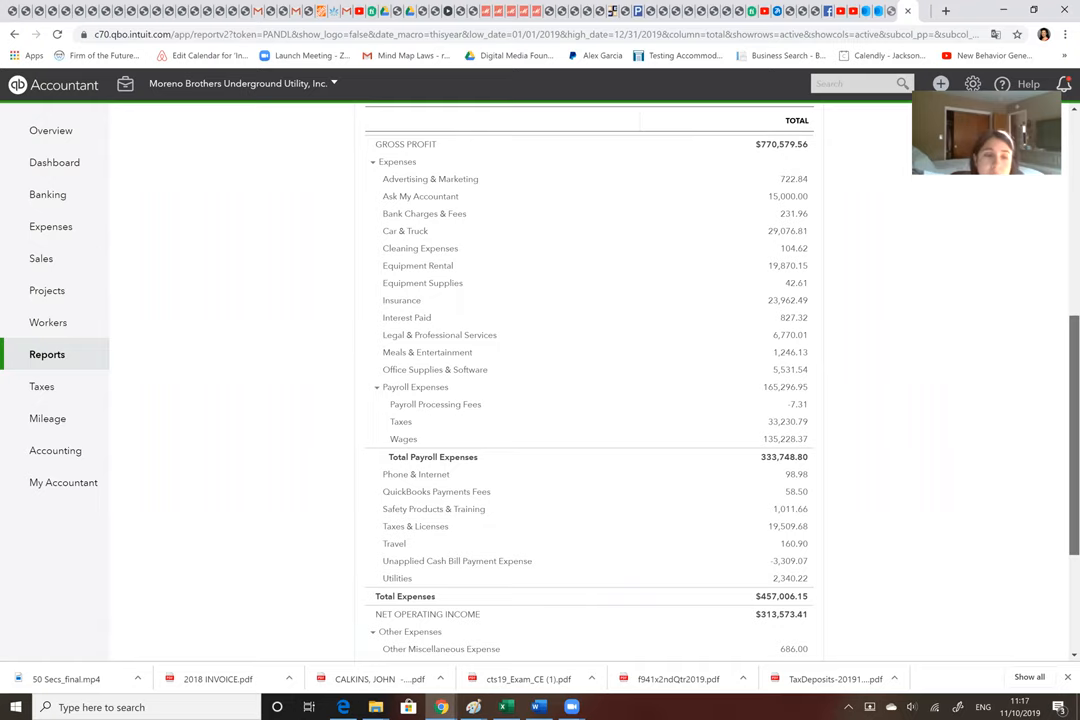
pyautogui.scroll(-3)
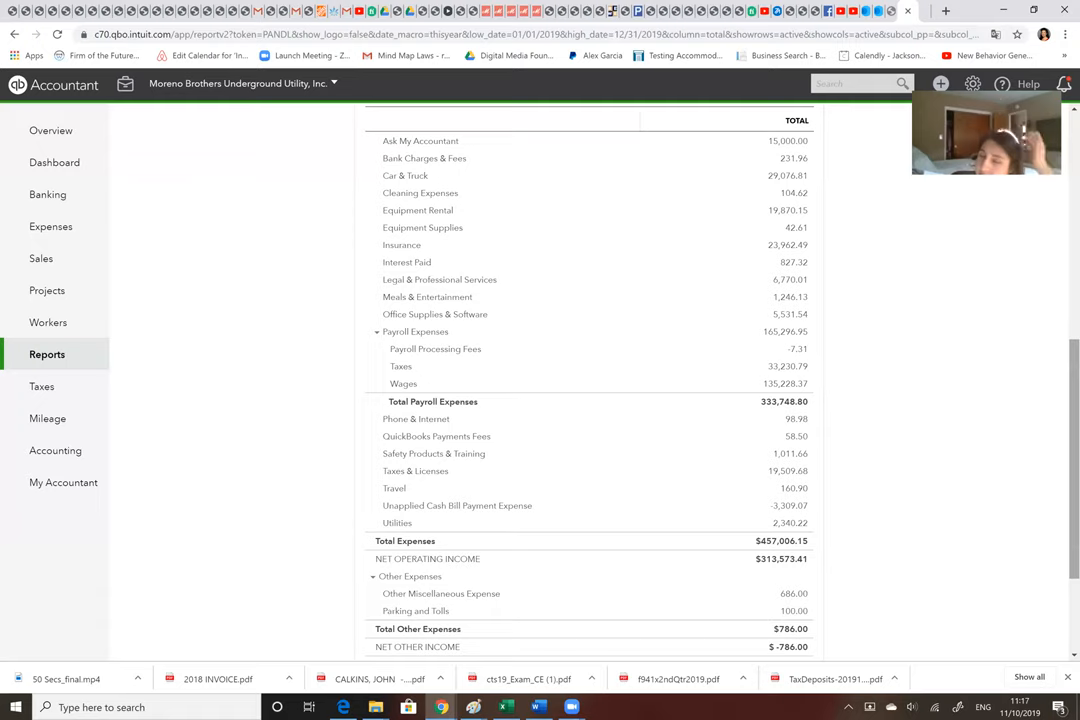
pyautogui.scroll(3)
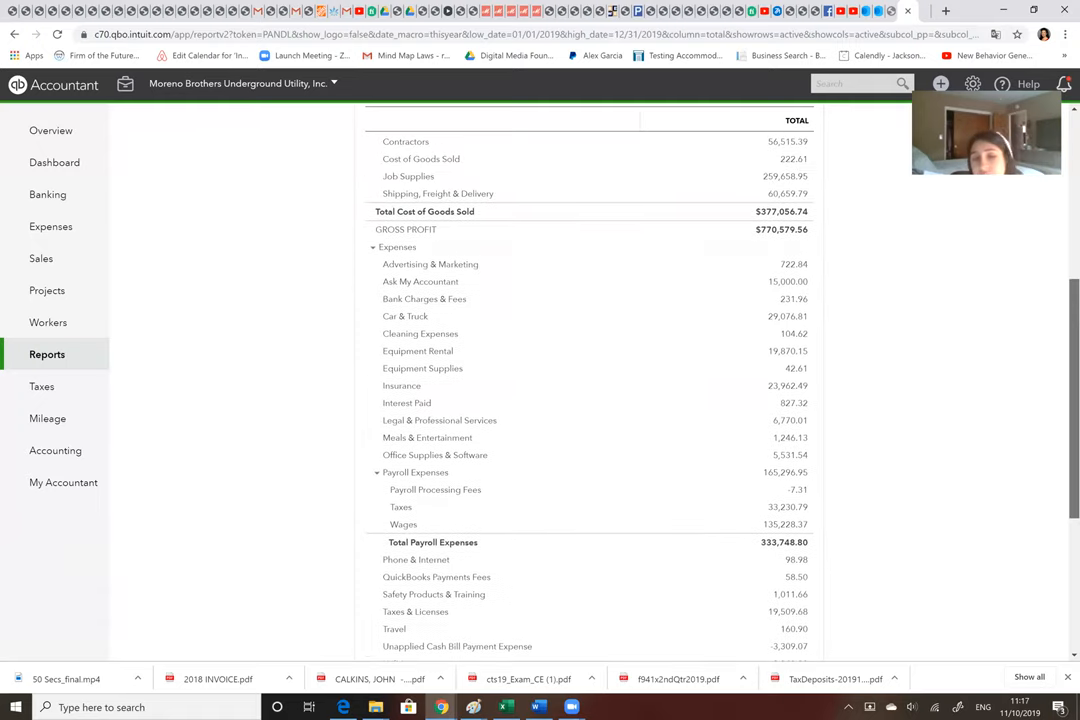
pyautogui.scroll(3)
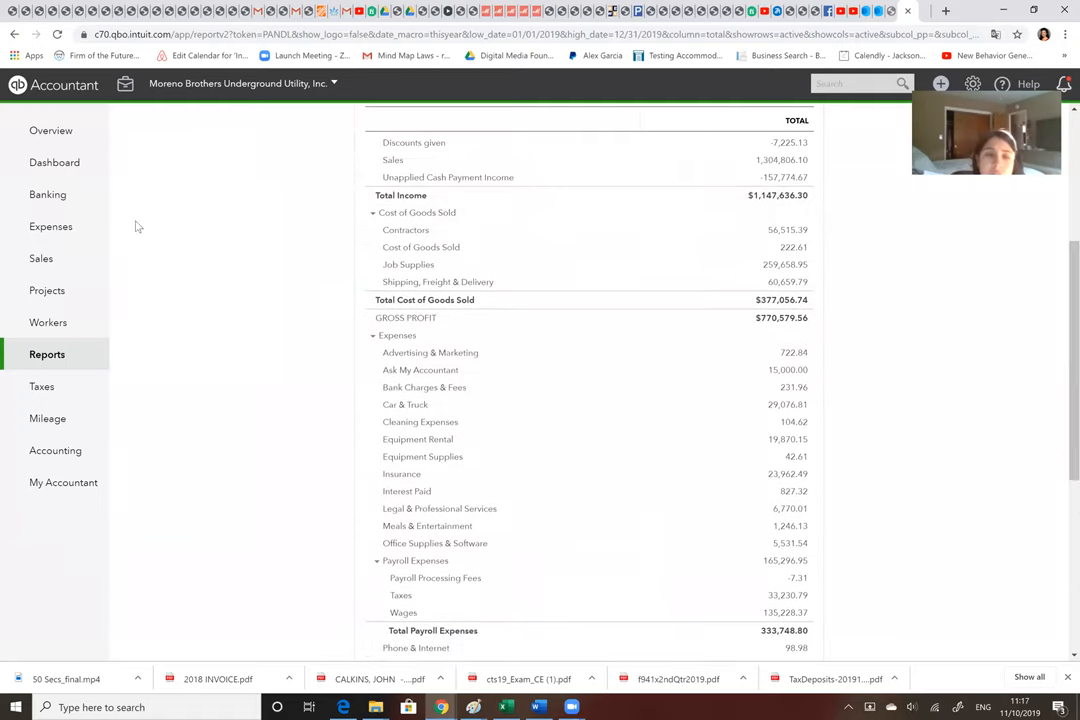
# Step: Find the Jam Services vendor from the Expenses vendors list by searching 'SERVICES' and open its record
pyautogui.click(50, 226)
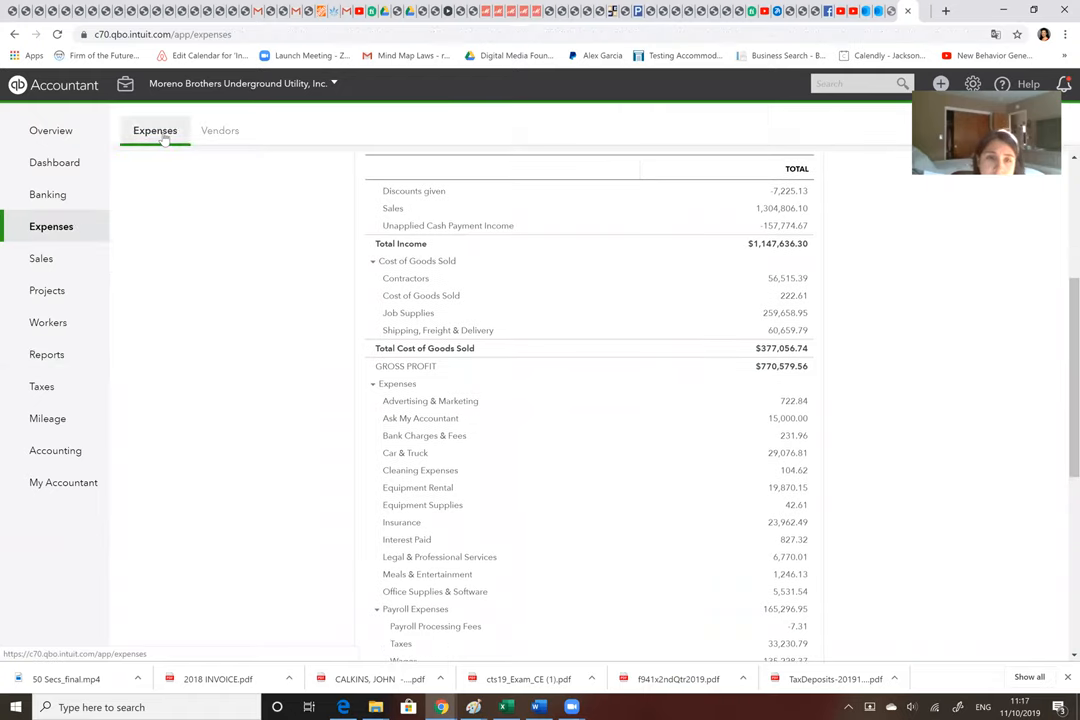
pyautogui.click(220, 130)
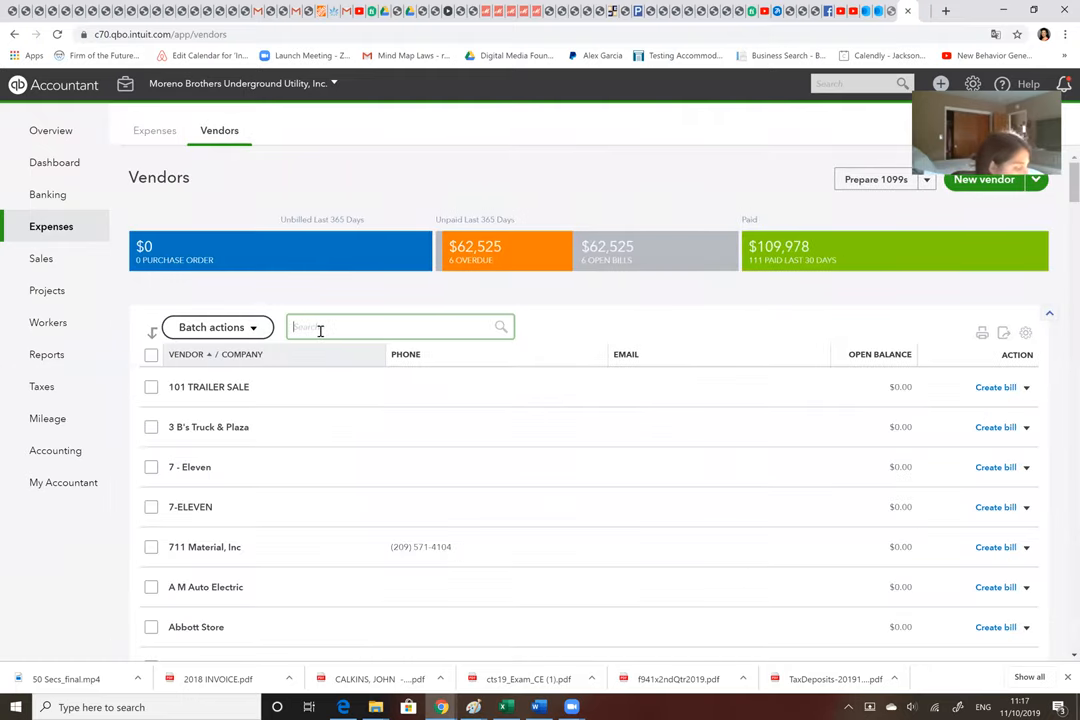
pyautogui.write('SERVICES')
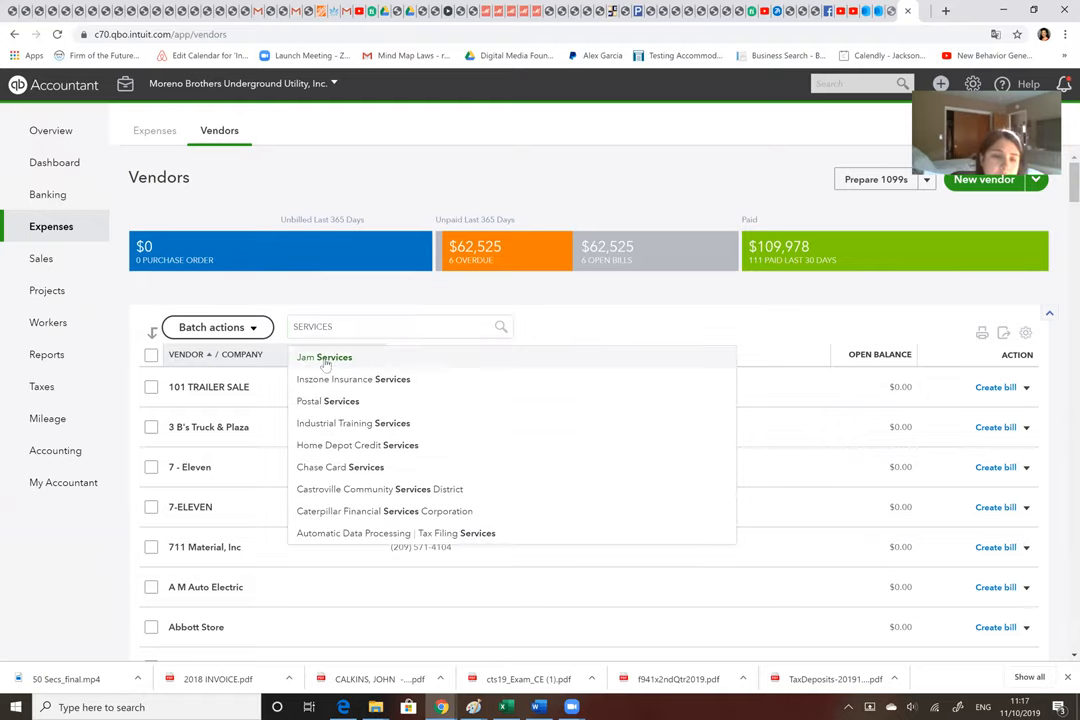
pyautogui.click(324, 356)
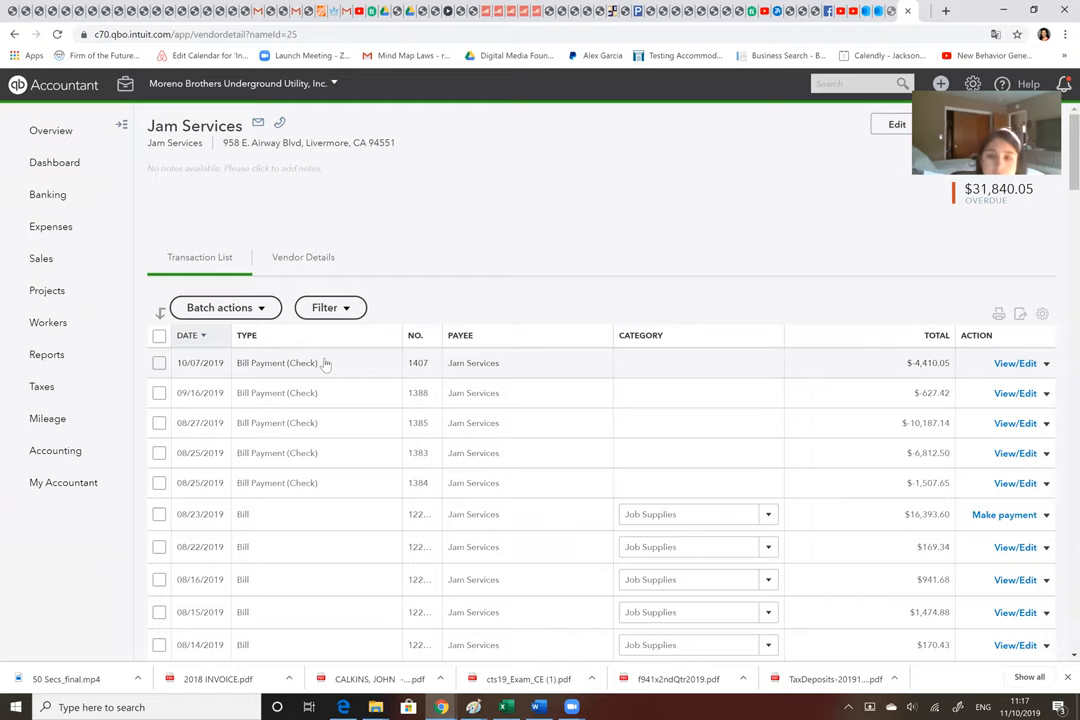
pyautogui.moveTo(722, 408)
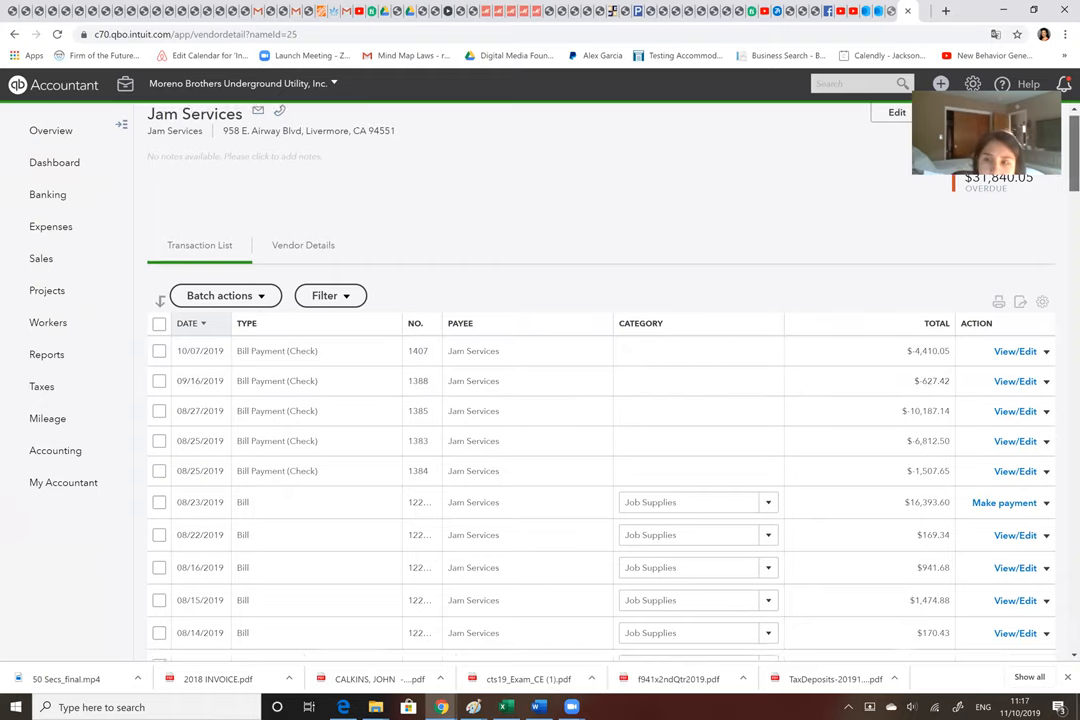
# Step: Review the Jam Services transaction list of bills and bill payments back through 2018
pyautogui.scroll(-3)
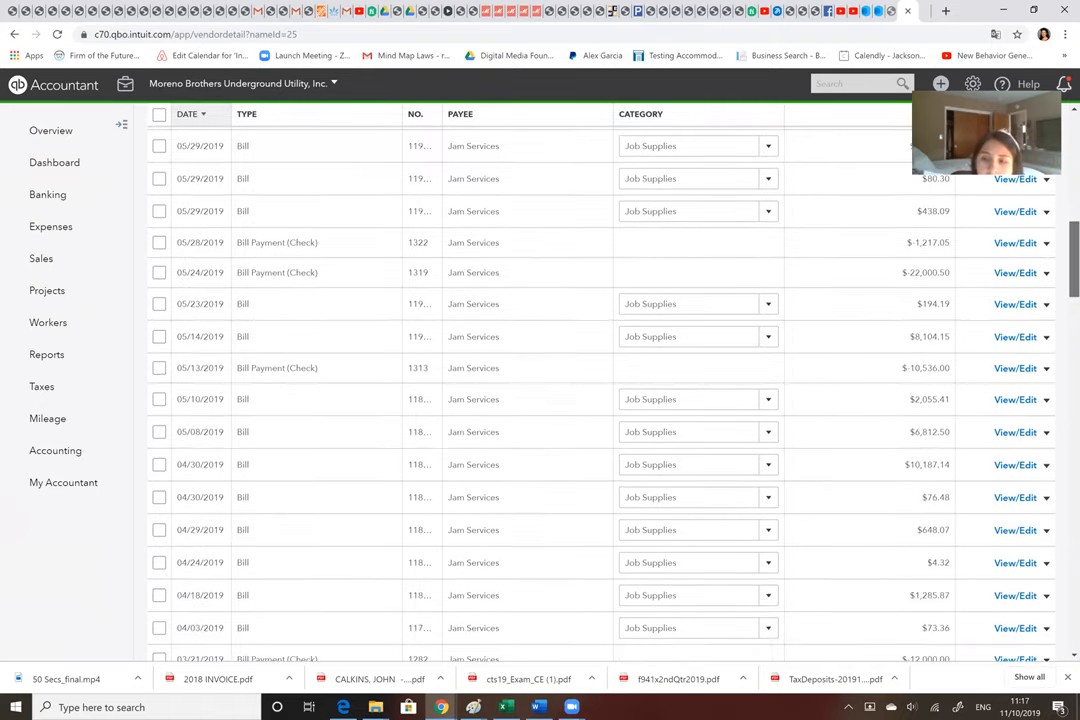
pyautogui.scroll(-3)
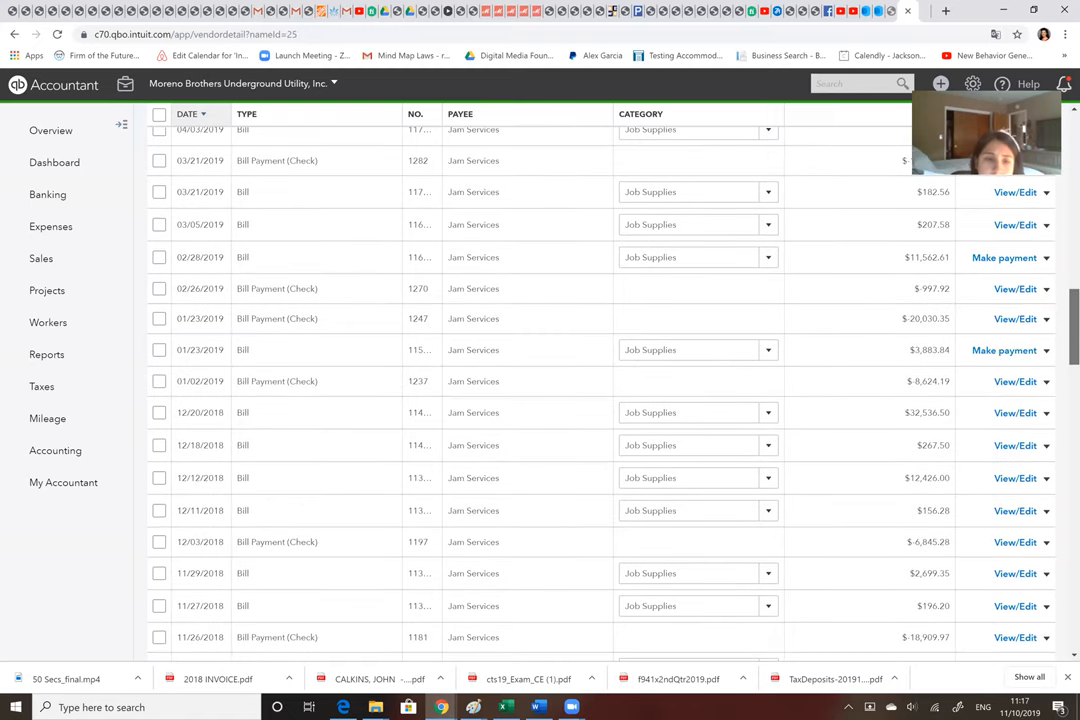
pyautogui.scroll(-3)
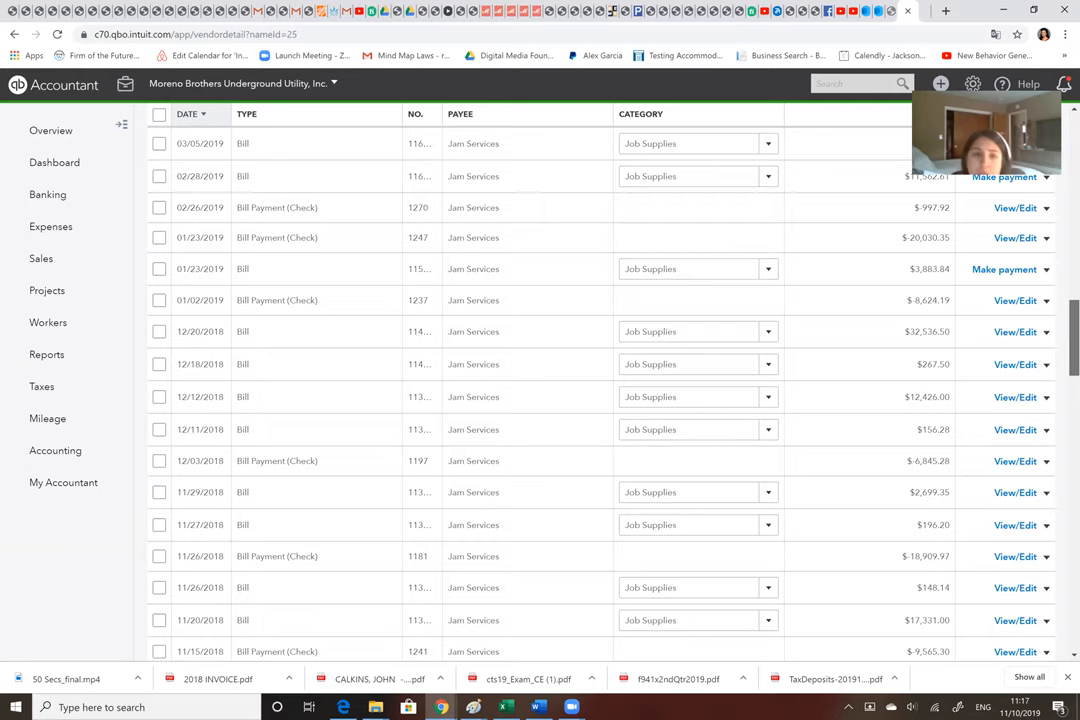
pyautogui.scroll(3)
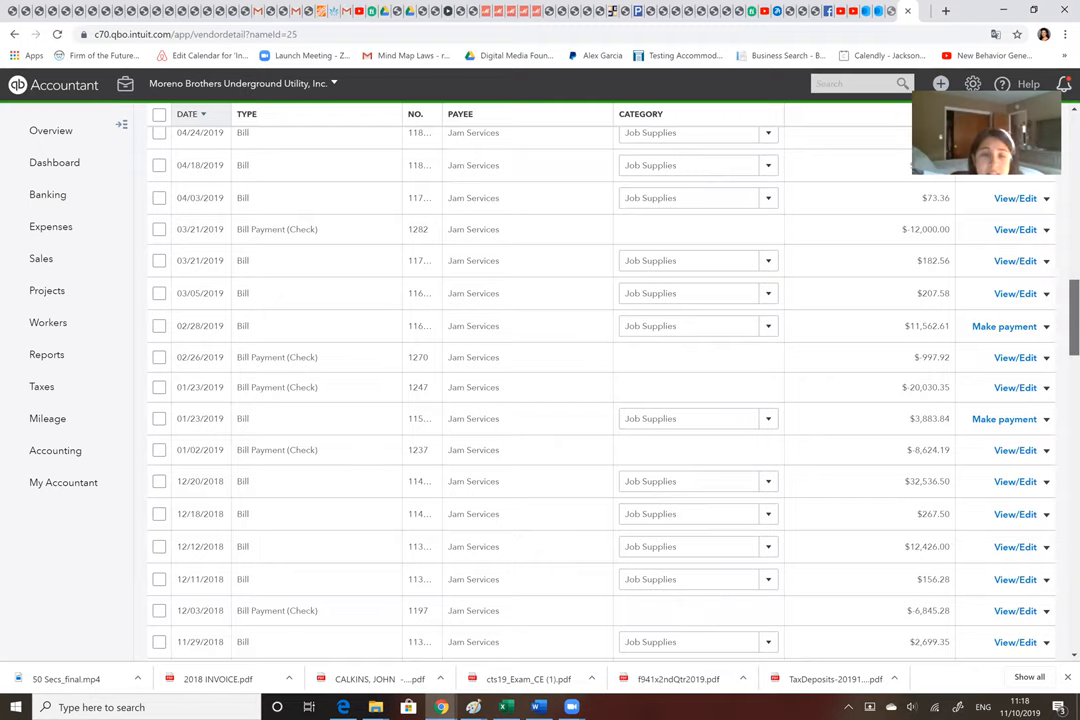
pyautogui.scroll(3)
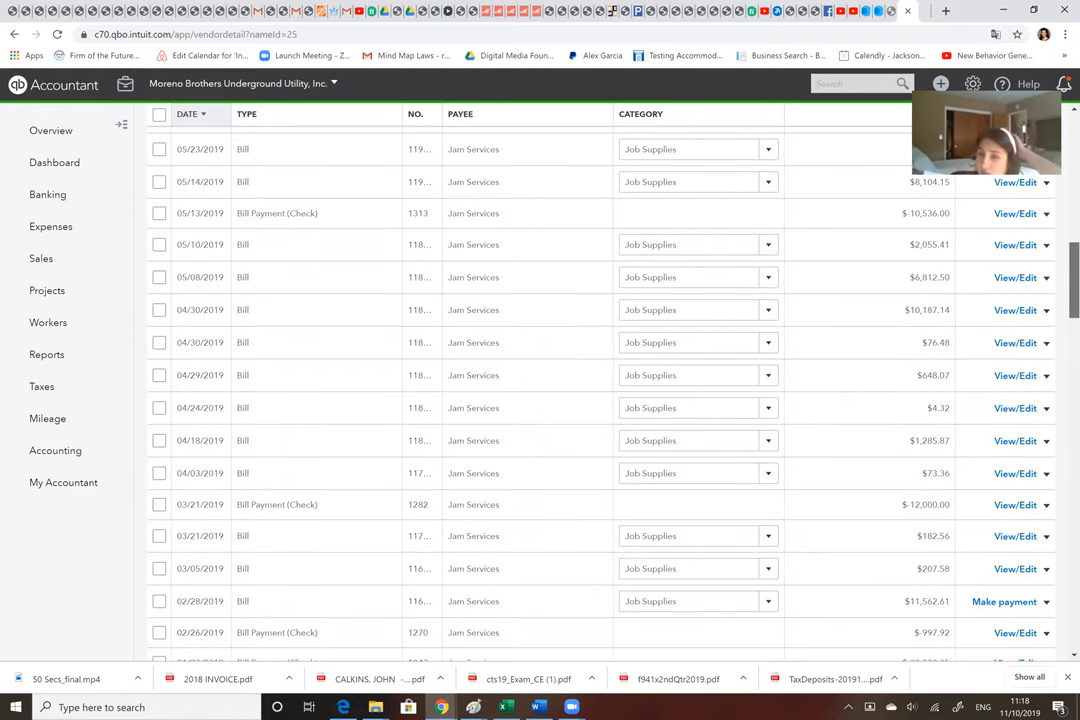
pyautogui.scroll(3)
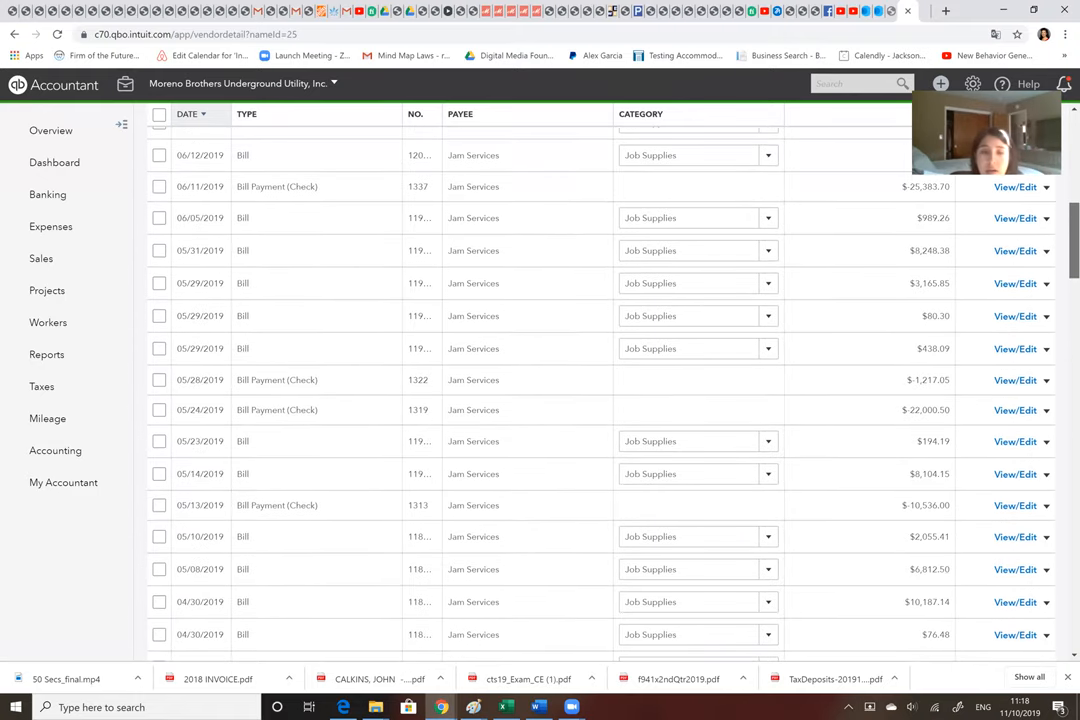
pyautogui.scroll(3)
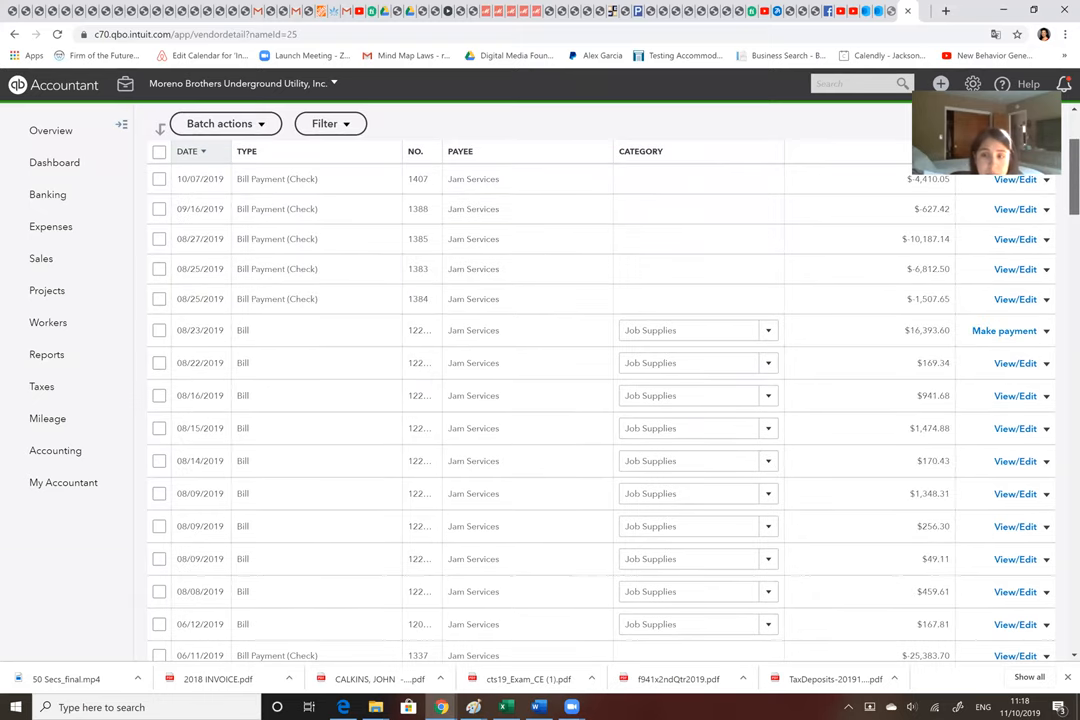
pyautogui.moveTo(1006, 332)
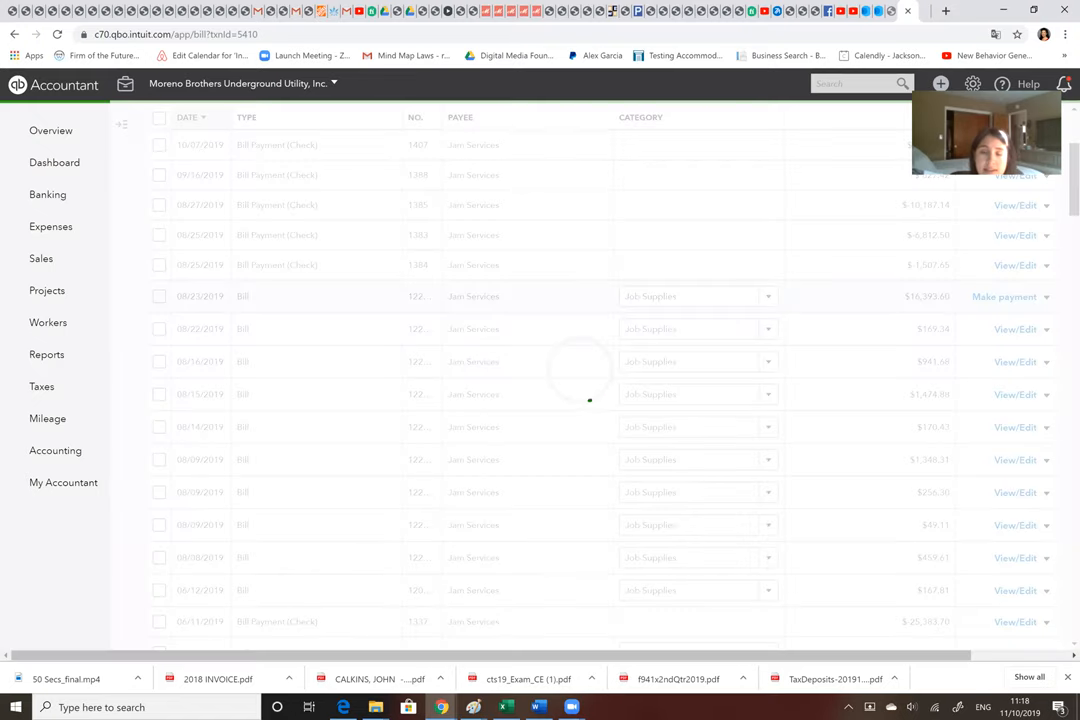
pyautogui.scroll(-3)
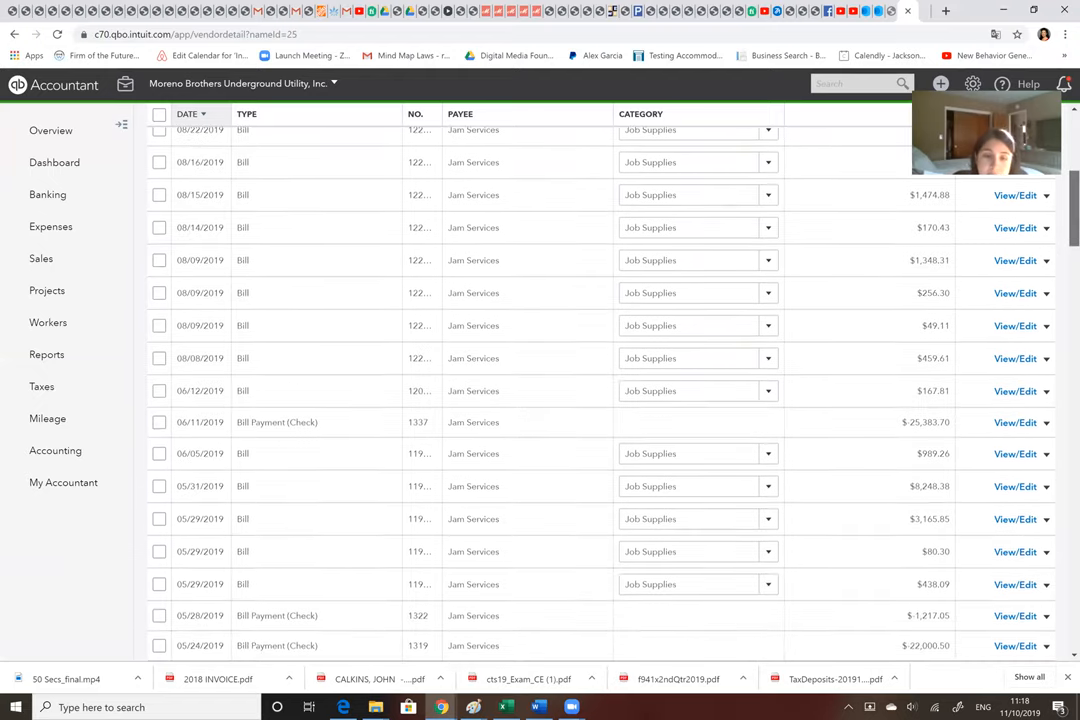
pyautogui.scroll(-3)
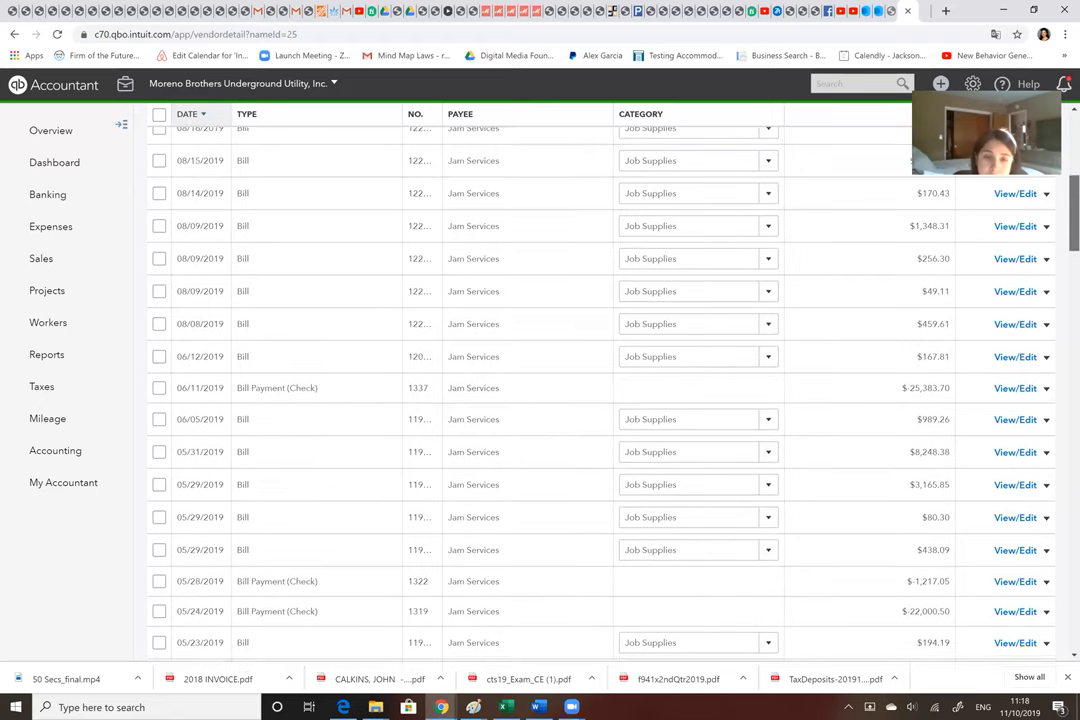
pyautogui.scroll(-3)
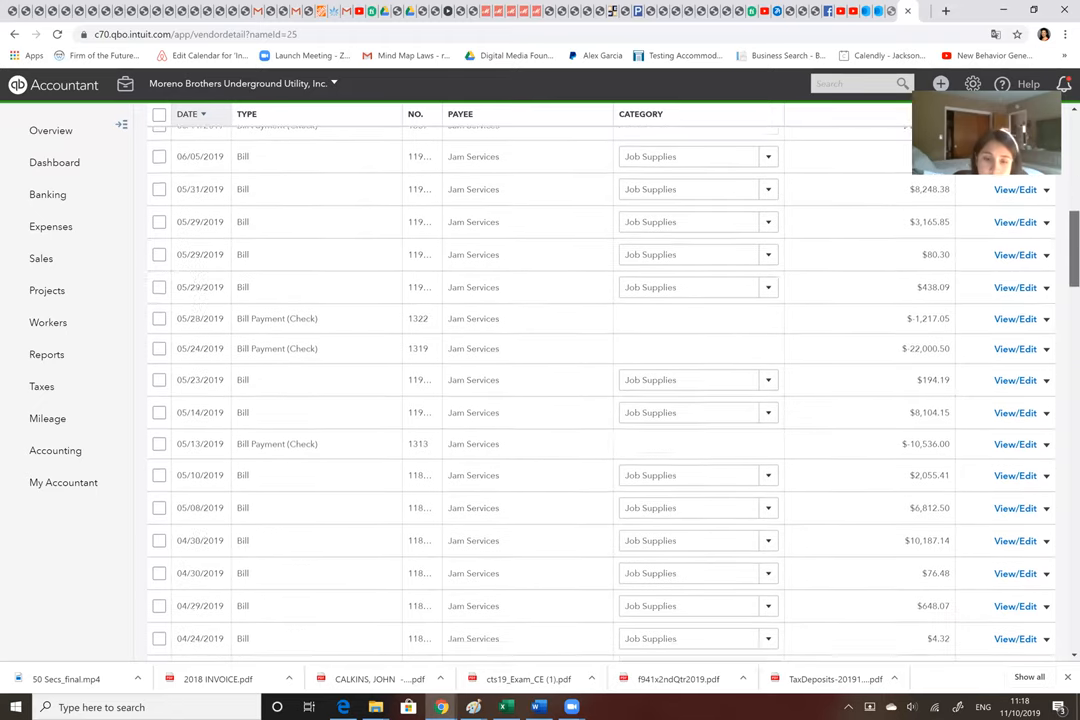
pyautogui.scroll(-3)
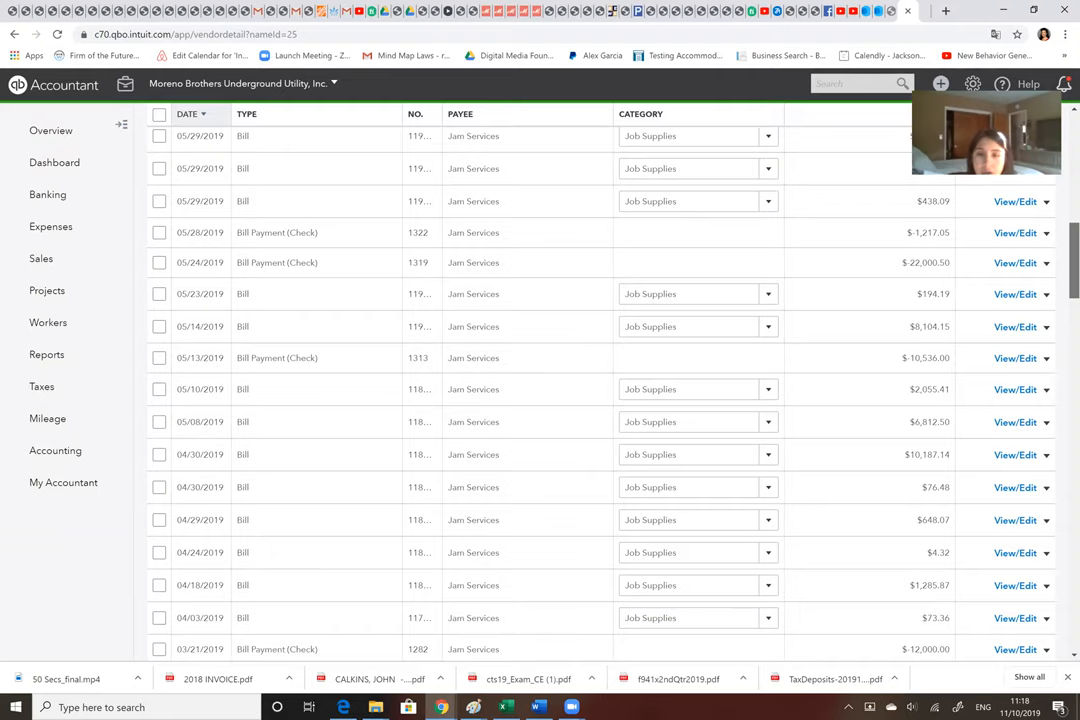
pyautogui.scroll(-3)
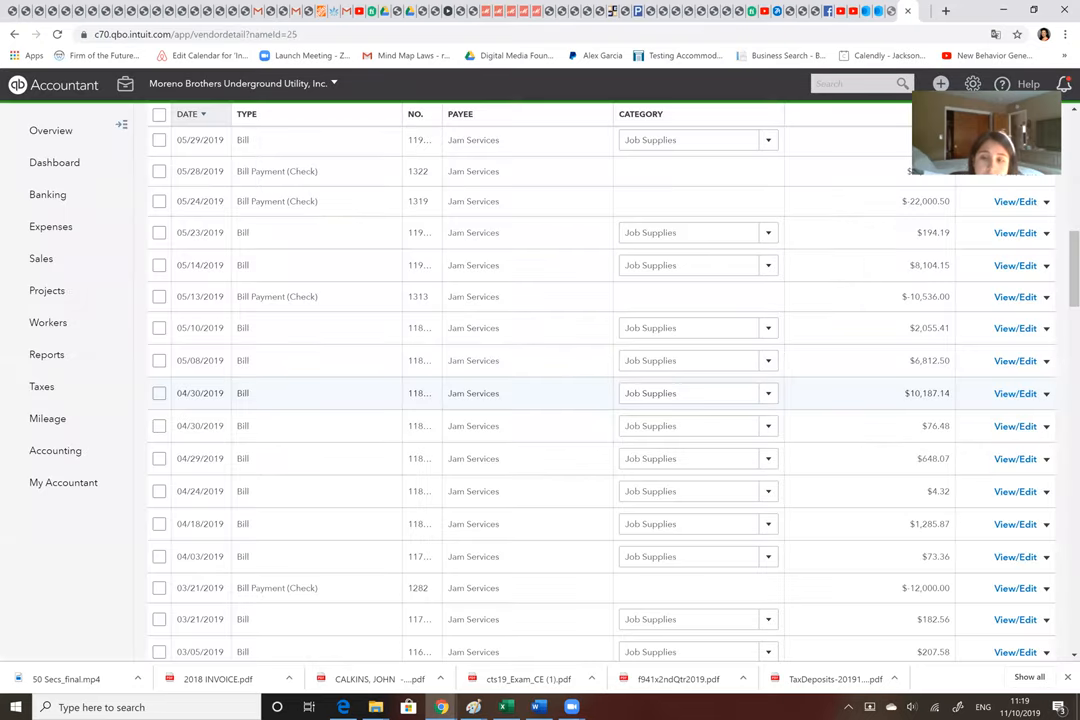
pyautogui.scroll(-3)
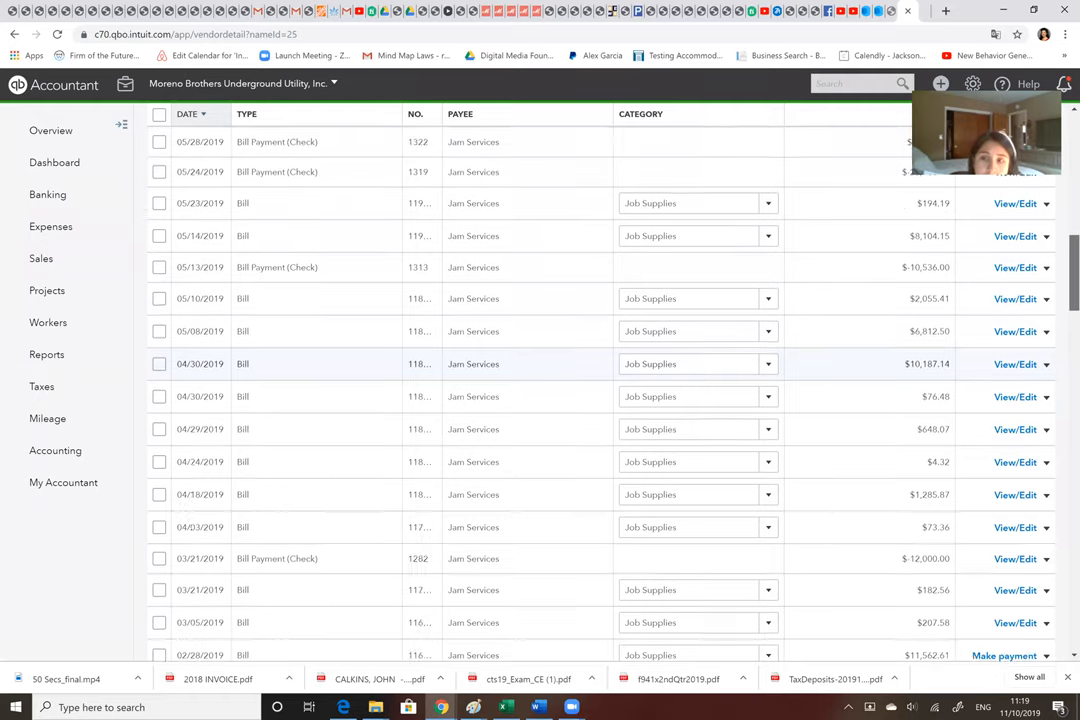
pyautogui.scroll(-3)
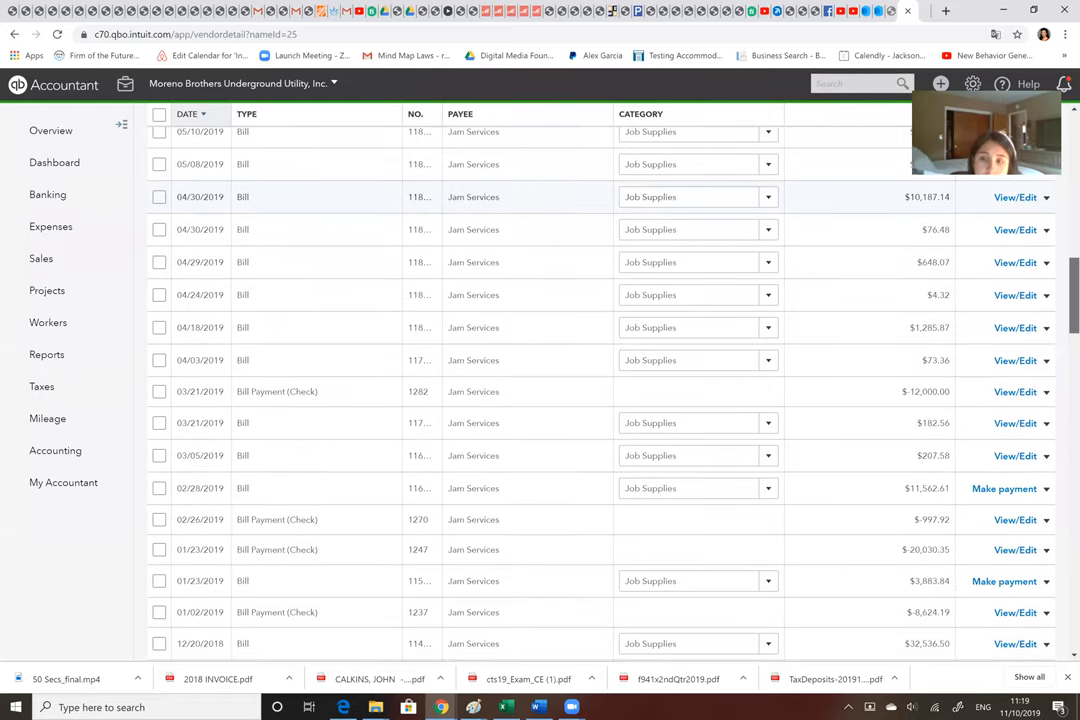
pyautogui.scroll(-3)
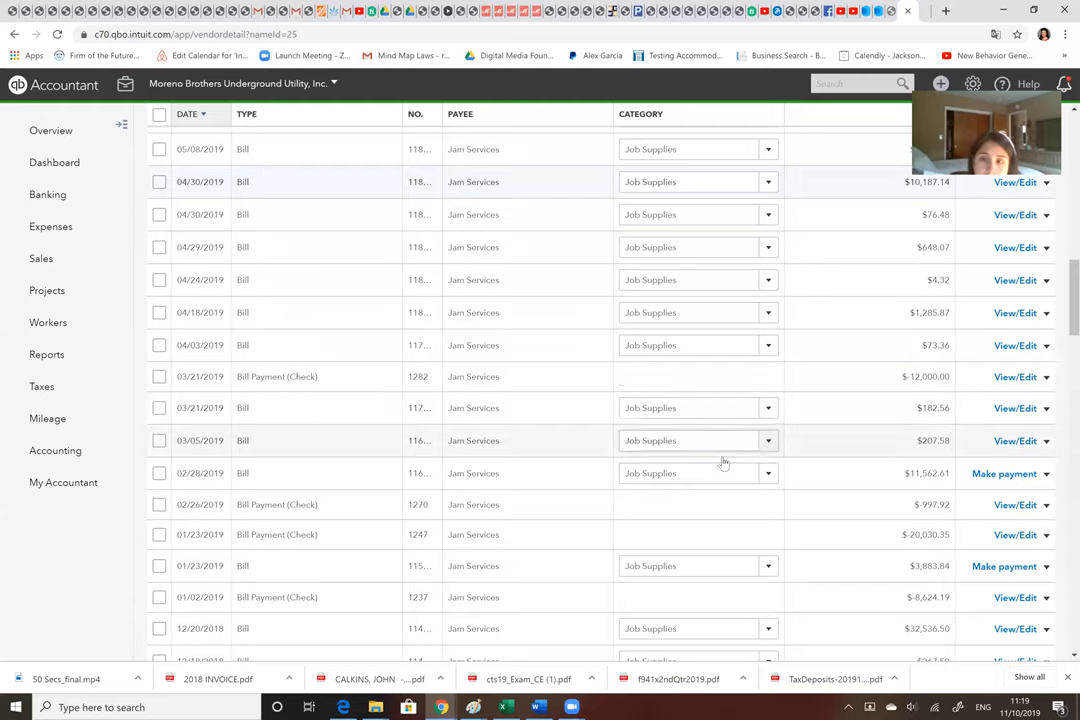
pyautogui.moveTo(920, 480)
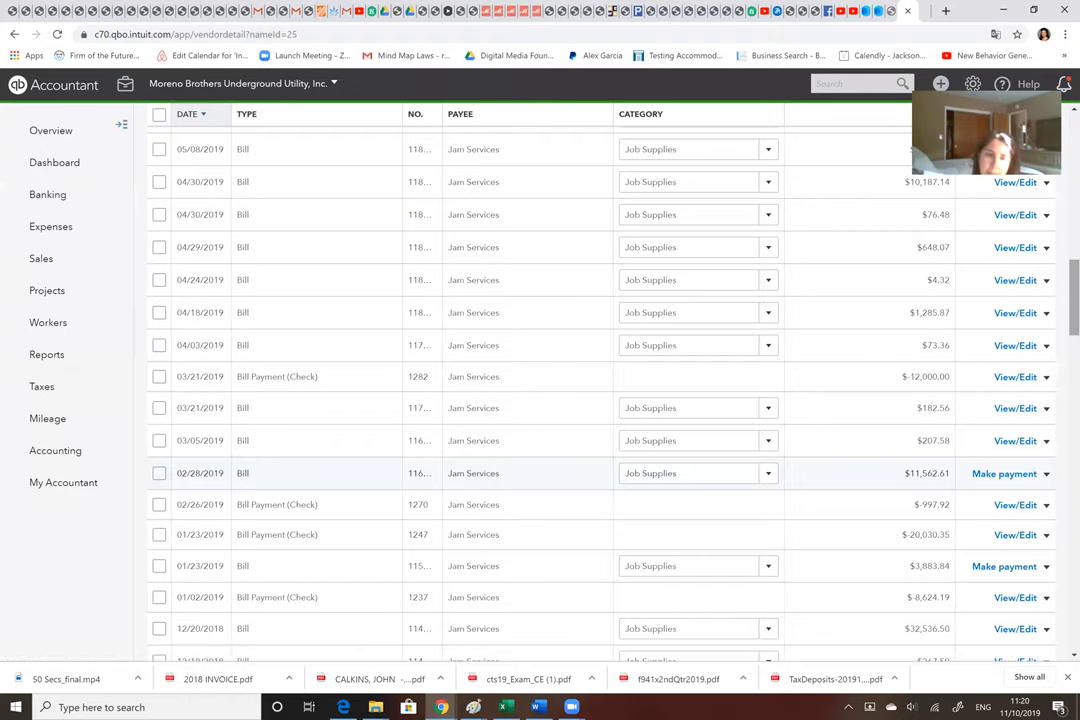
pyautogui.scroll(-3)
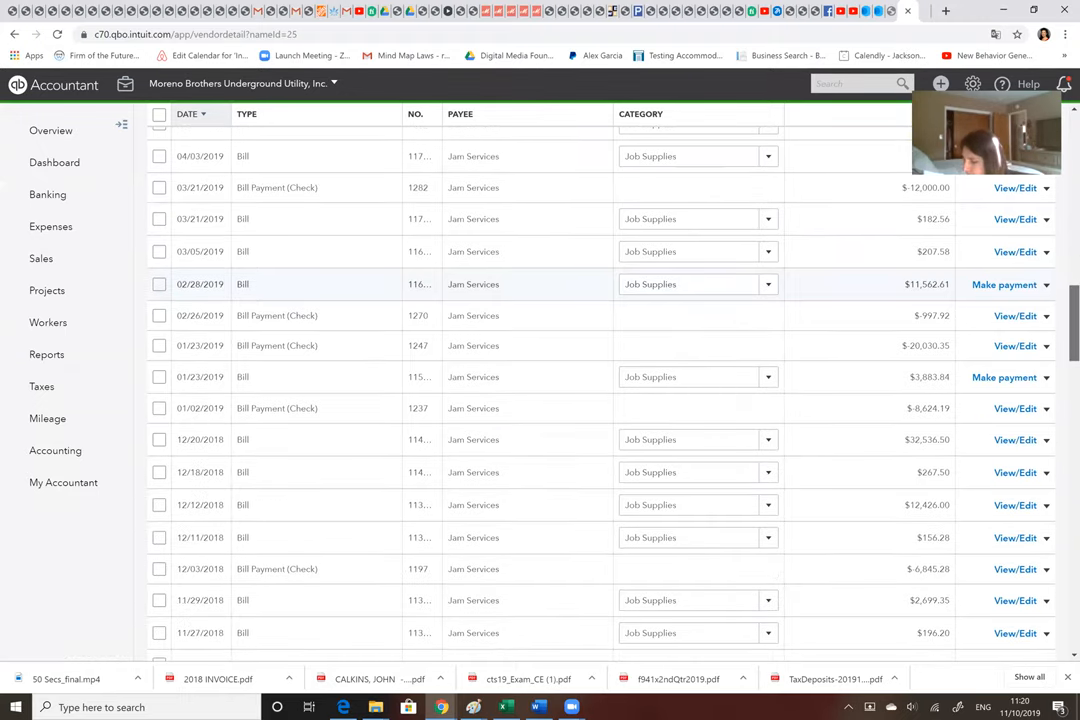
pyautogui.scroll(-3)
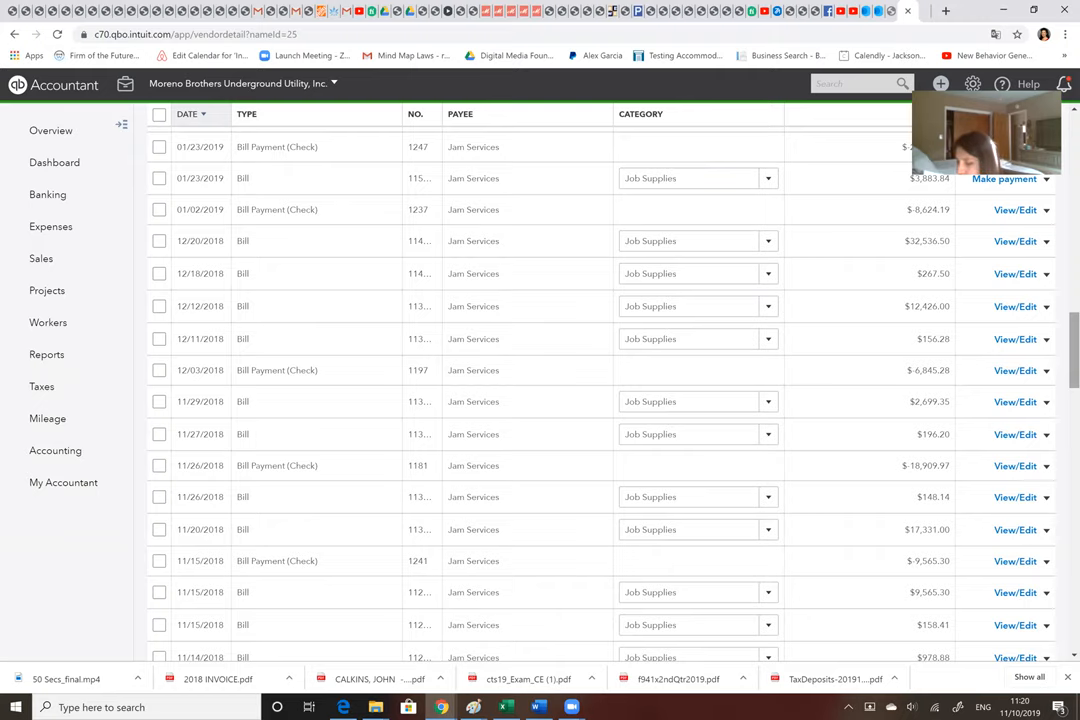
pyautogui.moveTo(316, 378)
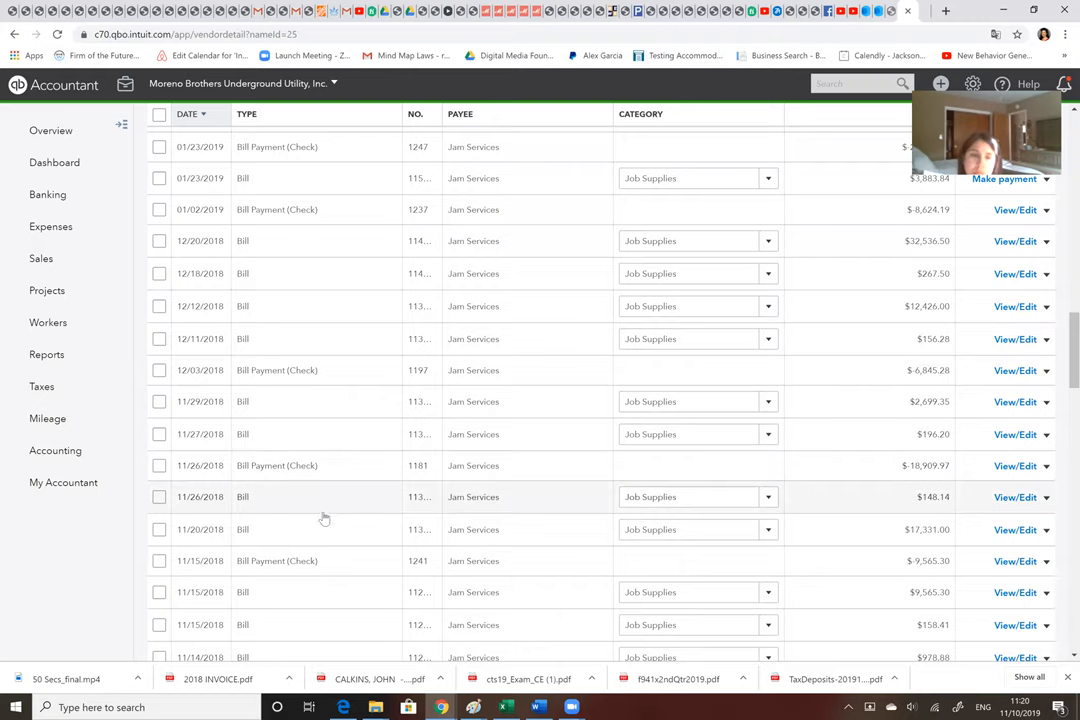
pyautogui.moveTo(318, 564)
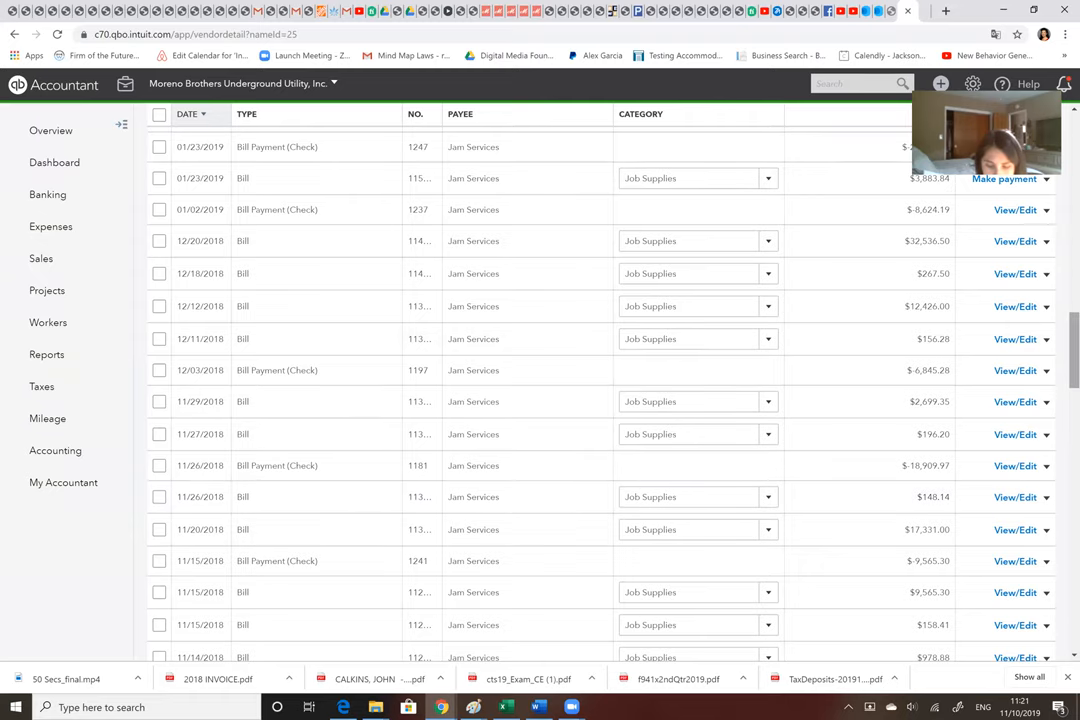
pyautogui.scroll(-3)
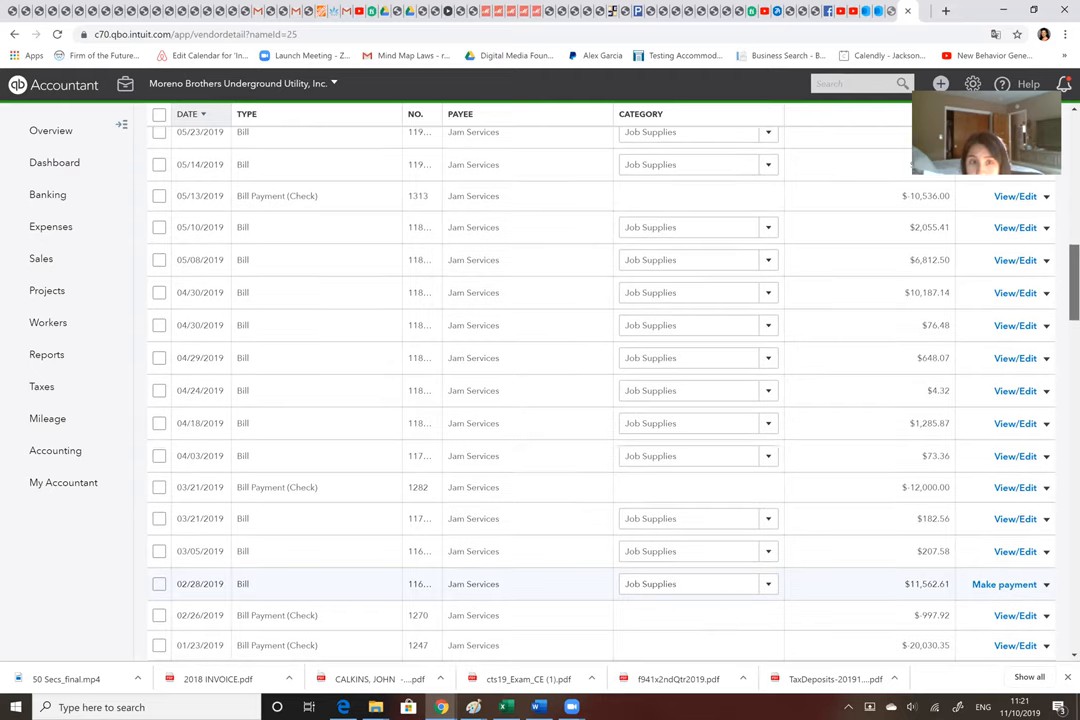
# Step: Open Jam Services Bill #119937 dated 06/05/2019 for $989.26, marked paid, from the vendor transaction list
pyautogui.scroll(-3)
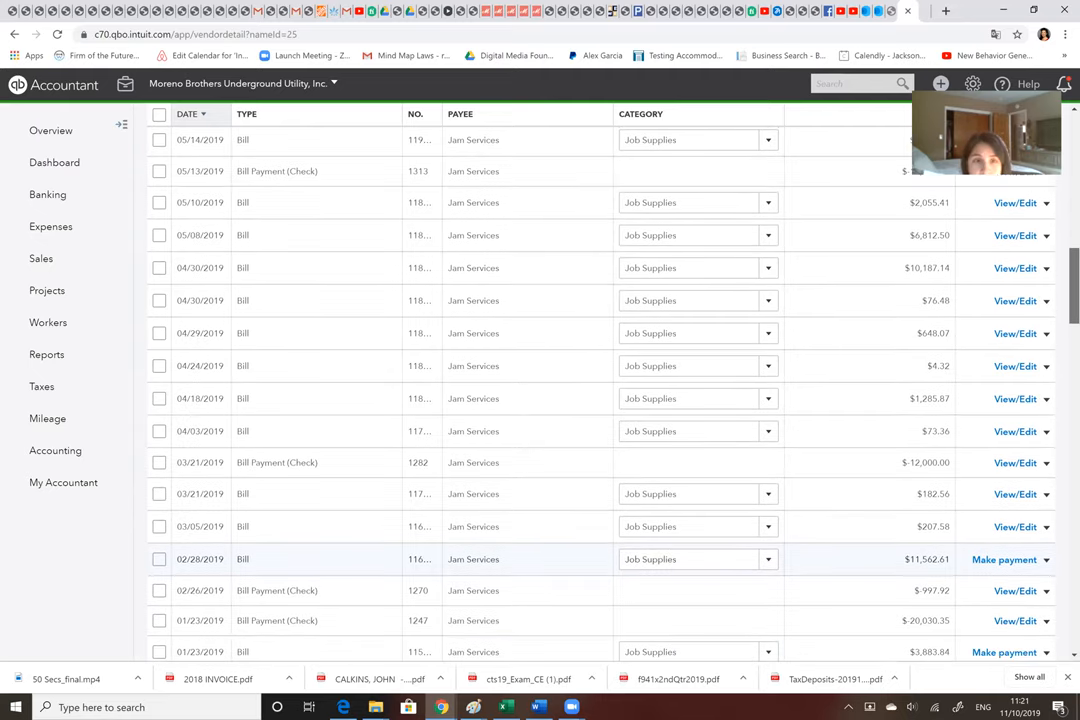
pyautogui.scroll(-3)
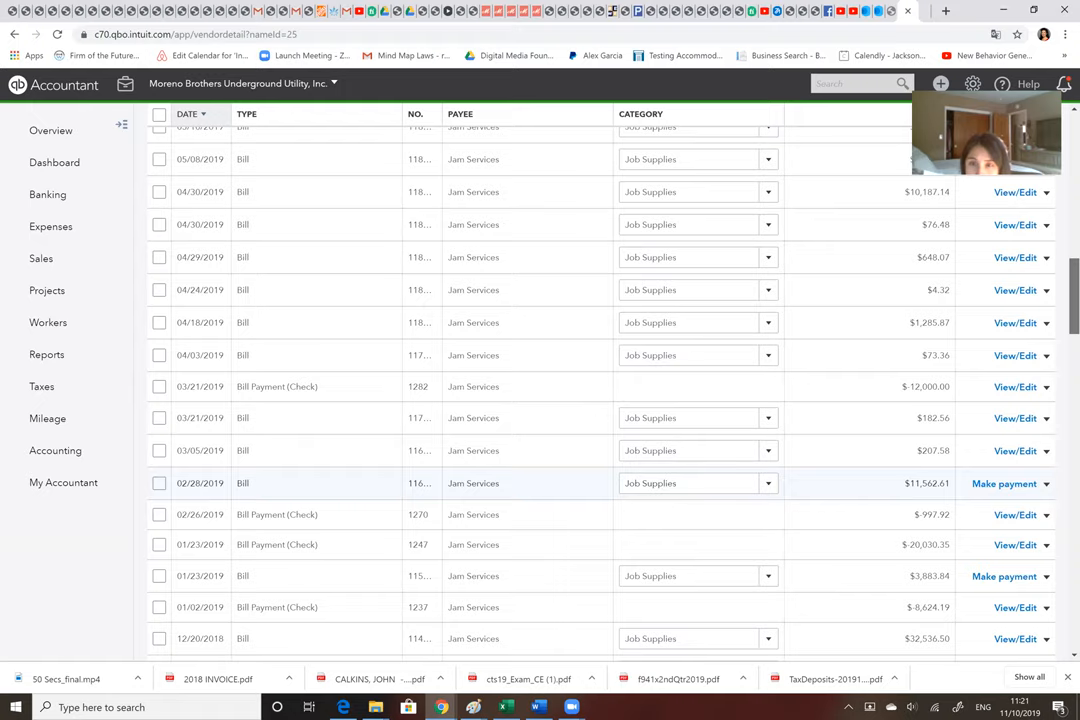
pyautogui.scroll(-3)
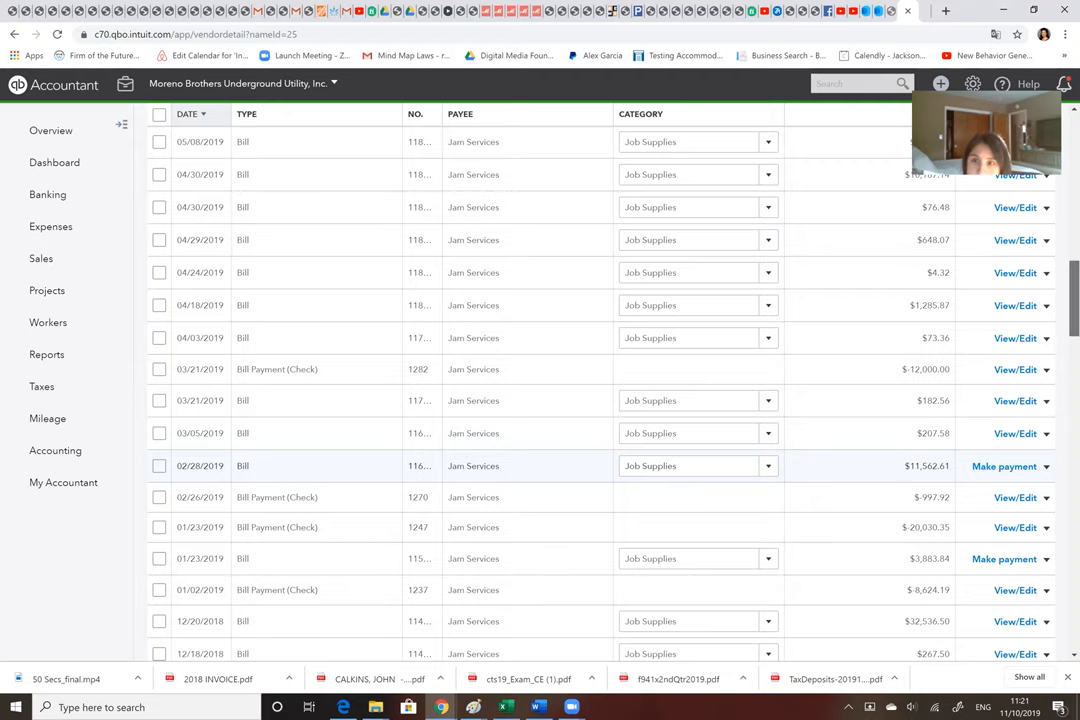
pyautogui.scroll(-3)
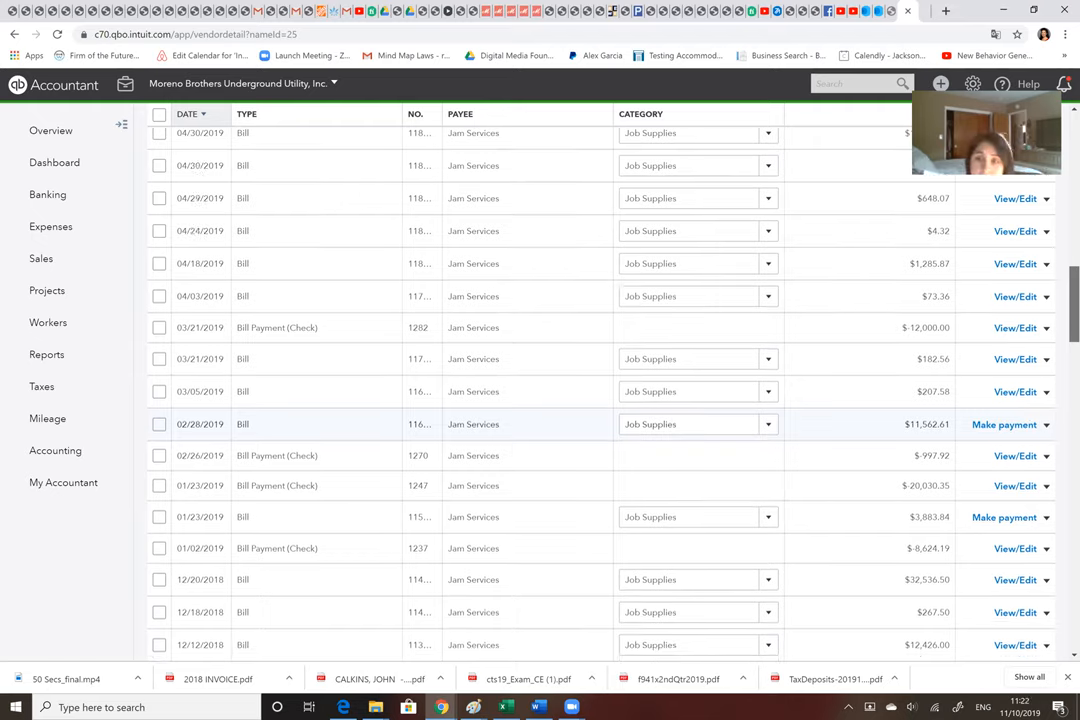
pyautogui.scroll(-3)
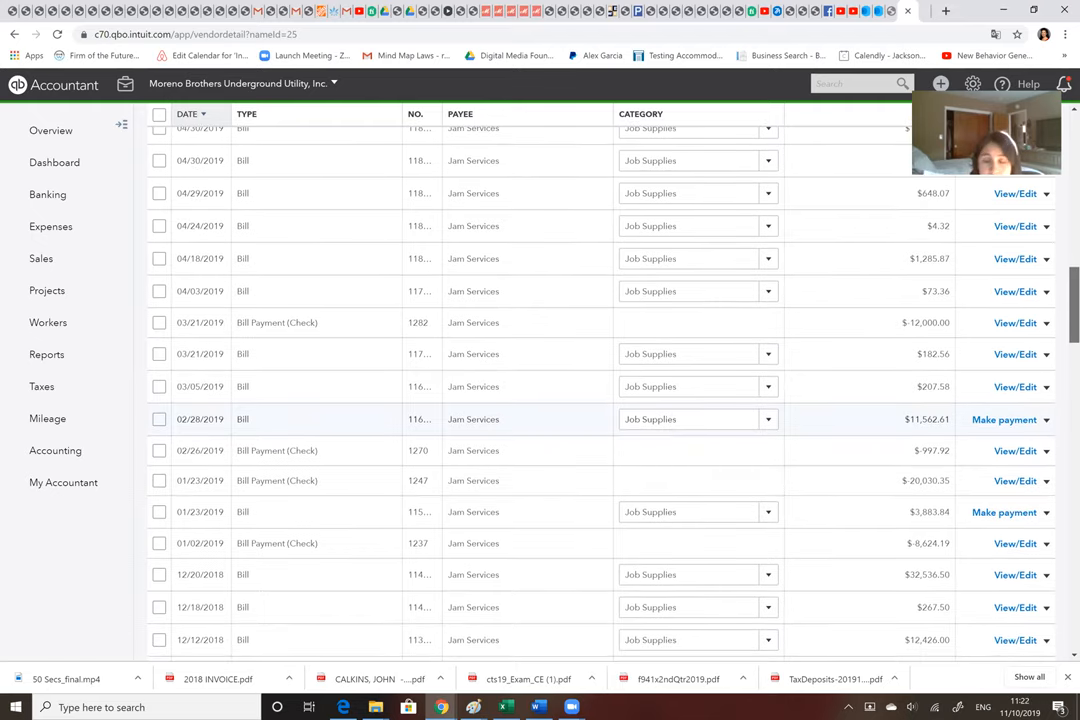
pyautogui.scroll(-3)
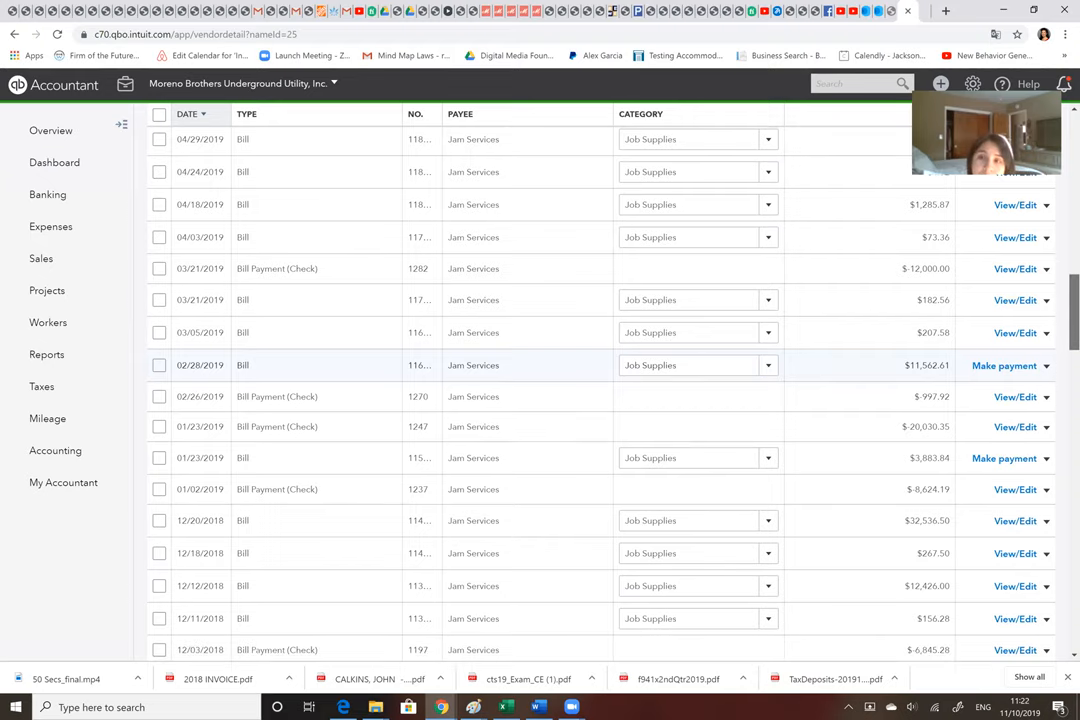
pyautogui.scroll(-3)
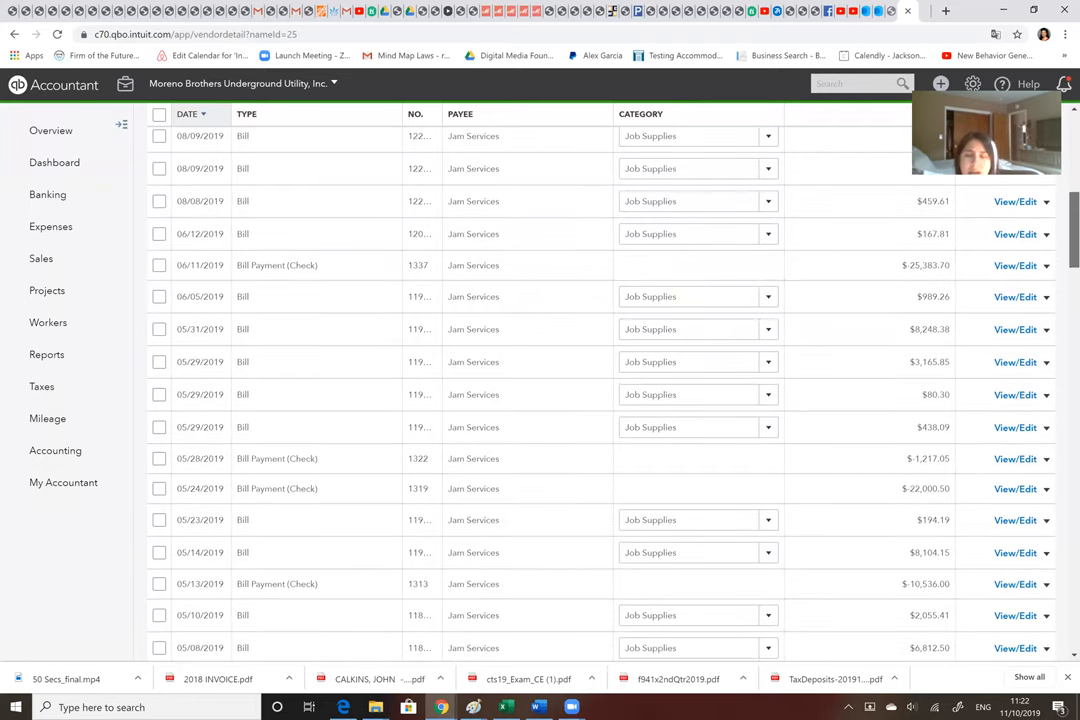
pyautogui.scroll(-3)
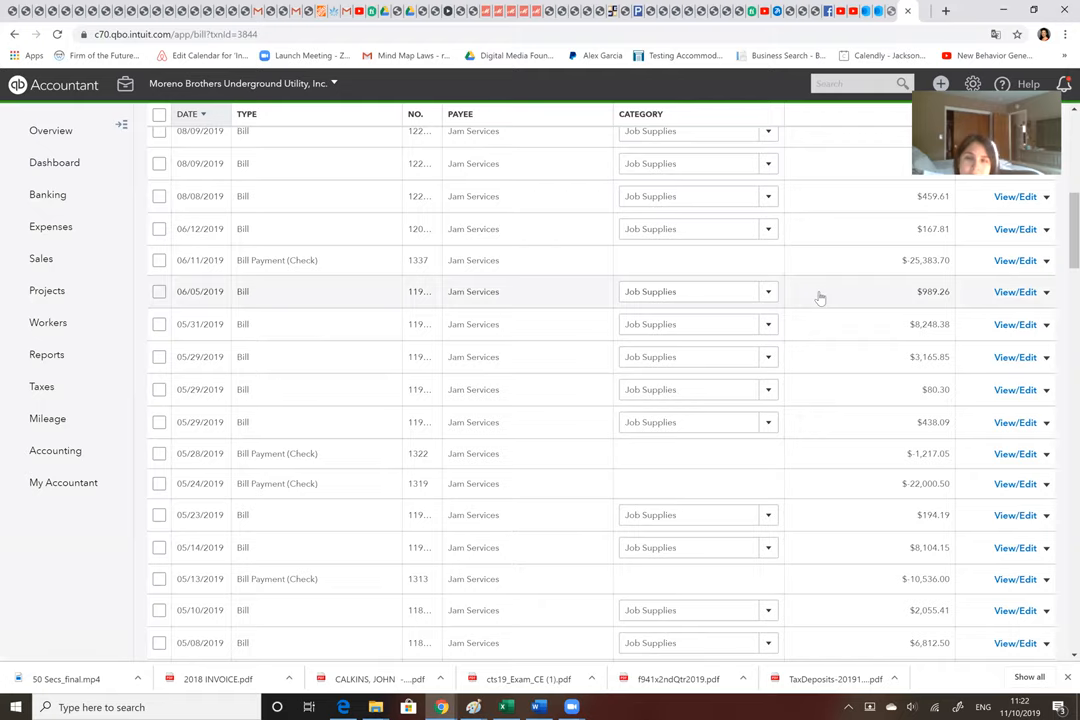
pyautogui.click(1018, 292)
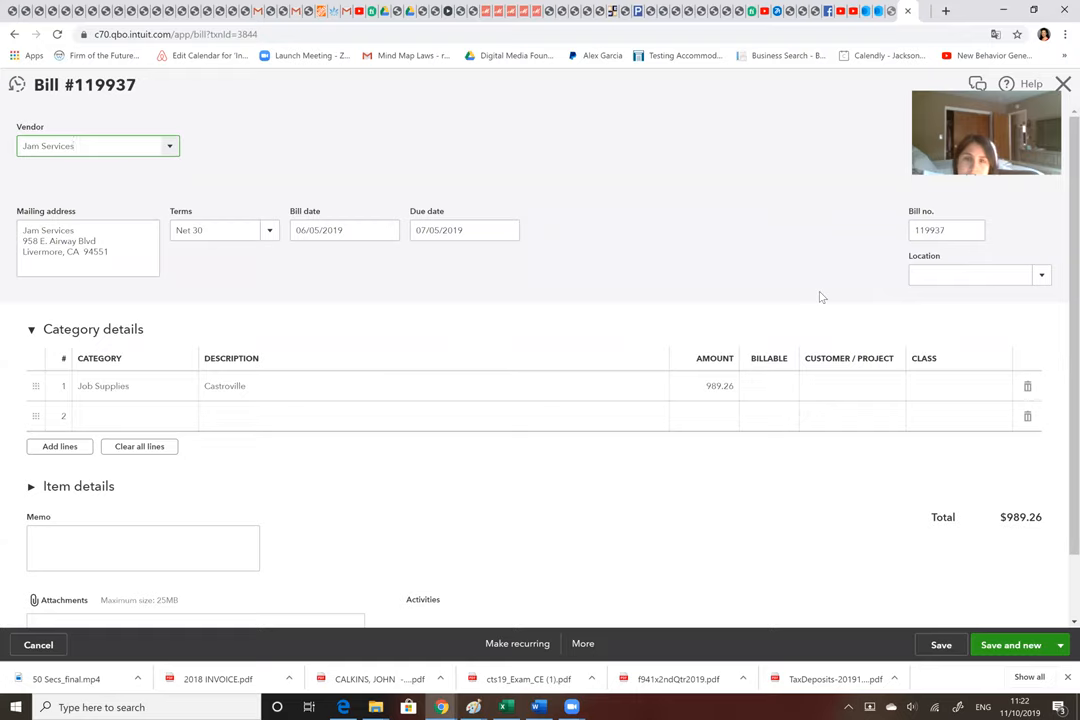
pyautogui.click(90, 144)
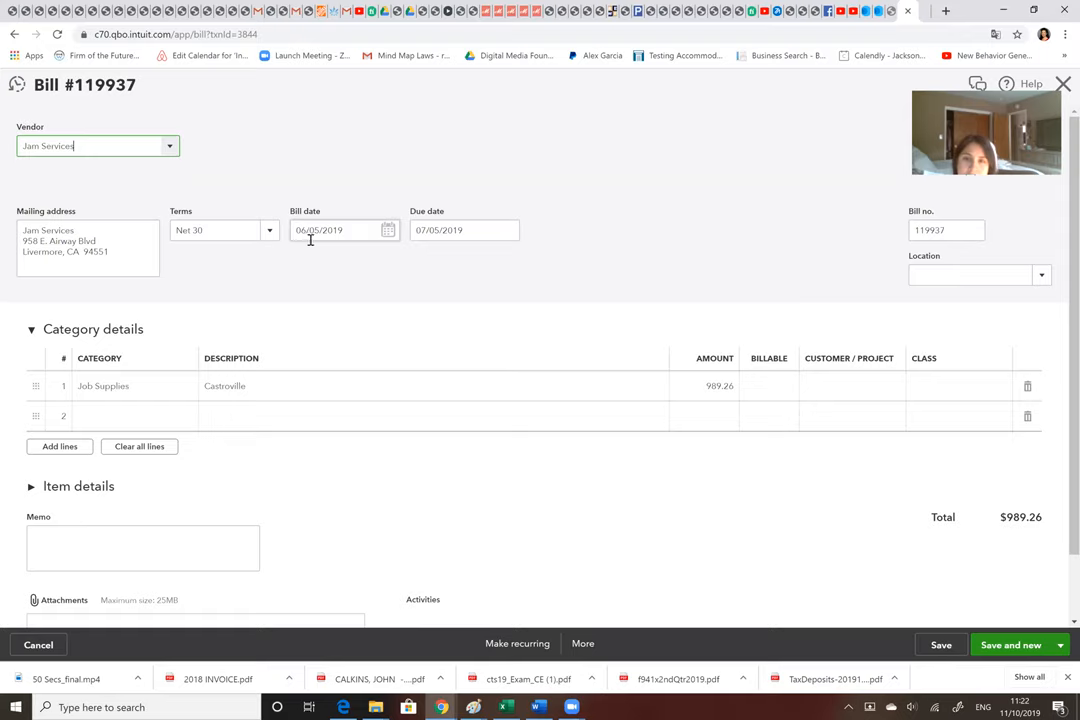
pyautogui.moveTo(314, 236)
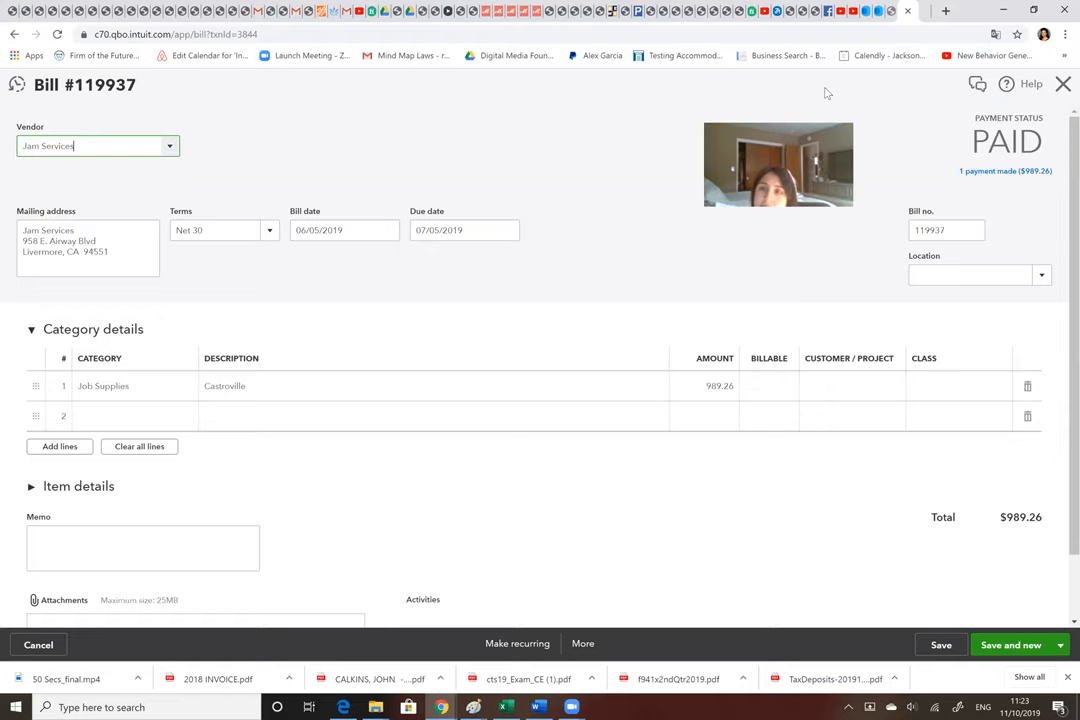
pyautogui.moveTo(1002, 176)
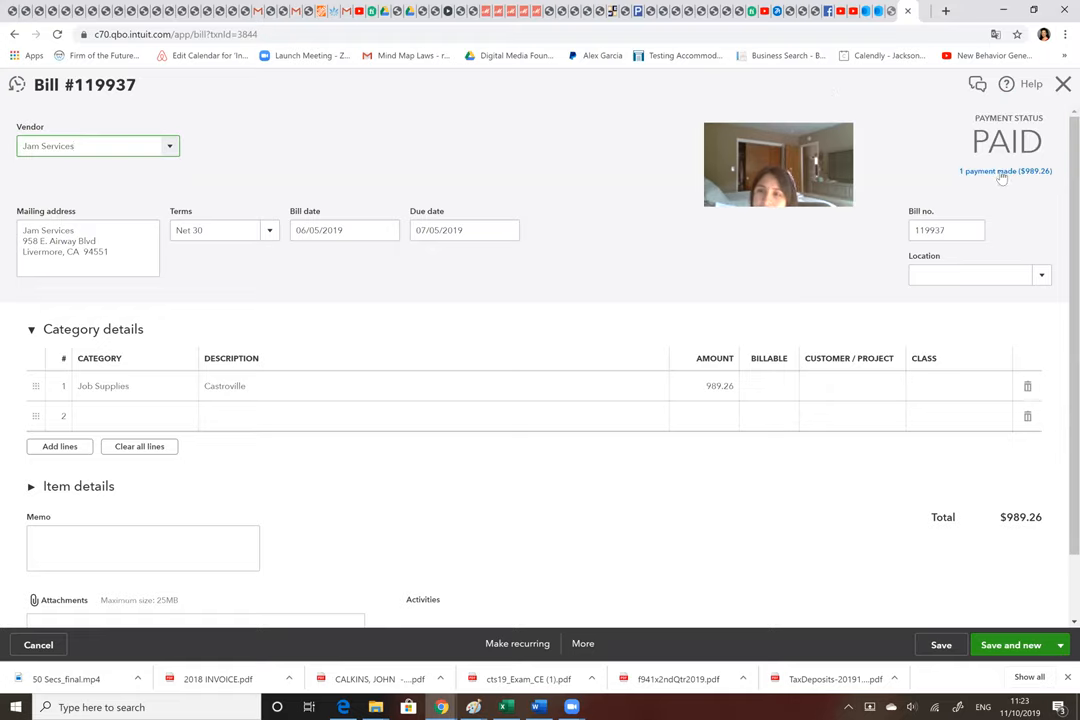
pyautogui.moveTo(1000, 176)
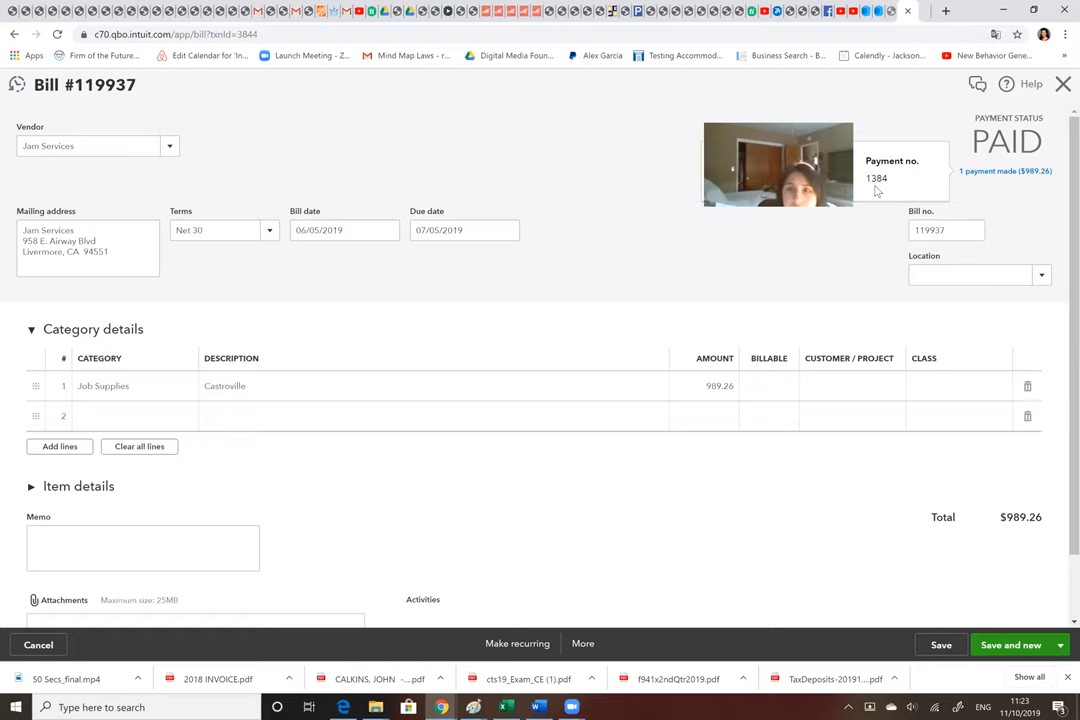
pyautogui.moveTo(864, 156)
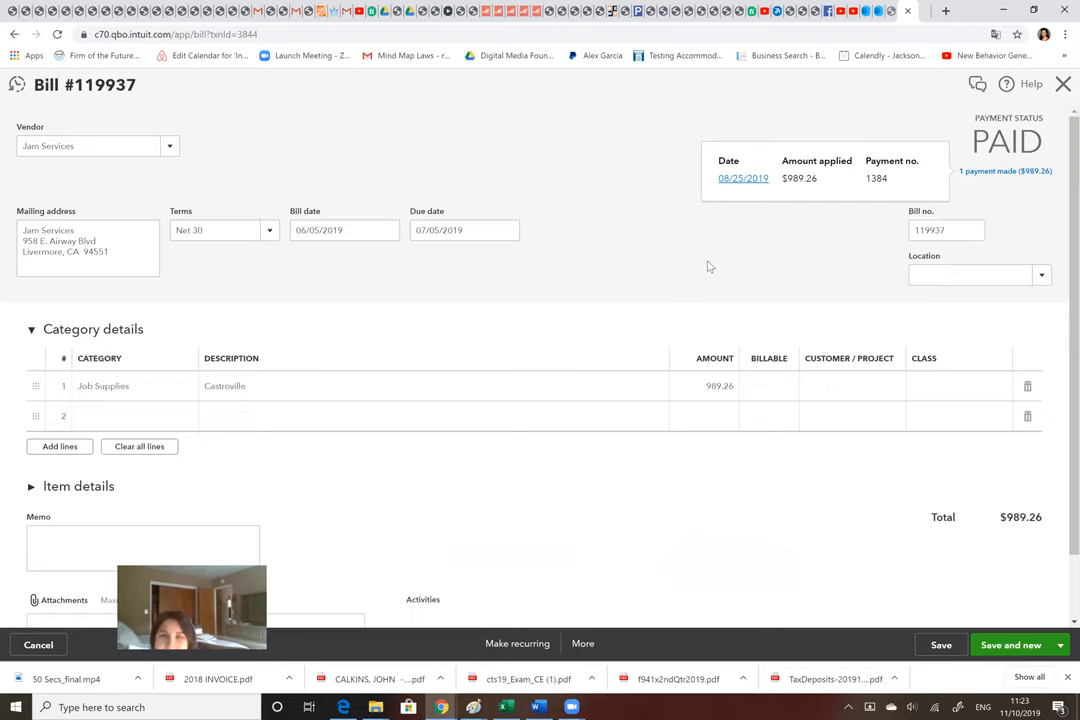
pyautogui.moveTo(740, 184)
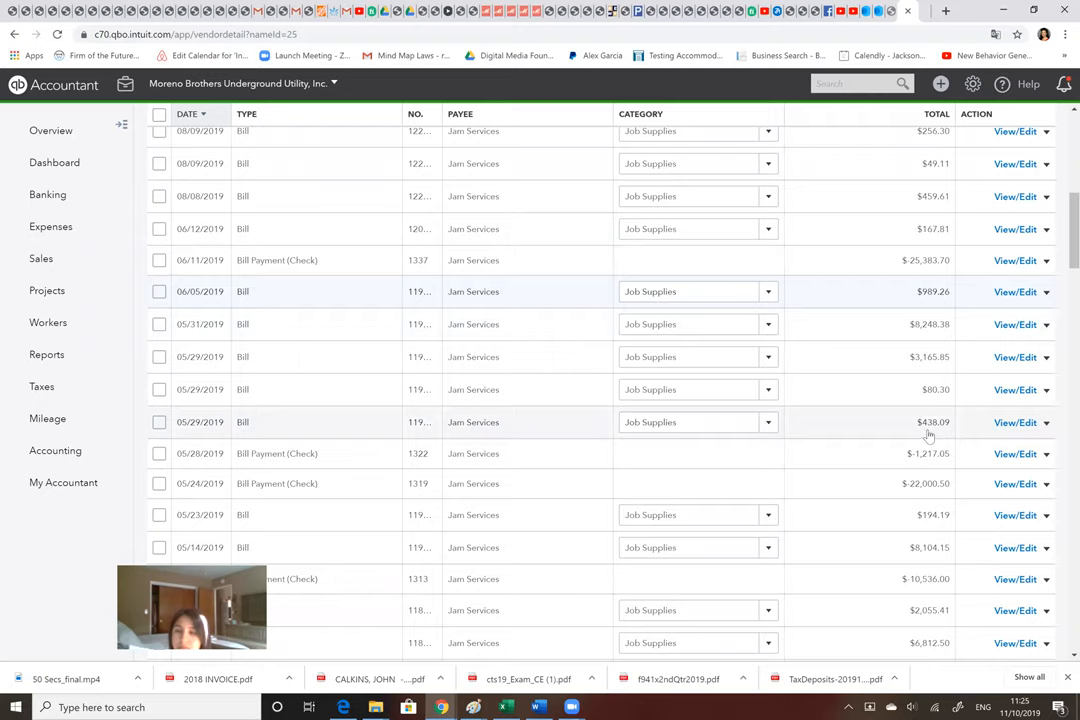
pyautogui.moveTo(1072, 292)
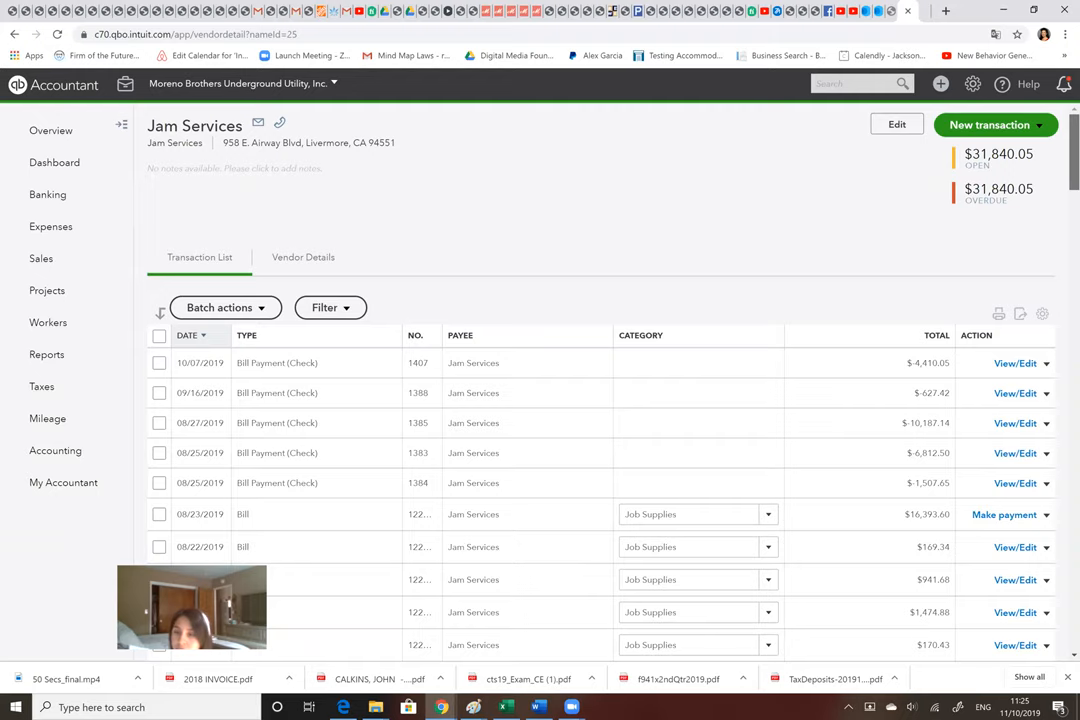
pyautogui.scroll(-3)
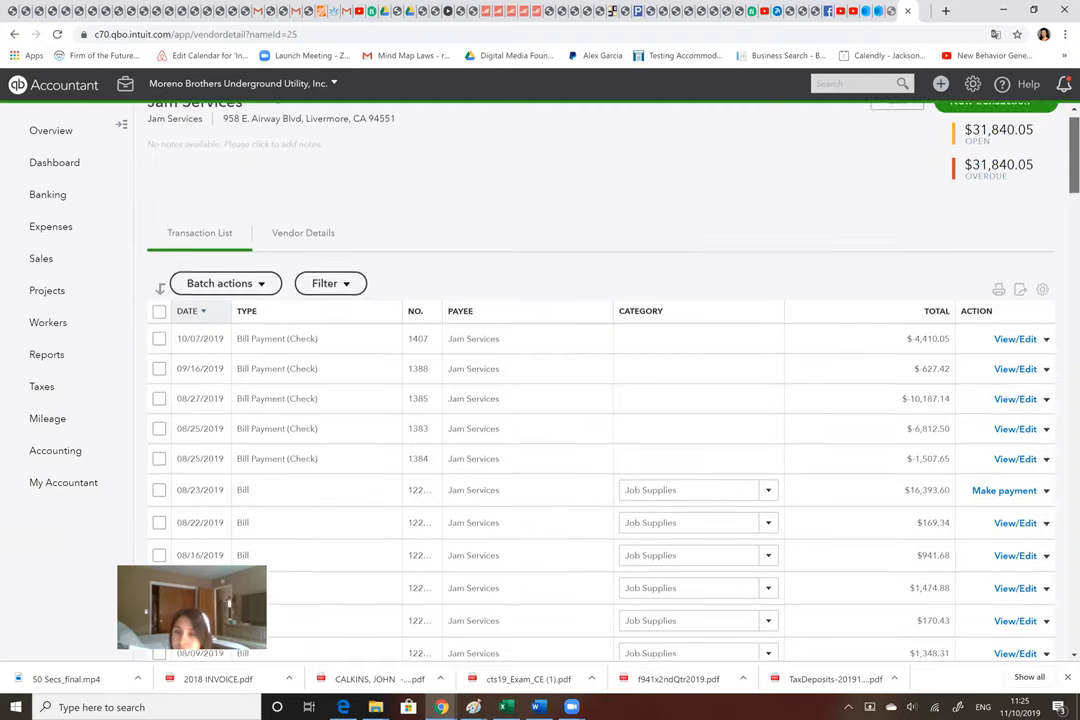
pyautogui.scroll(-3)
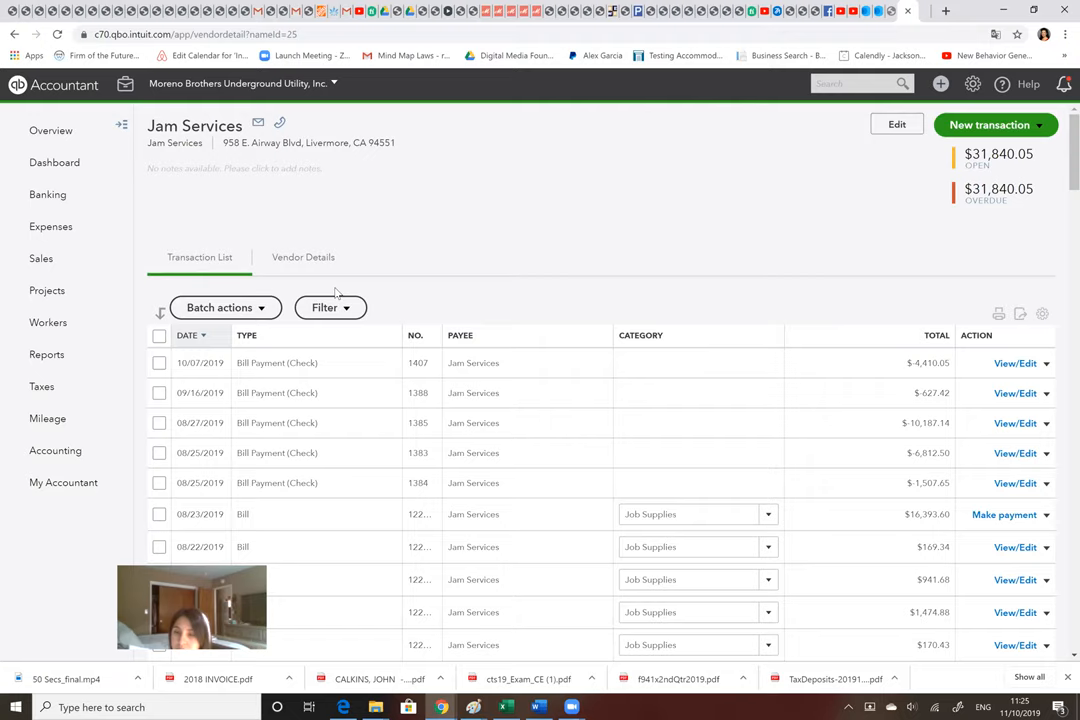
pyautogui.moveTo(130, 214)
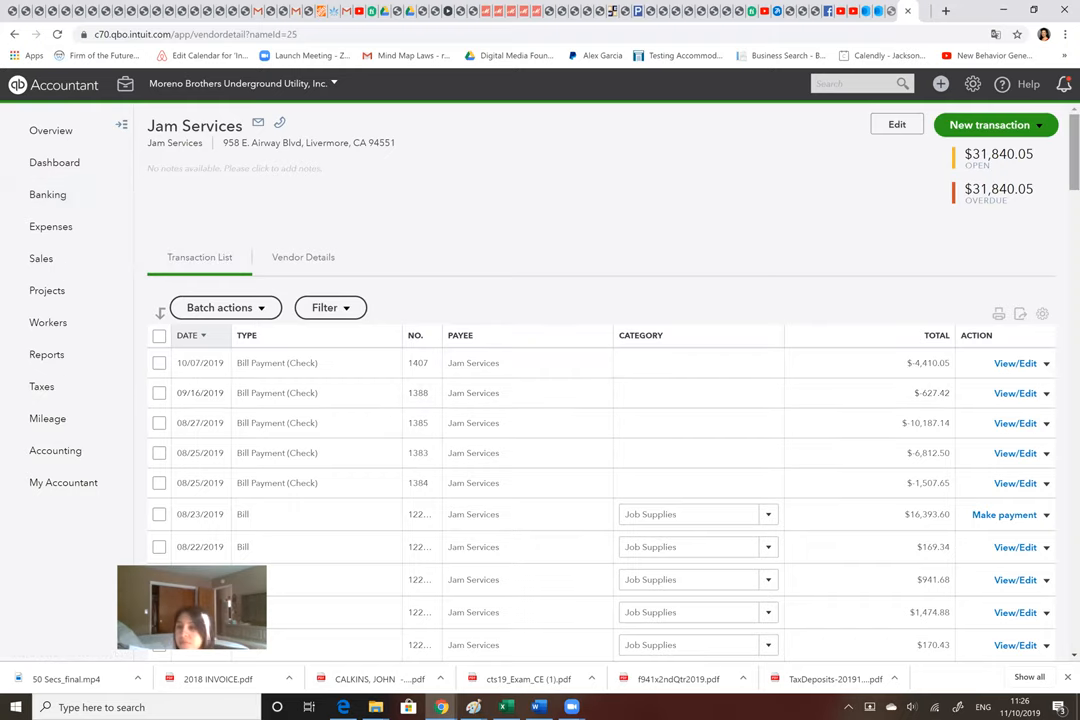
pyautogui.scroll(-3)
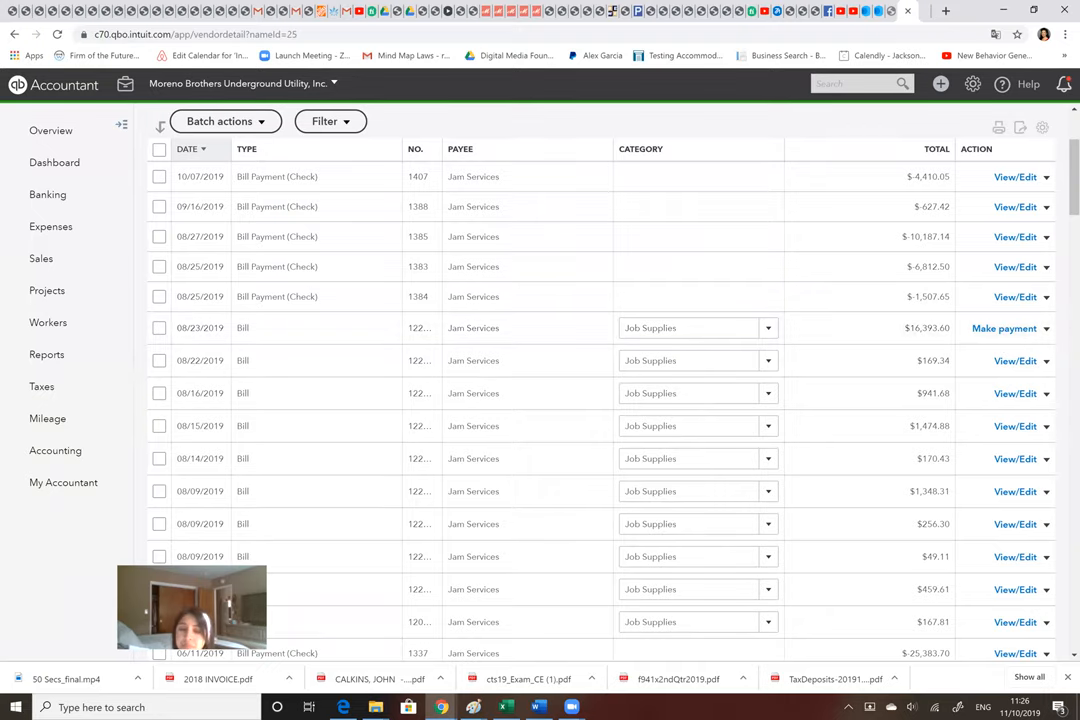
pyautogui.scroll(-3)
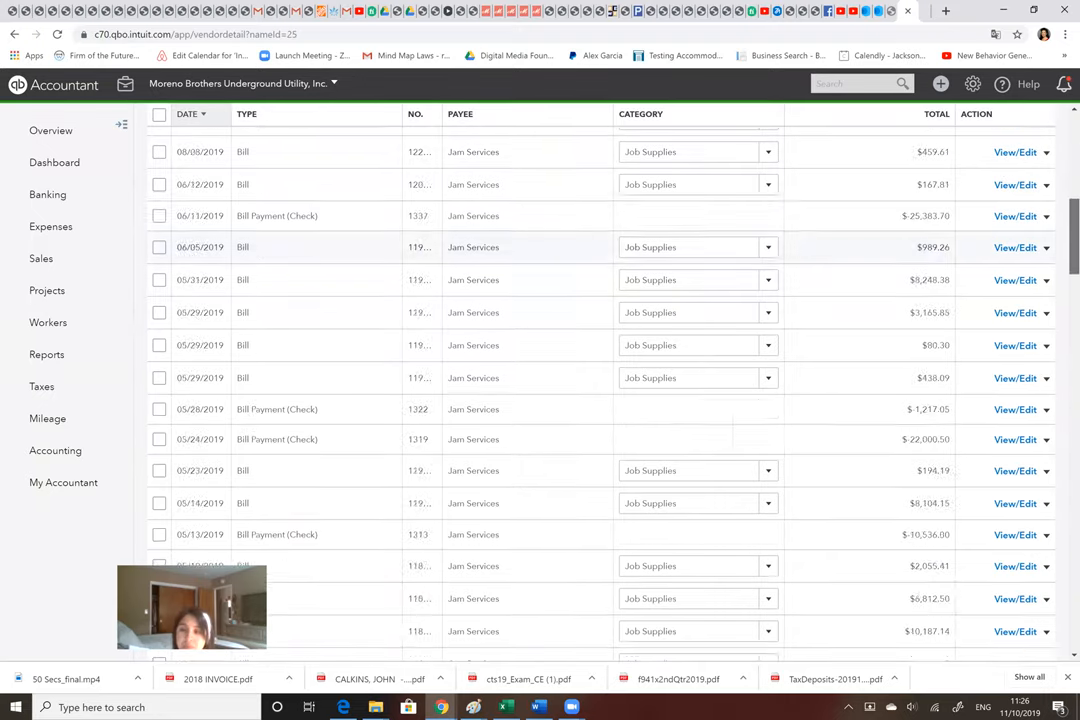
pyautogui.scroll(-3)
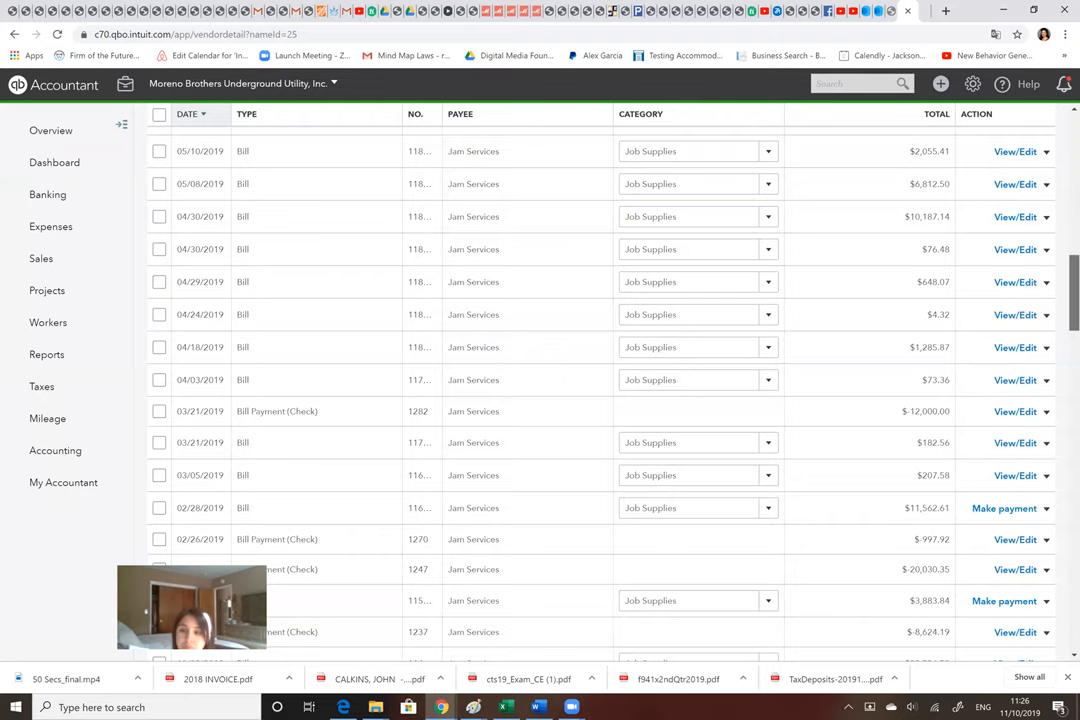
pyautogui.scroll(-3)
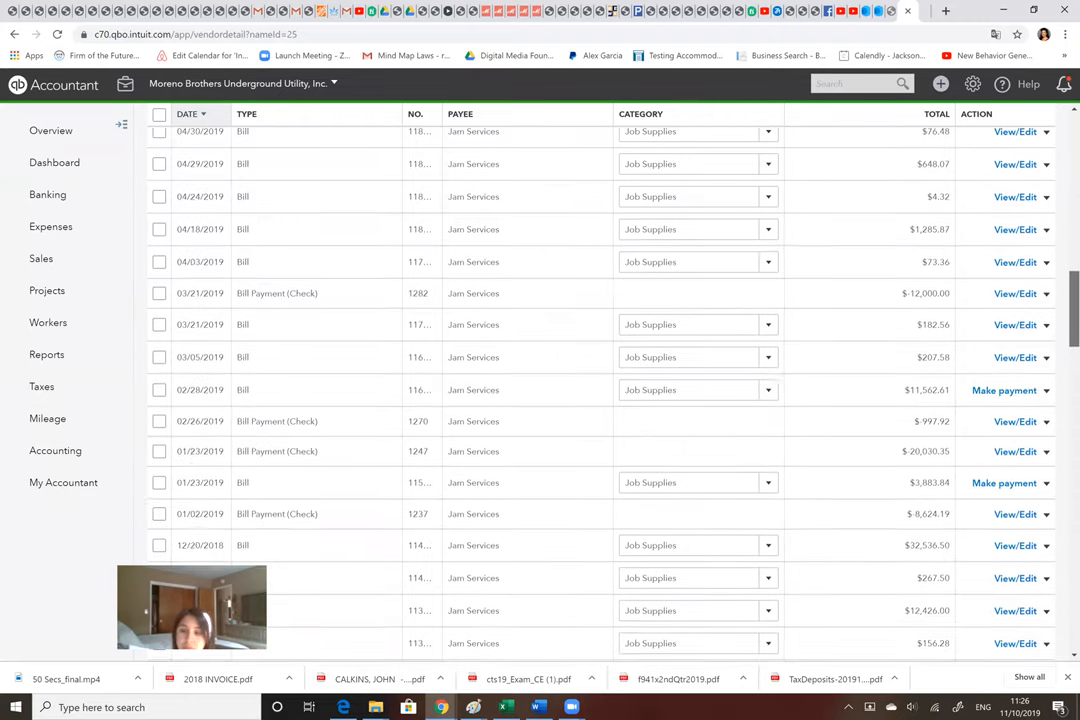
pyautogui.scroll(-3)
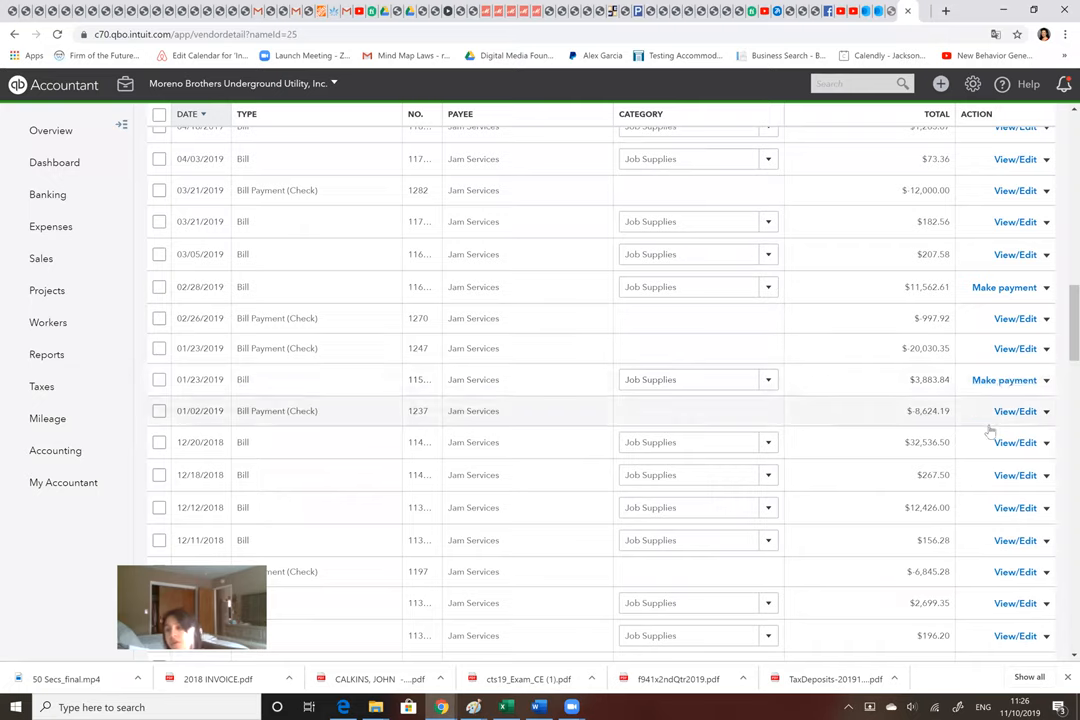
pyautogui.moveTo(986, 404)
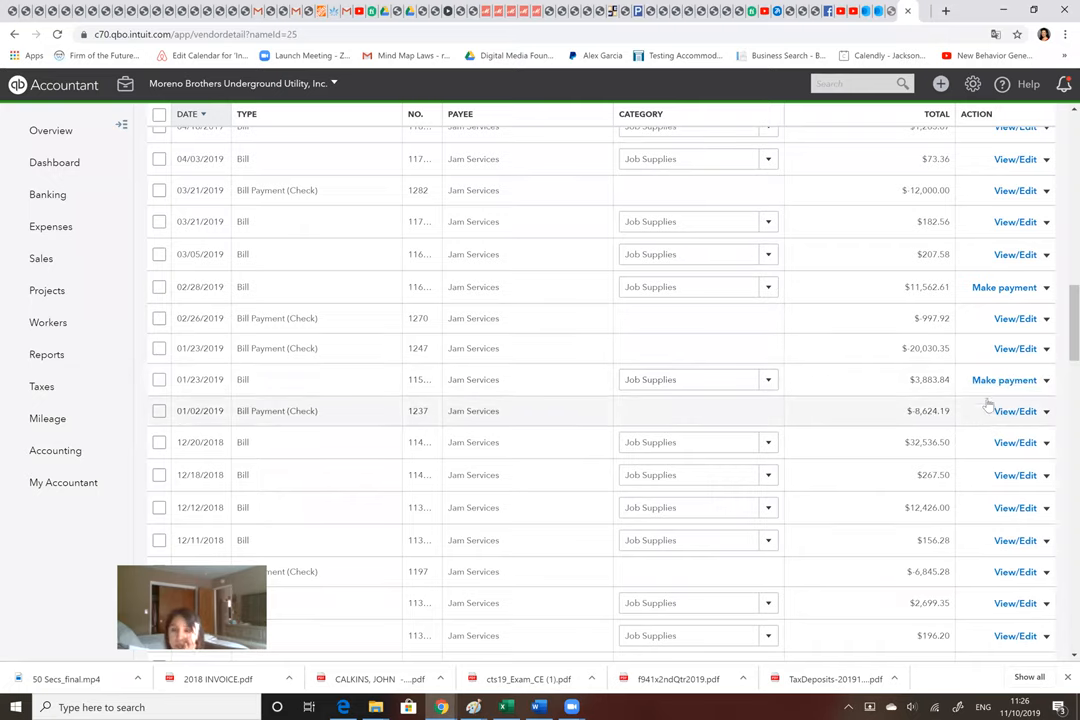
pyautogui.moveTo(986, 392)
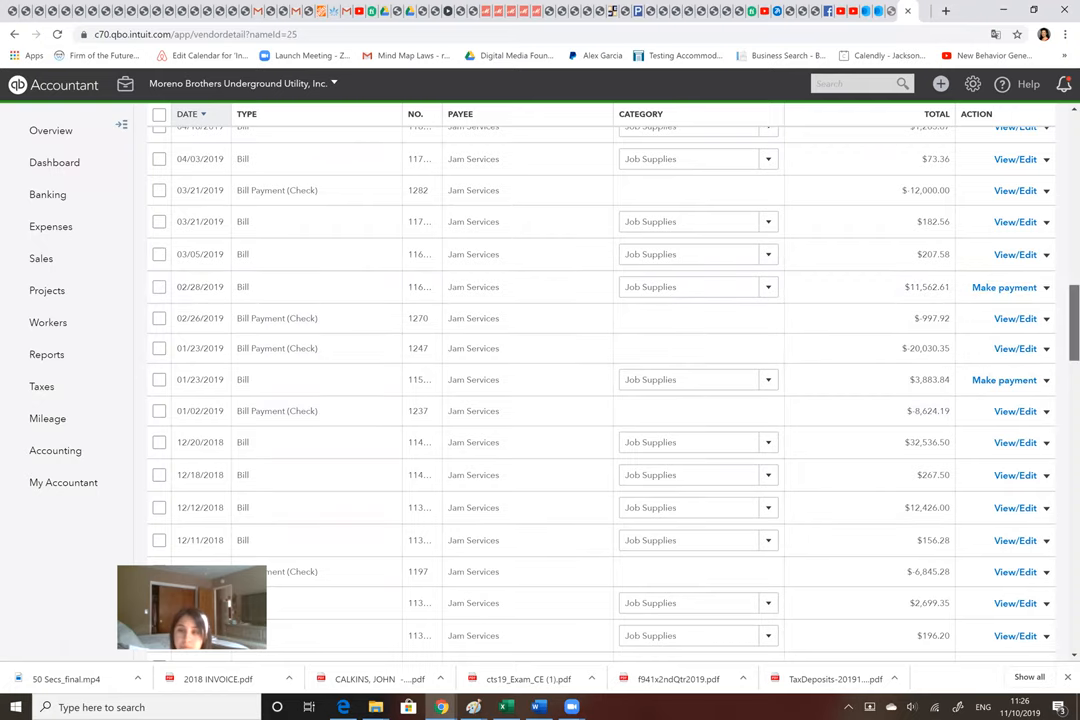
pyautogui.scroll(-3)
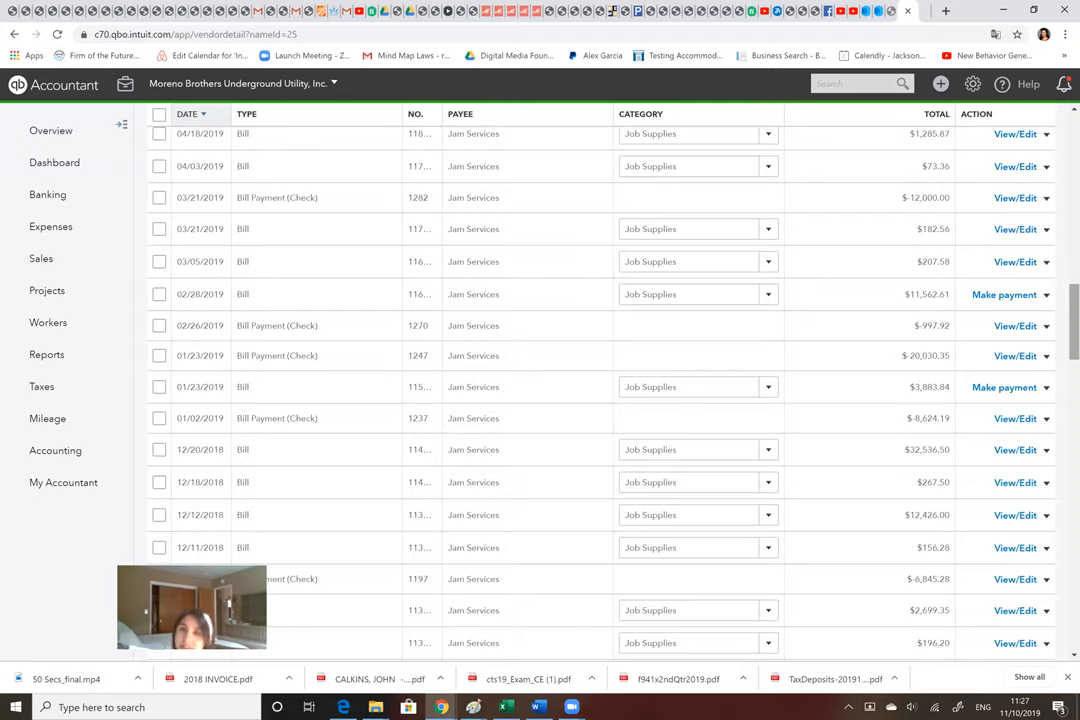
pyautogui.moveTo(410, 322)
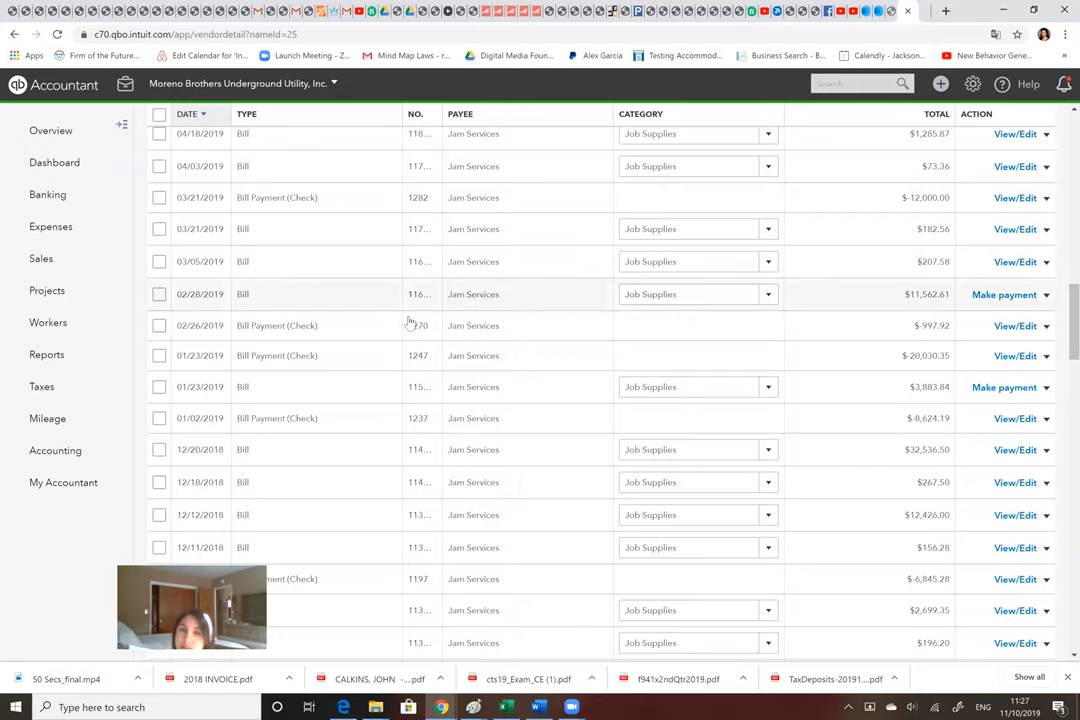
pyautogui.moveTo(1010, 342)
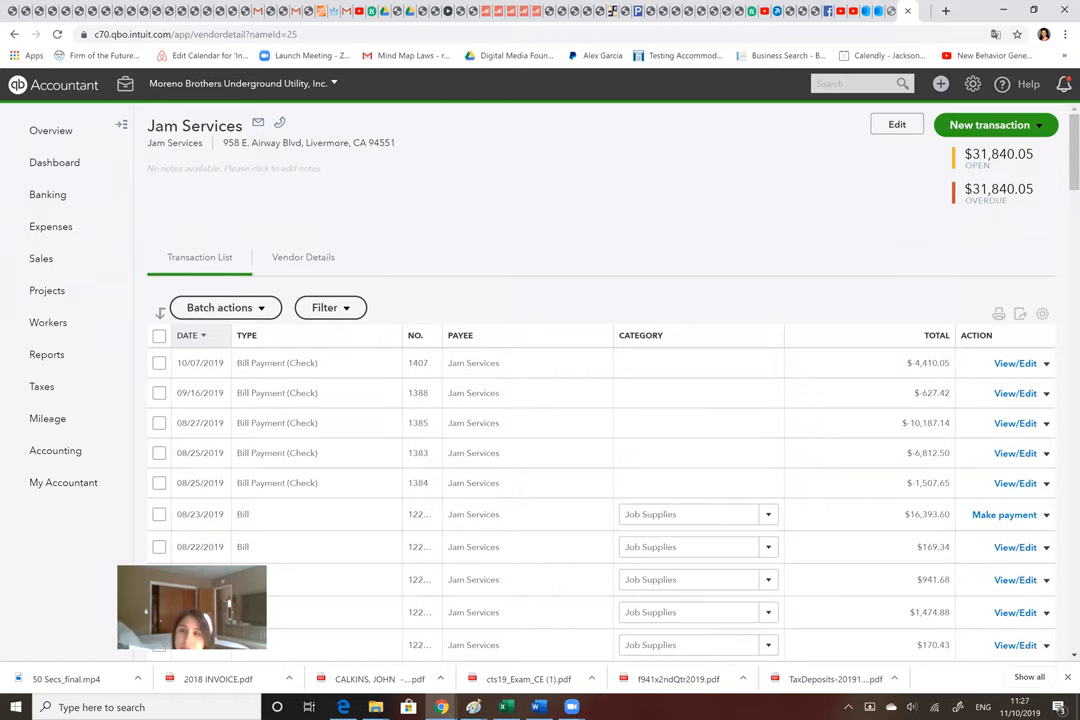
pyautogui.moveTo(48, 194)
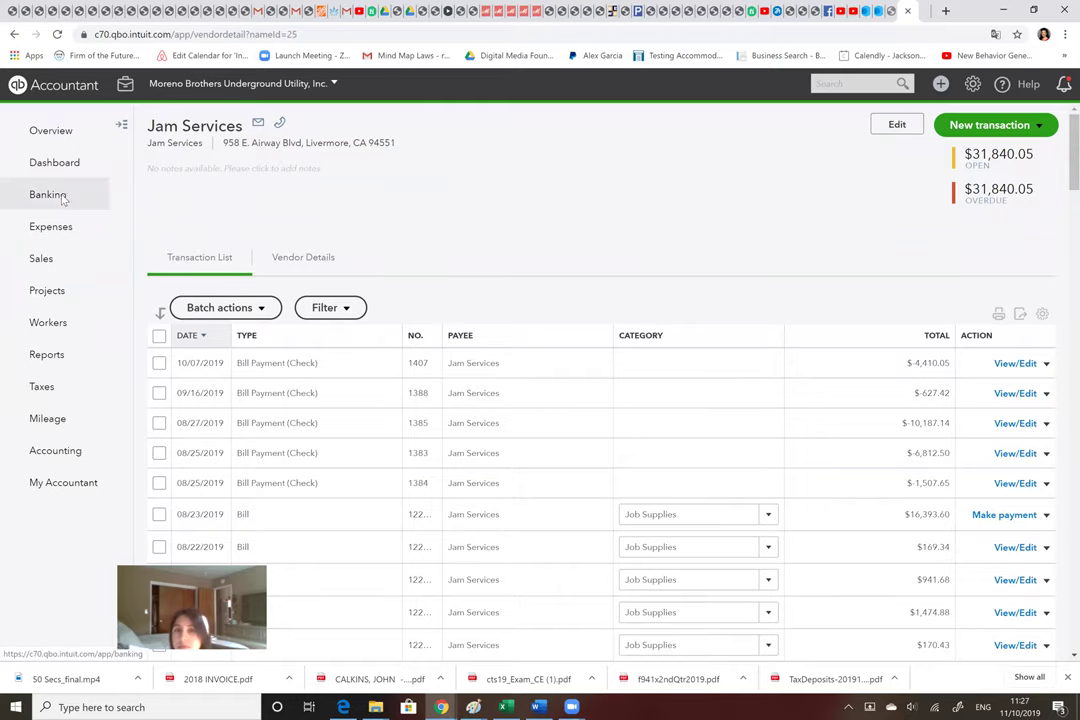
pyautogui.click(46, 194)
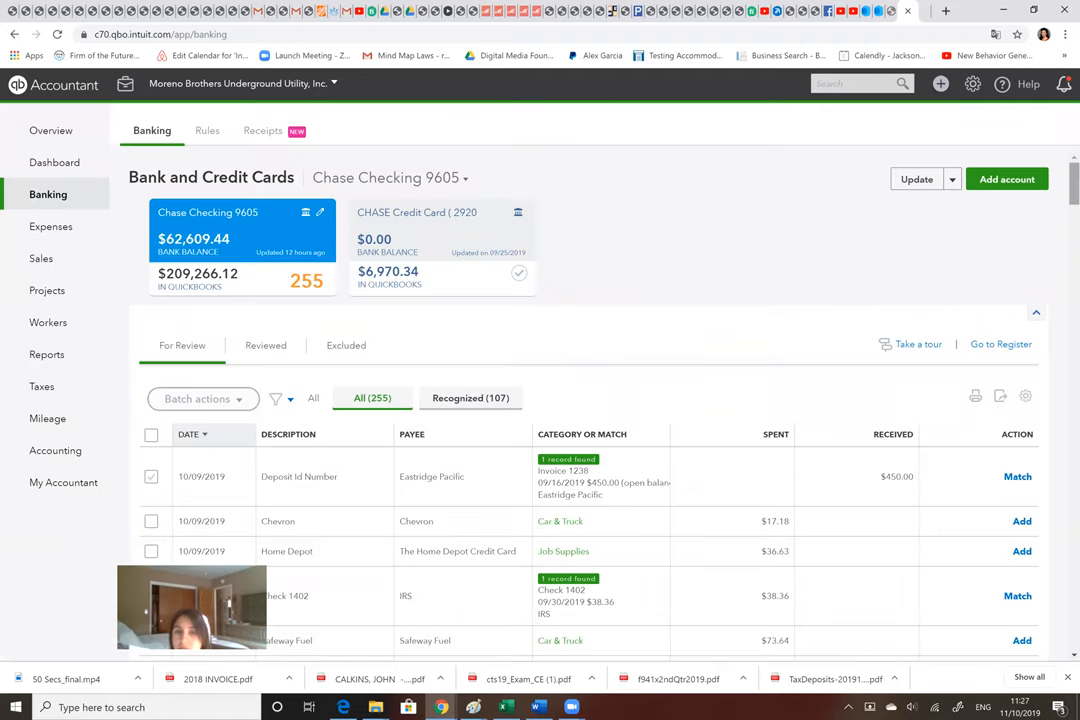
pyautogui.scroll(-3)
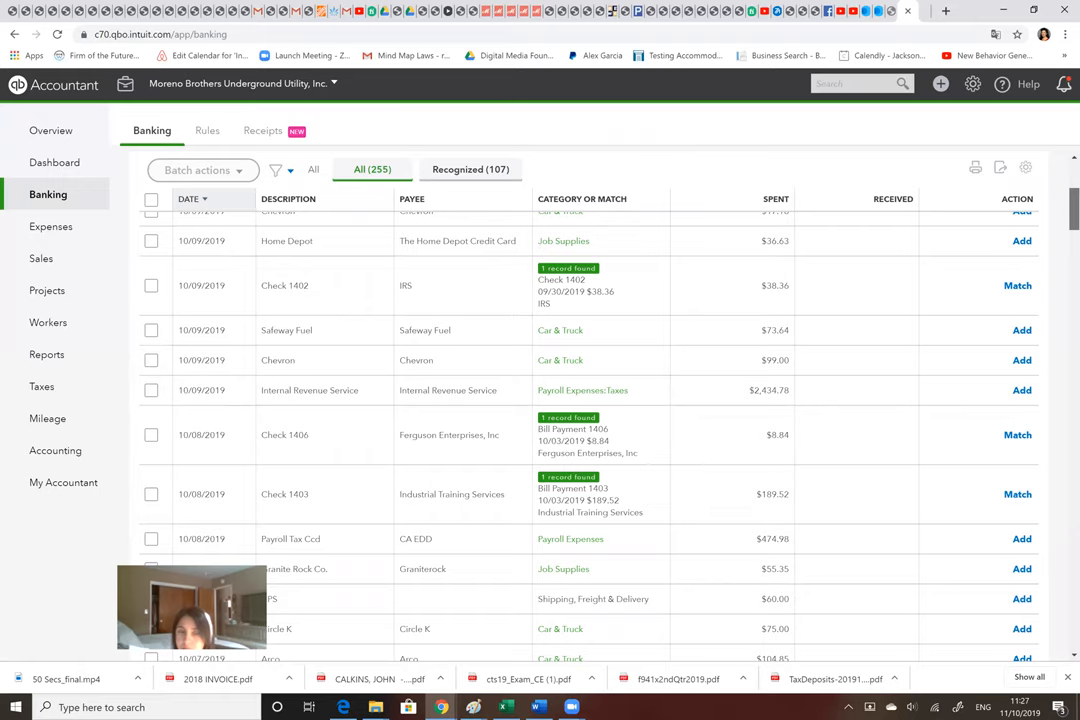
pyautogui.scroll(-3)
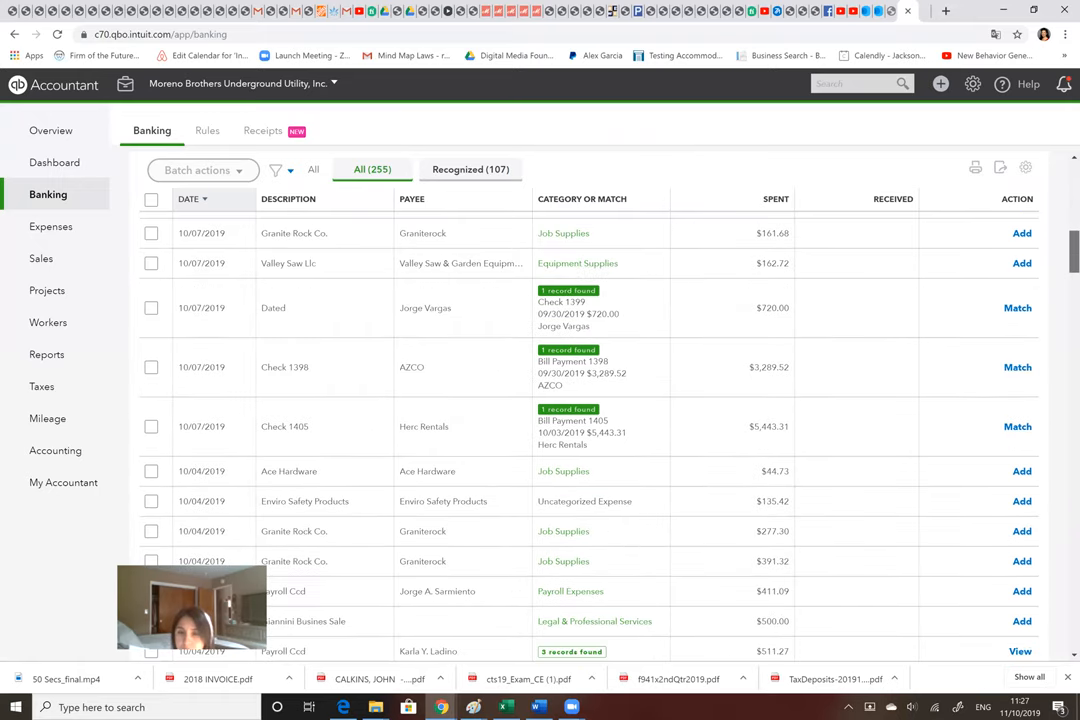
pyautogui.scroll(-3)
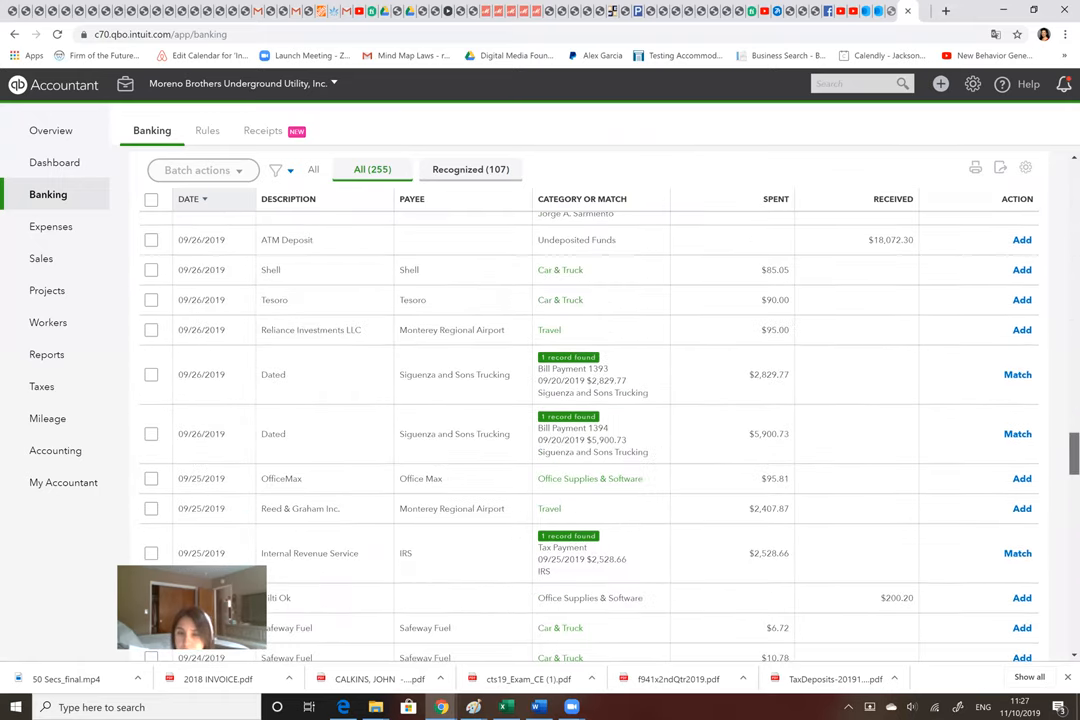
pyautogui.scroll(-3)
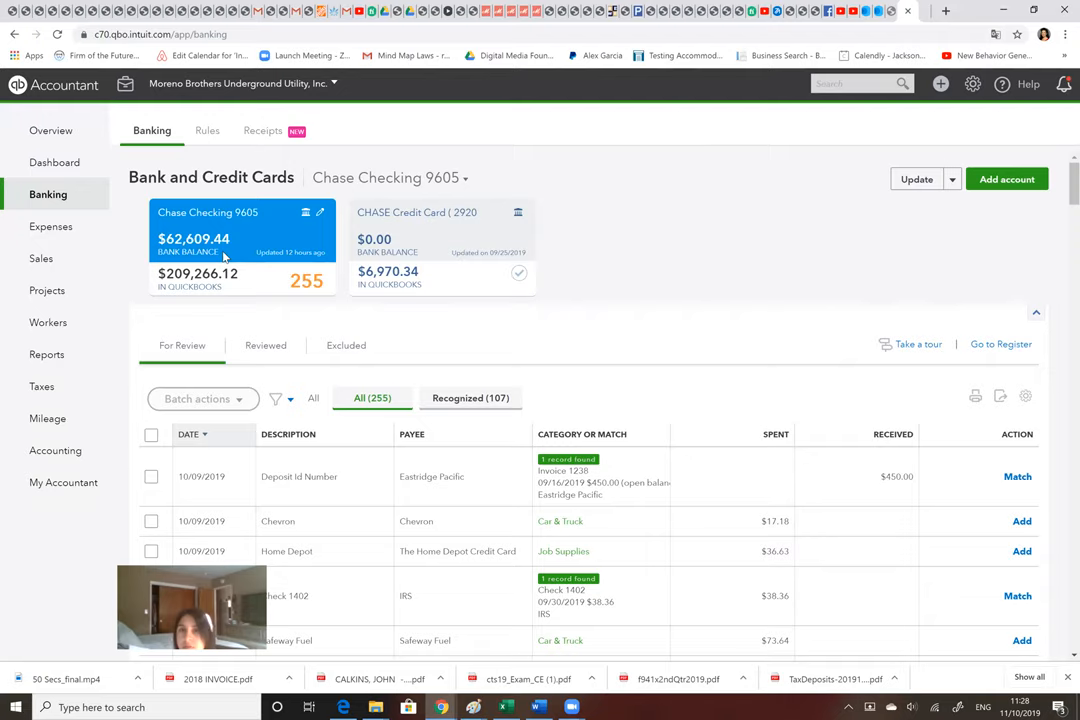
pyautogui.moveTo(210, 292)
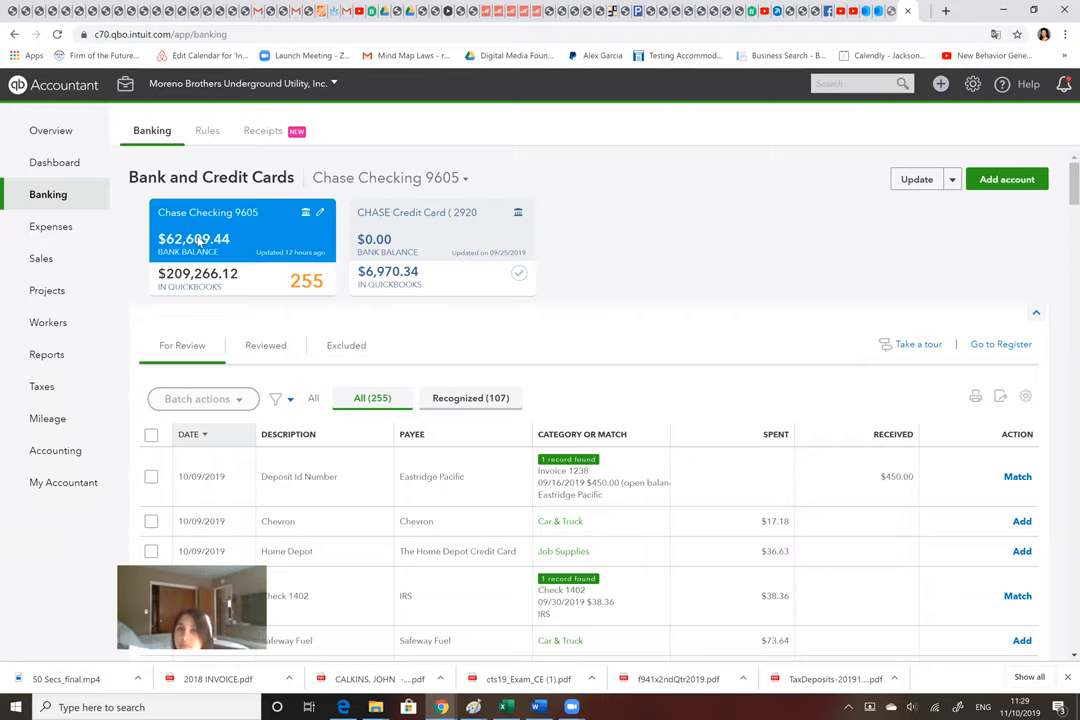
pyautogui.moveTo(218, 238)
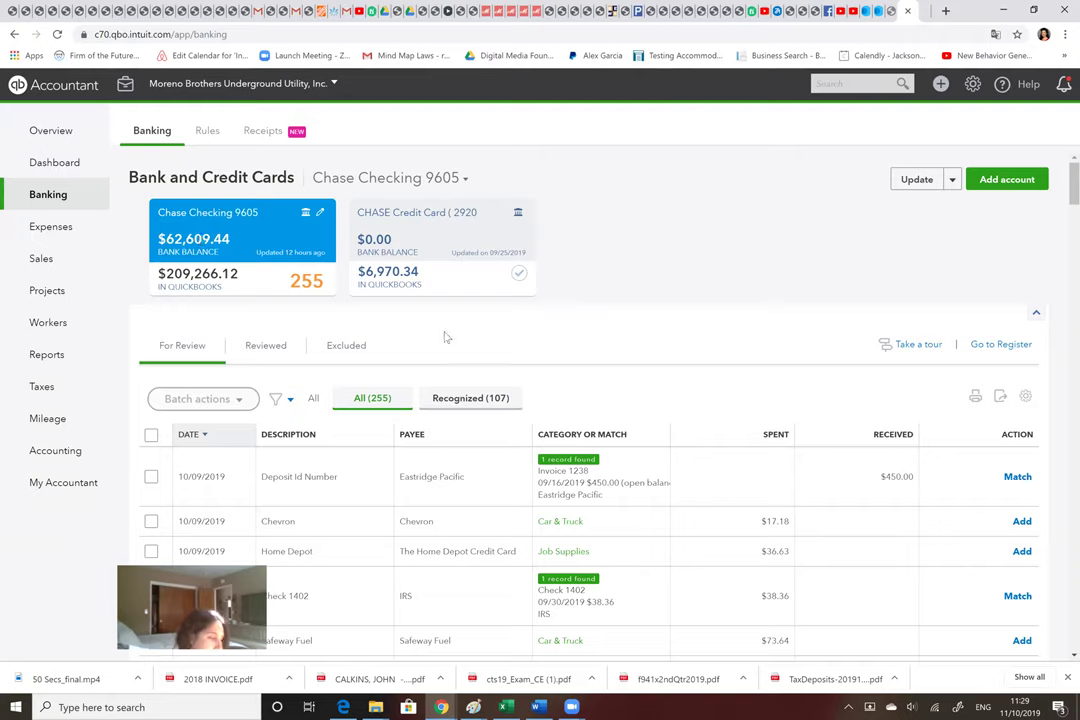
pyautogui.moveTo(680, 292)
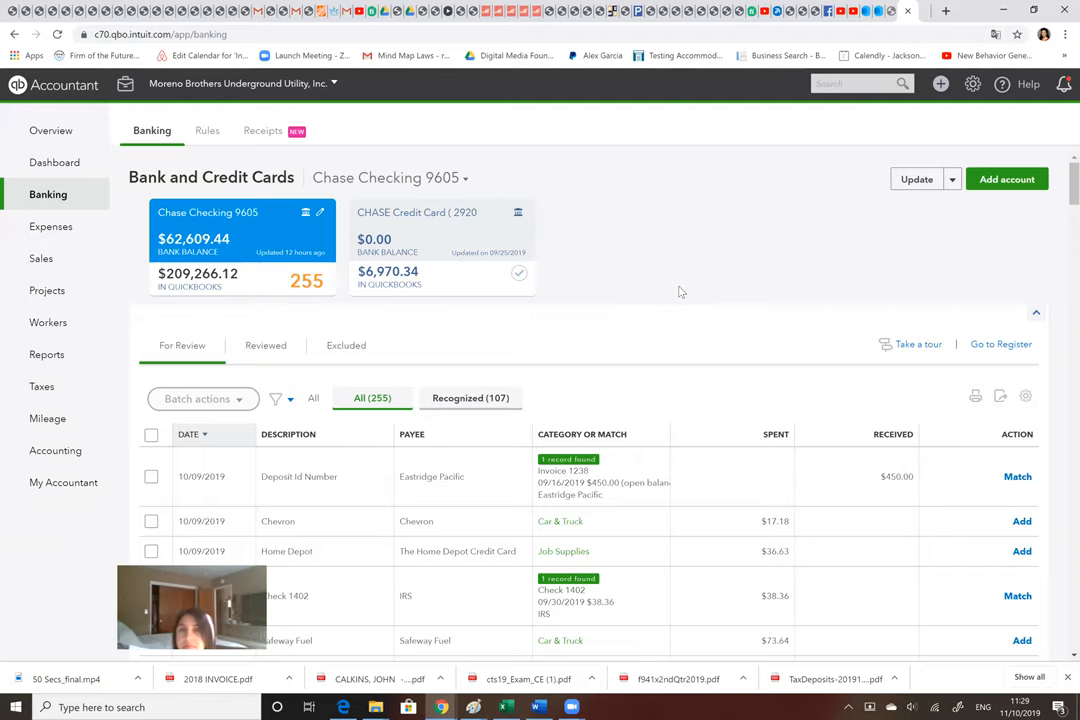
pyautogui.moveTo(462, 598)
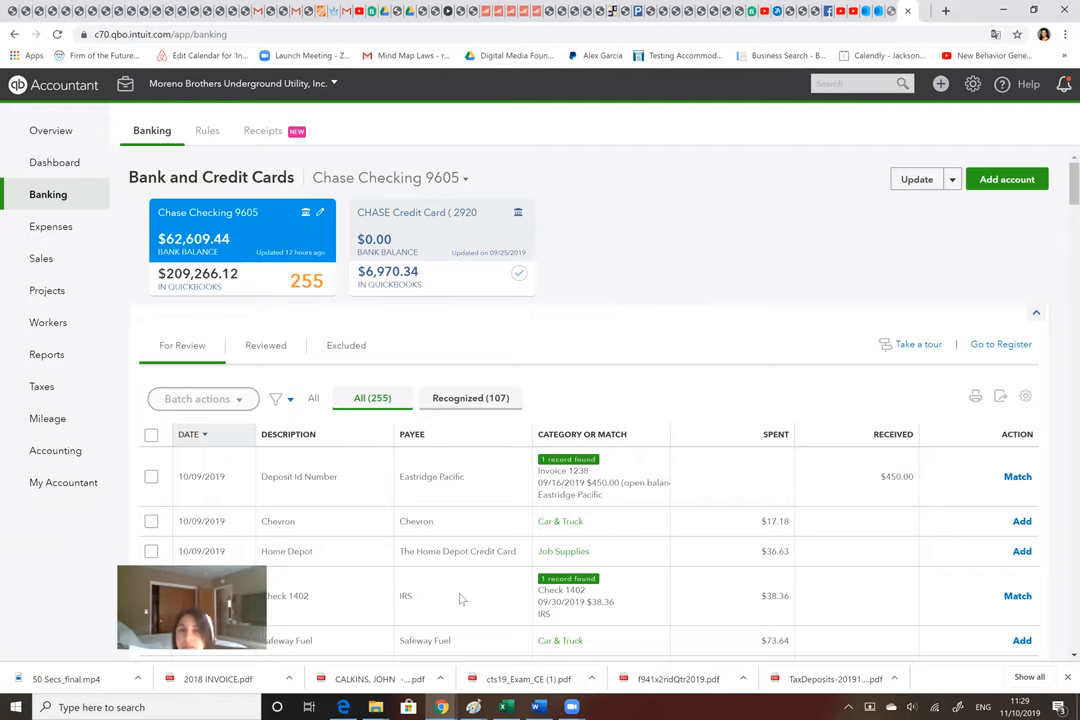